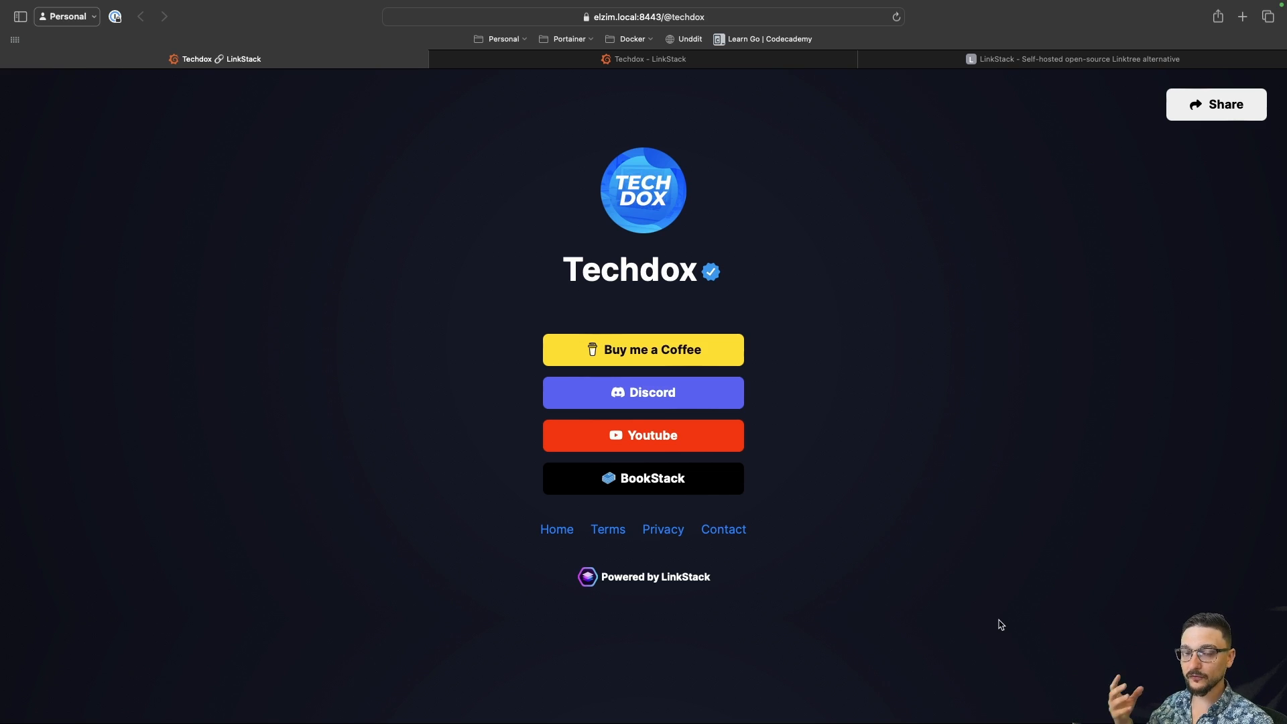
{"action": "mouse_move", "coordinate": [1013, 158]}
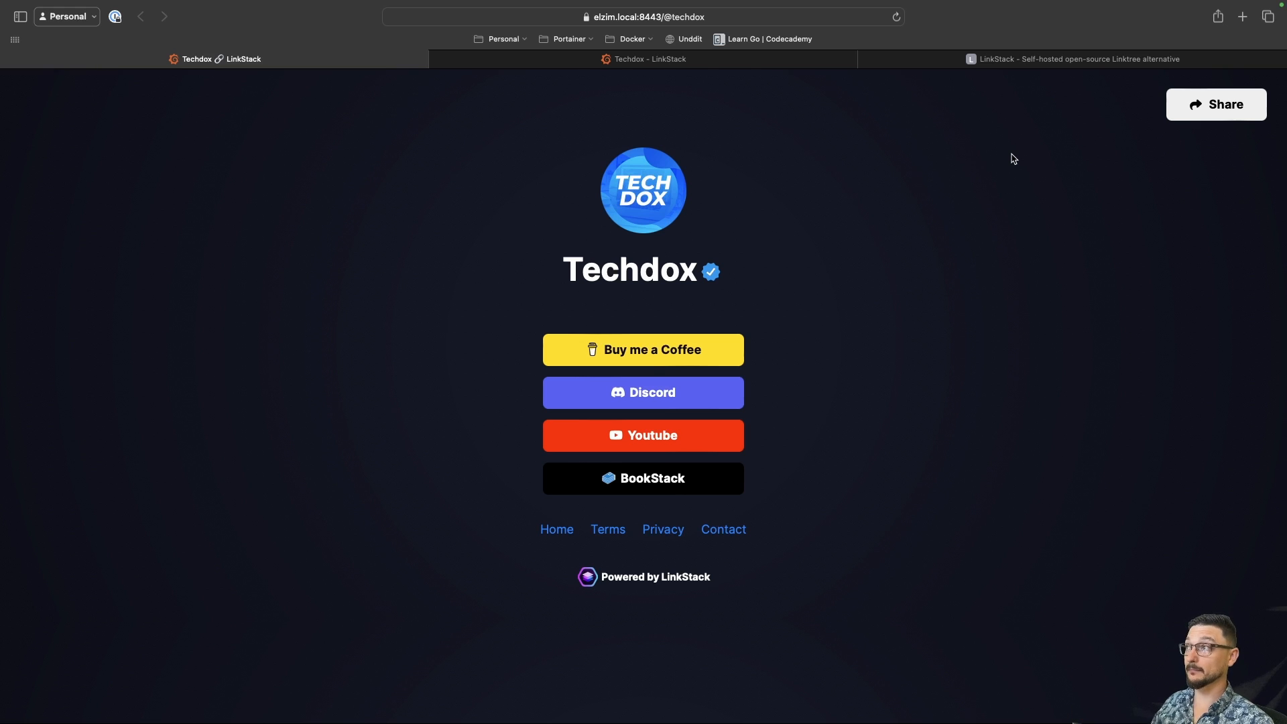
{"action": "mouse_move", "coordinate": [964, 314]}
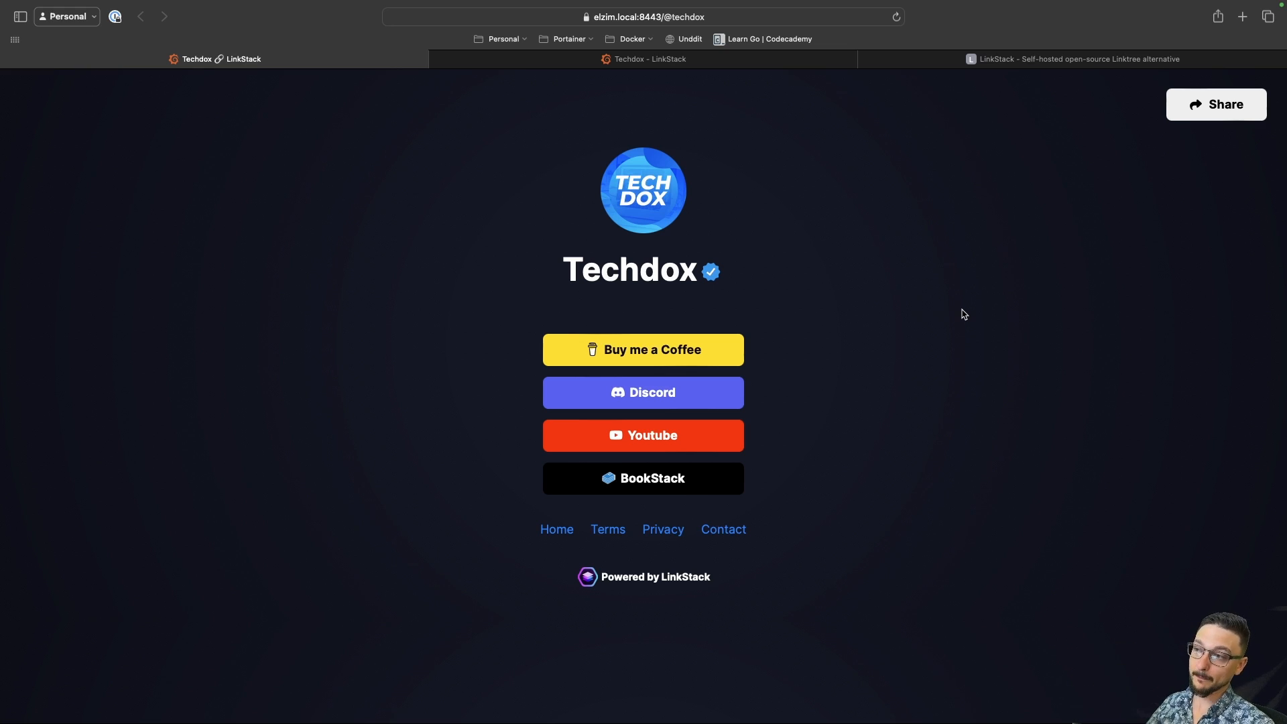
{"action": "mouse_move", "coordinate": [813, 463]}
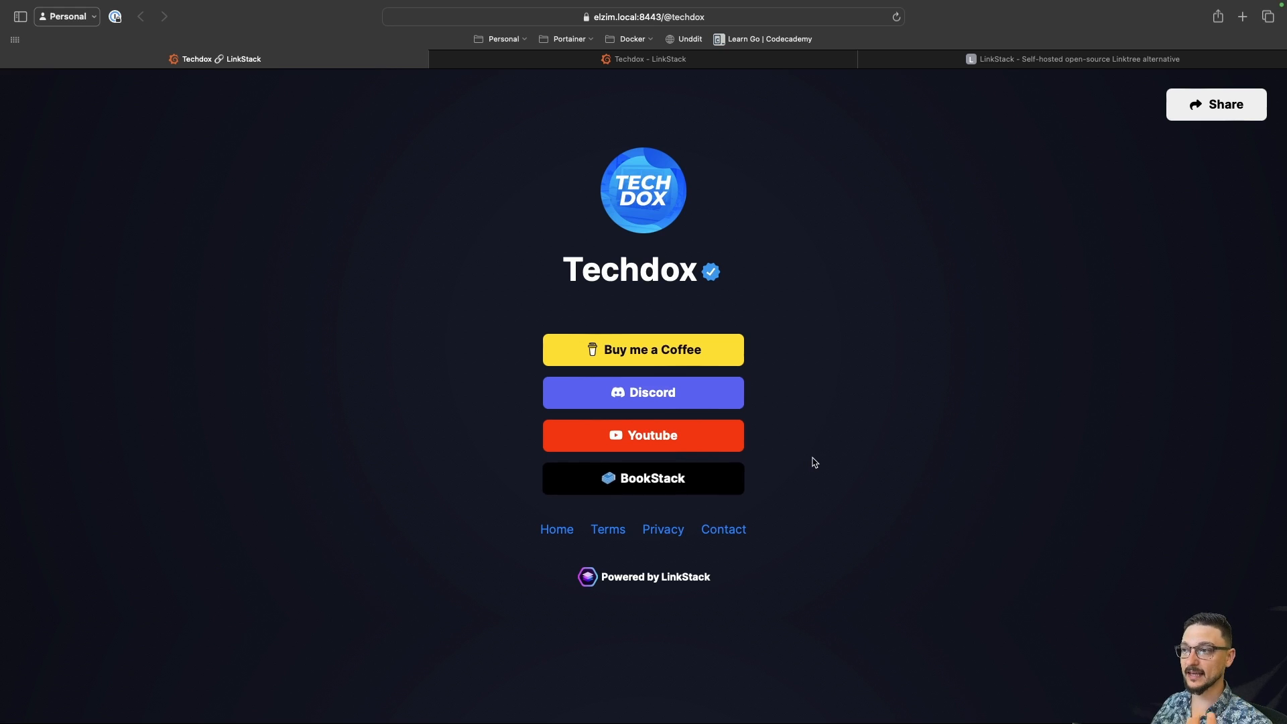
- Follow the BookStack button on the profile to the Techdox BookStack home page
{"action": "left_click", "coordinate": [642, 477]}
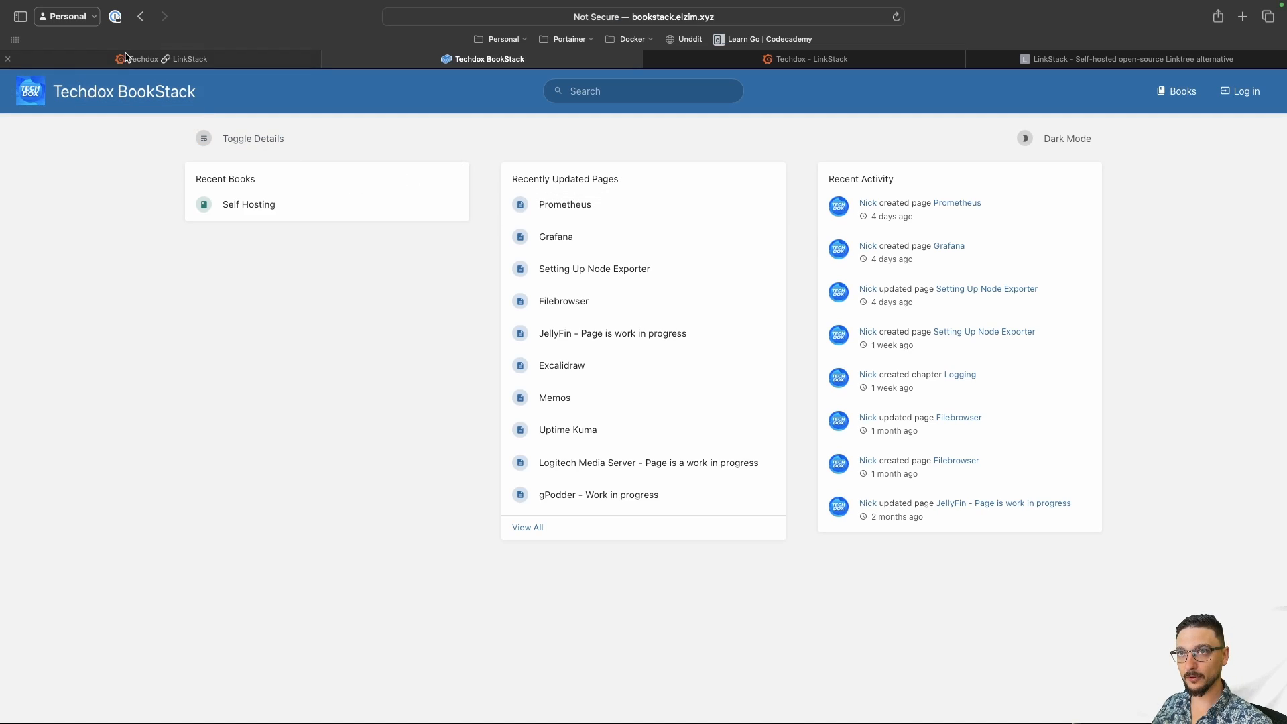
{"action": "left_click", "coordinate": [131, 59]}
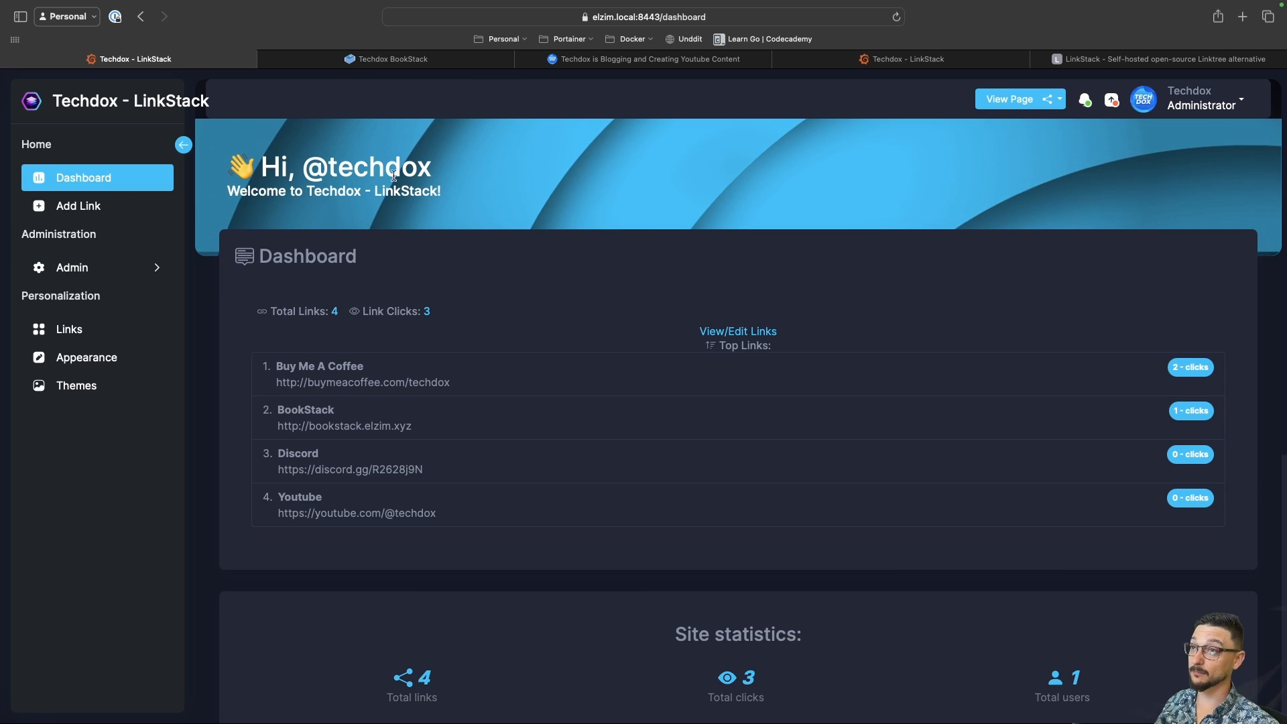
{"action": "mouse_move", "coordinate": [510, 196]}
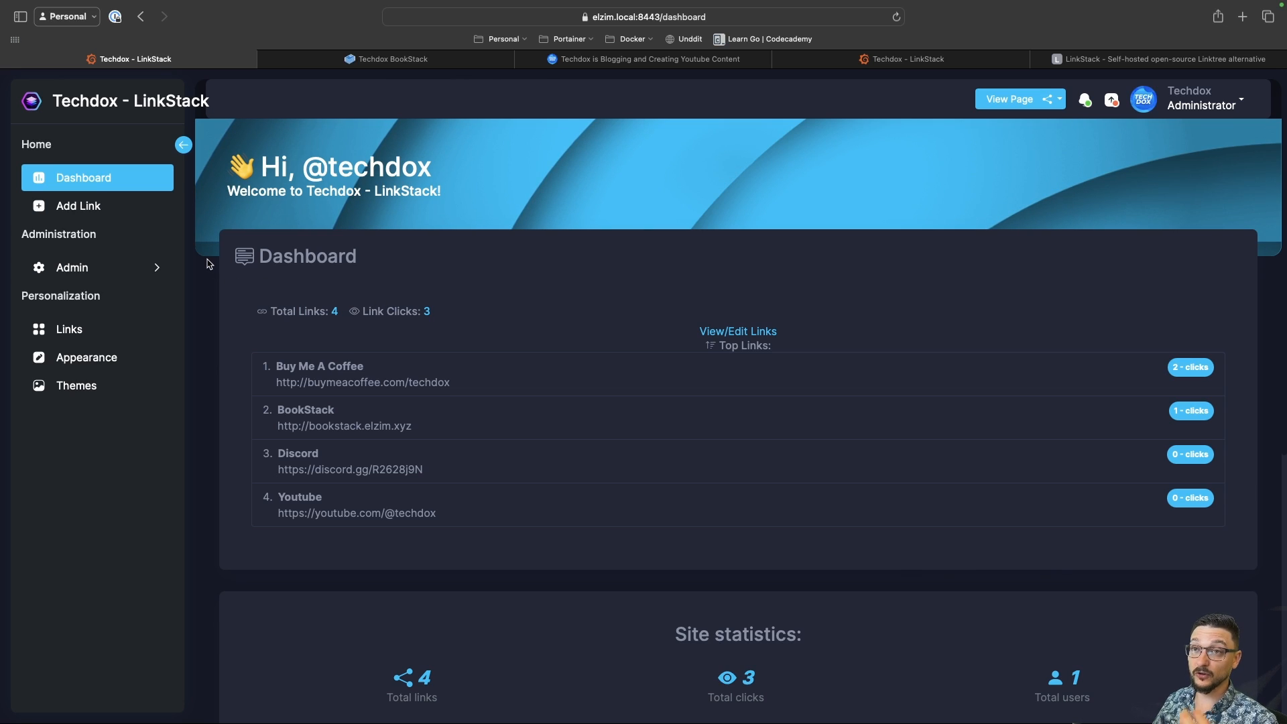
{"action": "mouse_move", "coordinate": [496, 308]}
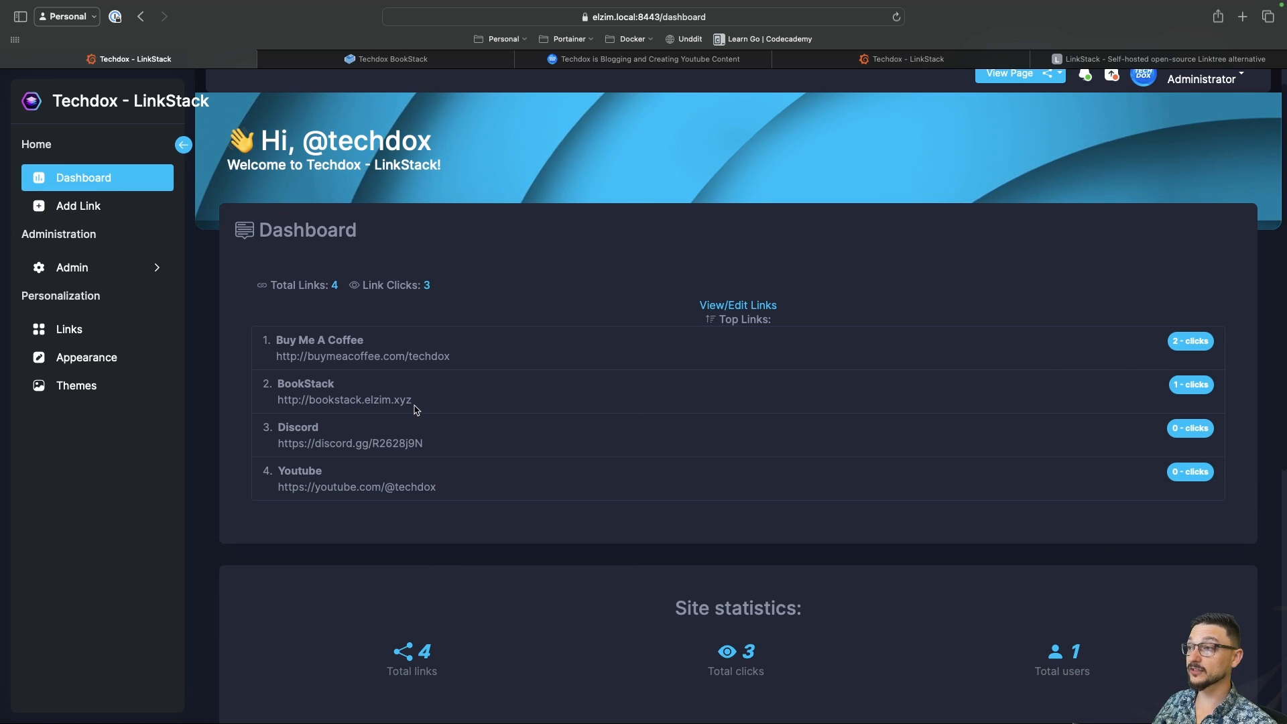
{"action": "mouse_move", "coordinate": [371, 455]}
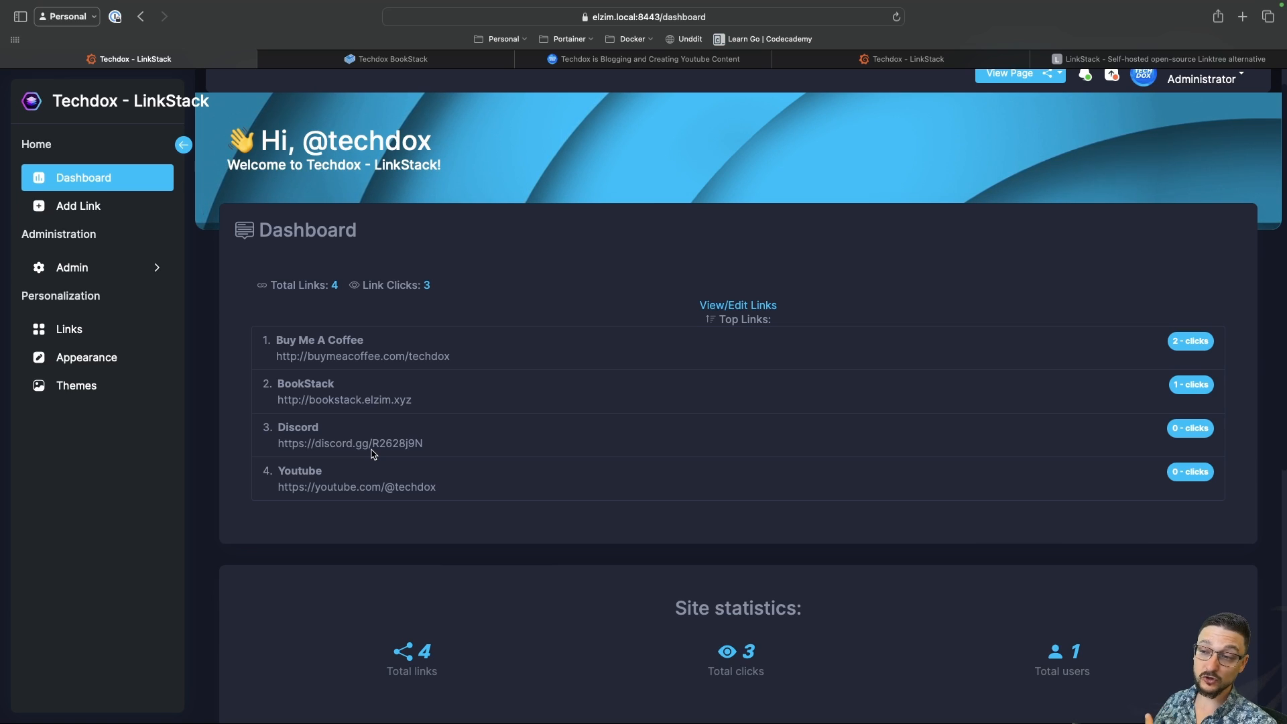
{"action": "scroll", "scroll_direction": "down", "scroll_amount": 3}
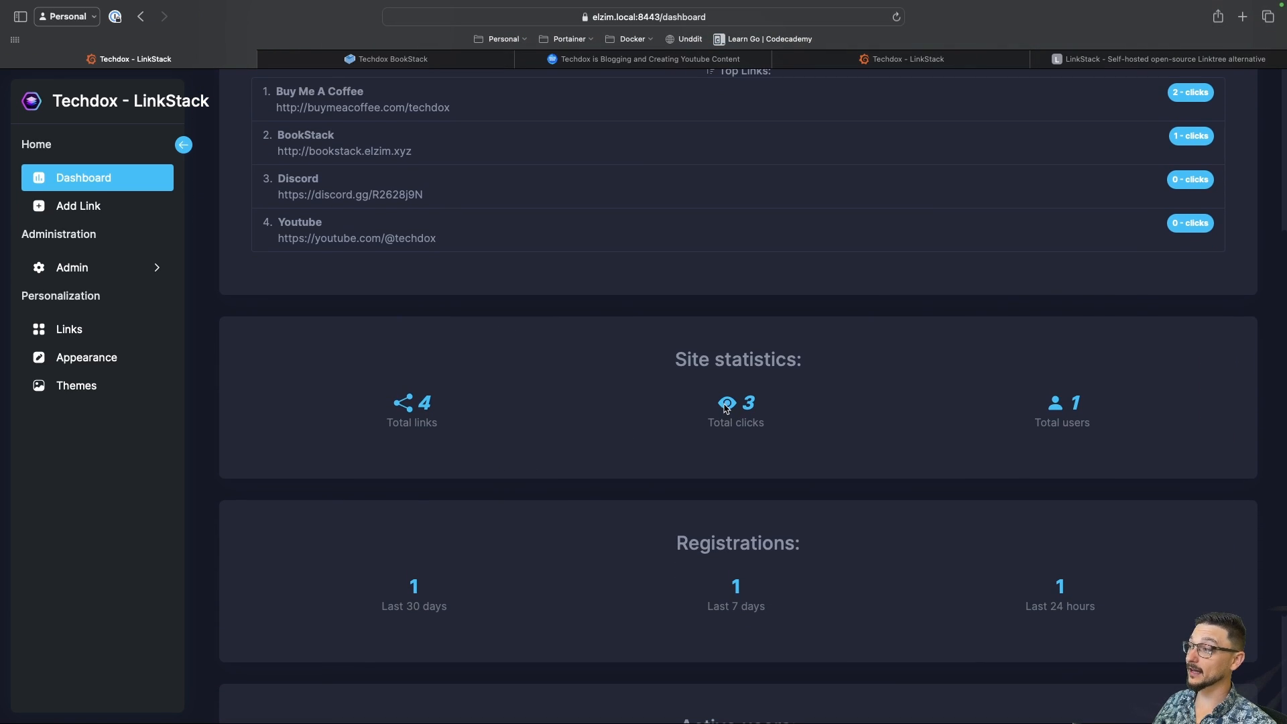
{"action": "scroll", "scroll_direction": "down", "scroll_amount": 3}
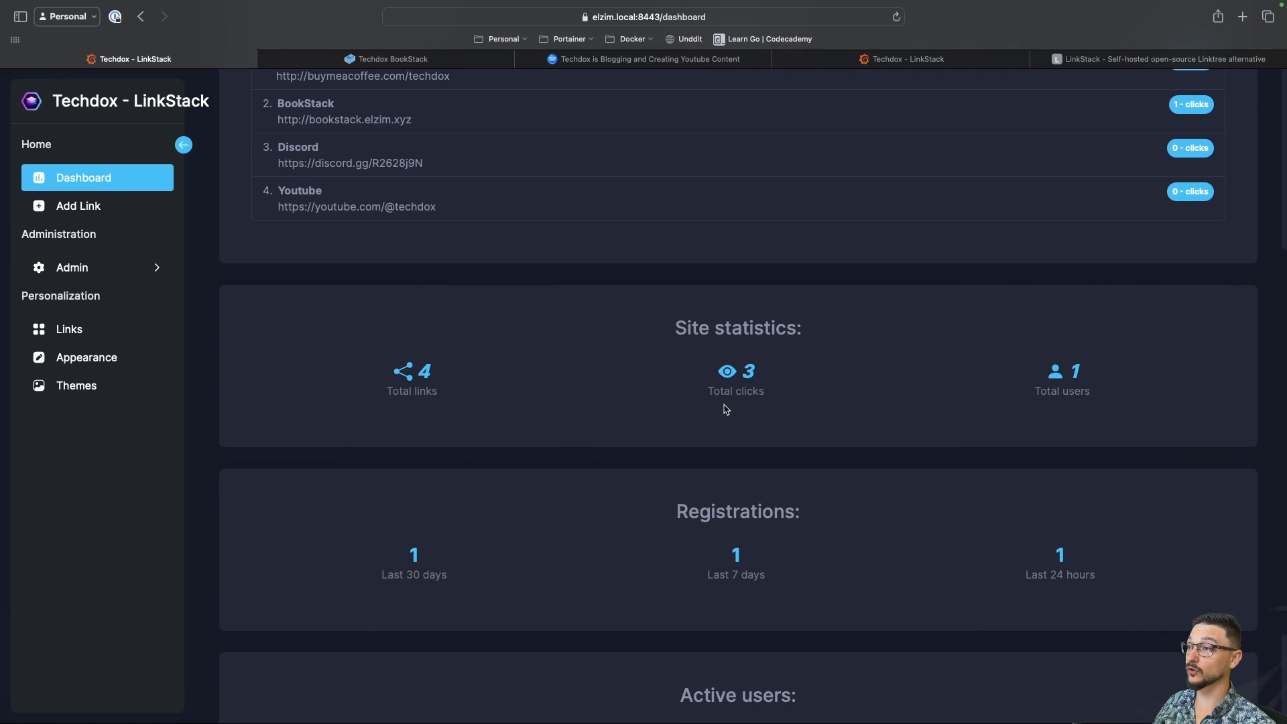
{"action": "mouse_move", "coordinate": [382, 379]}
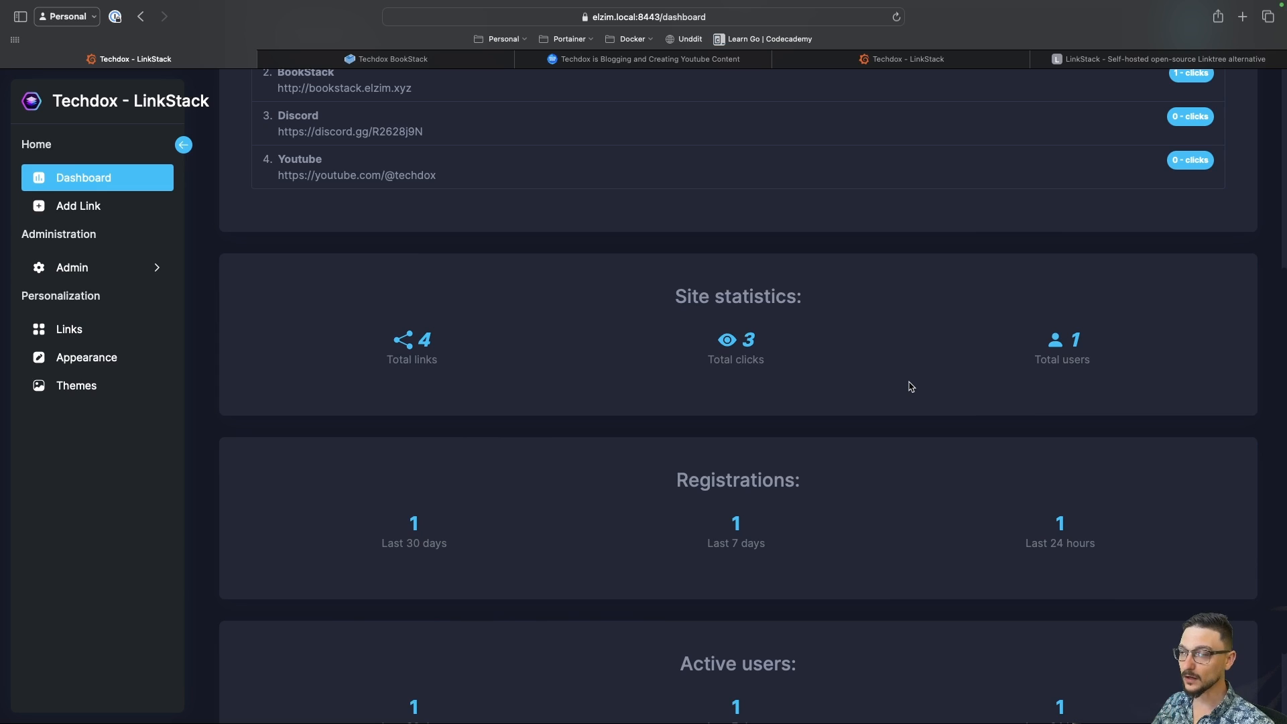
{"action": "scroll", "scroll_direction": "down", "scroll_amount": 3}
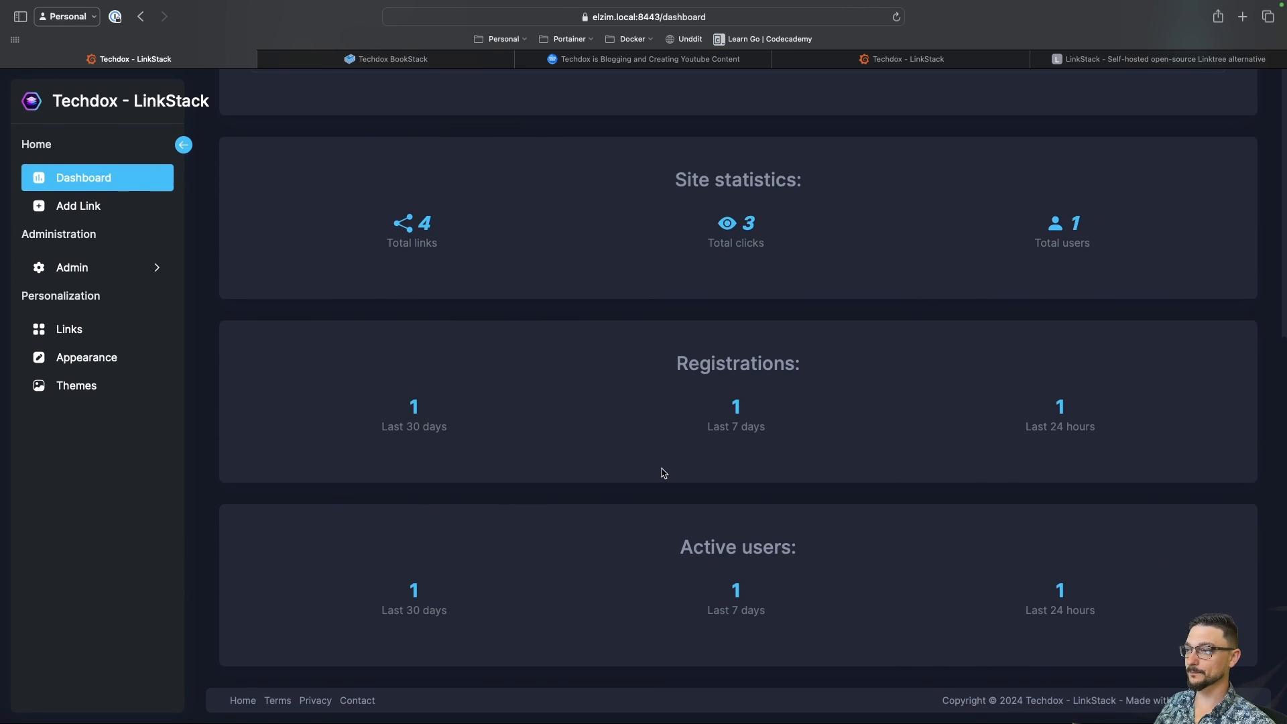
{"action": "mouse_move", "coordinate": [813, 520]}
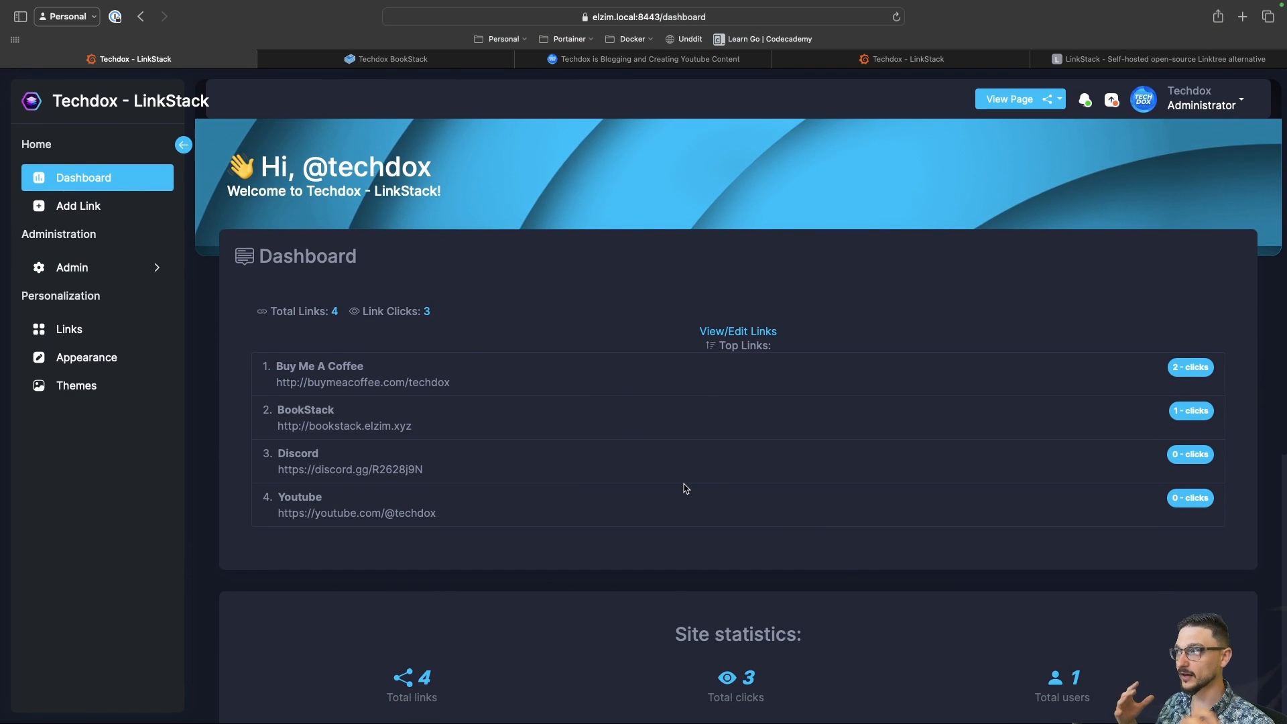
{"action": "mouse_move", "coordinate": [77, 207]}
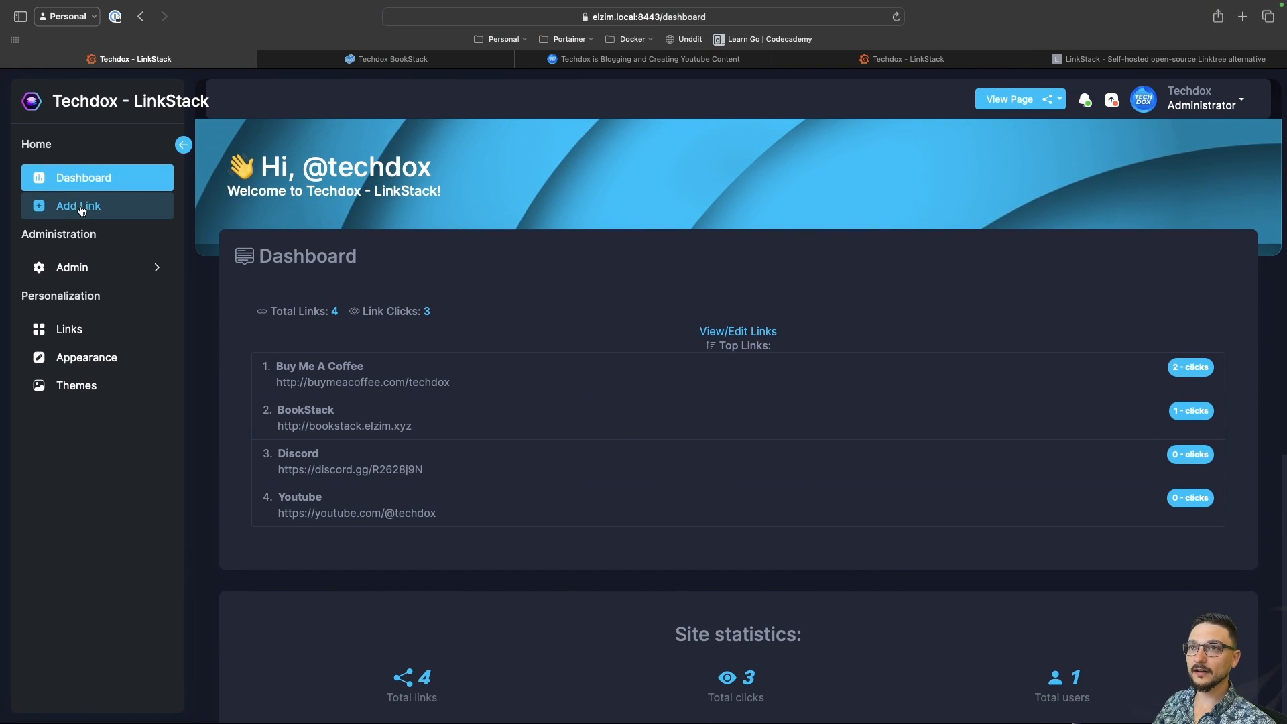
- Start a new link and choose Website from the predefined site list
{"action": "left_click", "coordinate": [78, 207]}
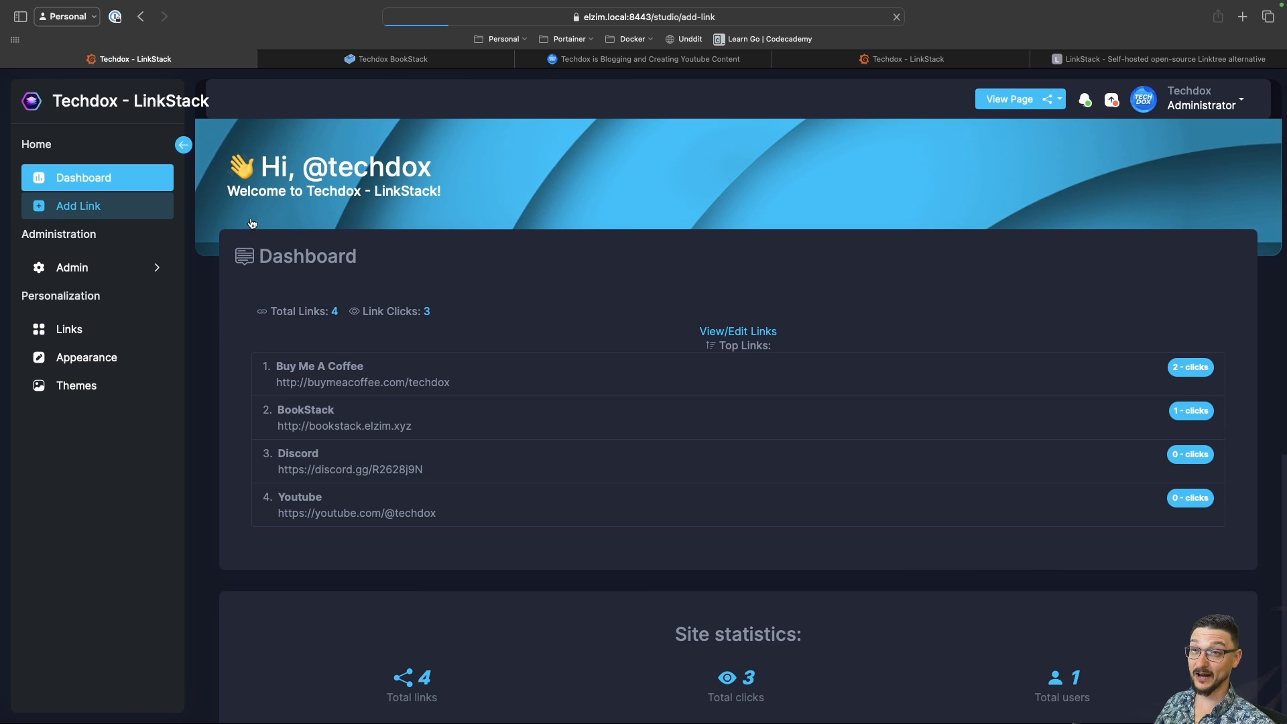
{"action": "left_click", "coordinate": [78, 205]}
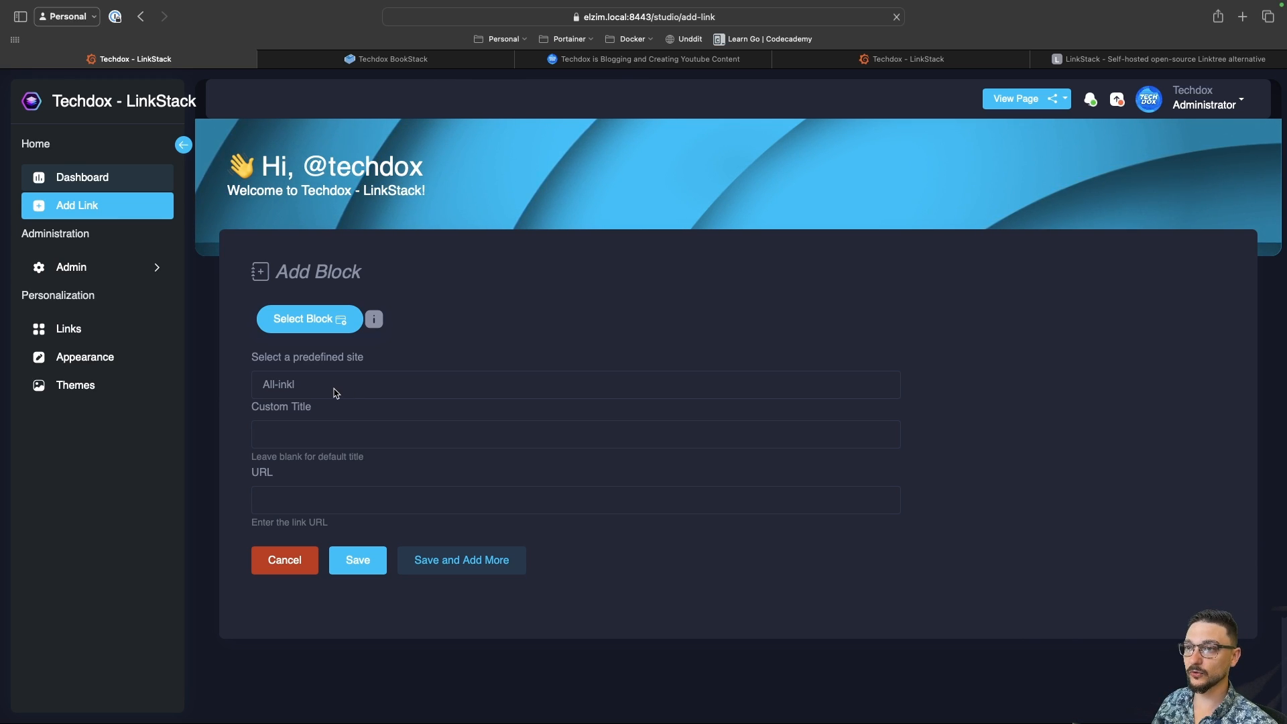
{"action": "left_click", "coordinate": [576, 385]}
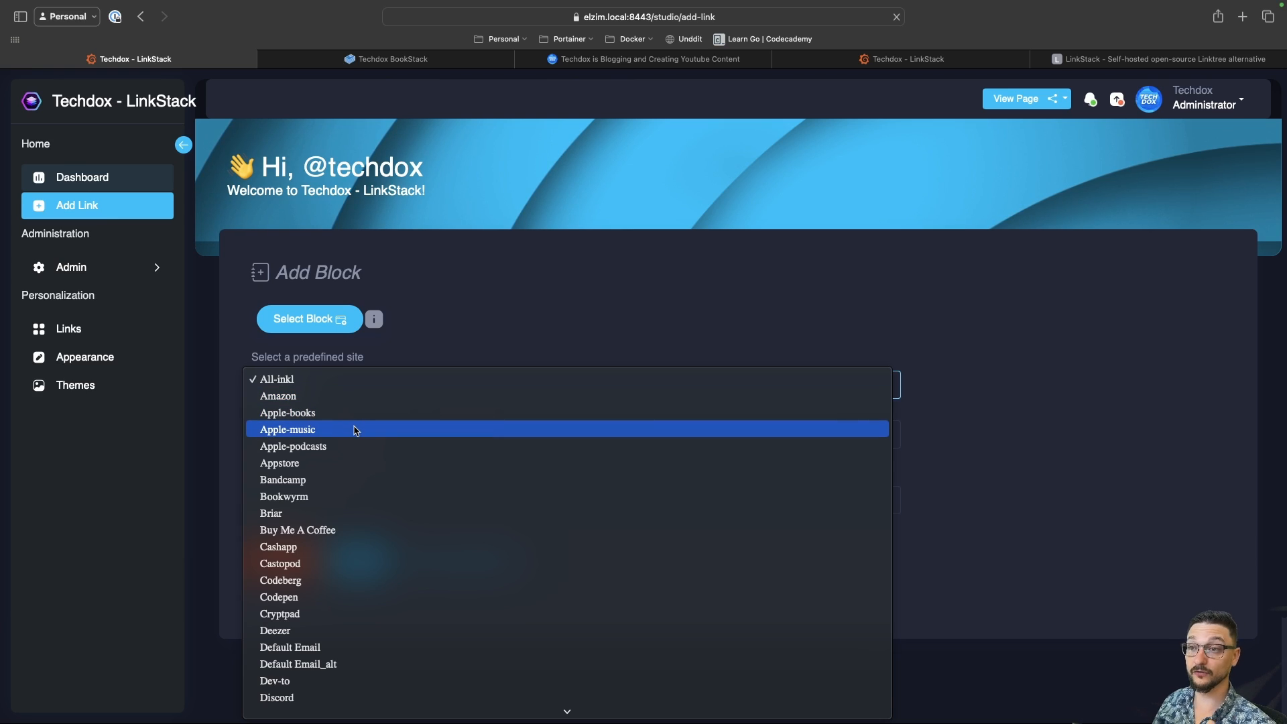
{"action": "scroll", "scroll_direction": "down", "scroll_amount": 3}
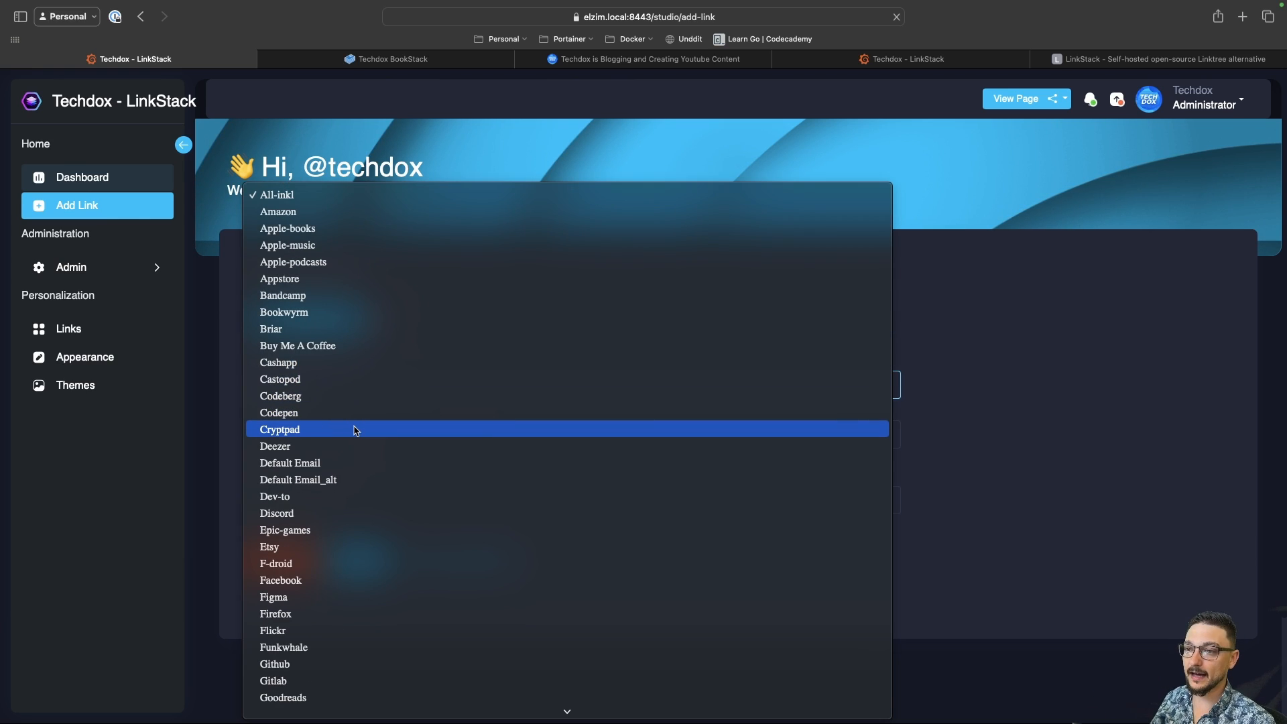
{"action": "scroll", "scroll_direction": "down", "scroll_amount": 3}
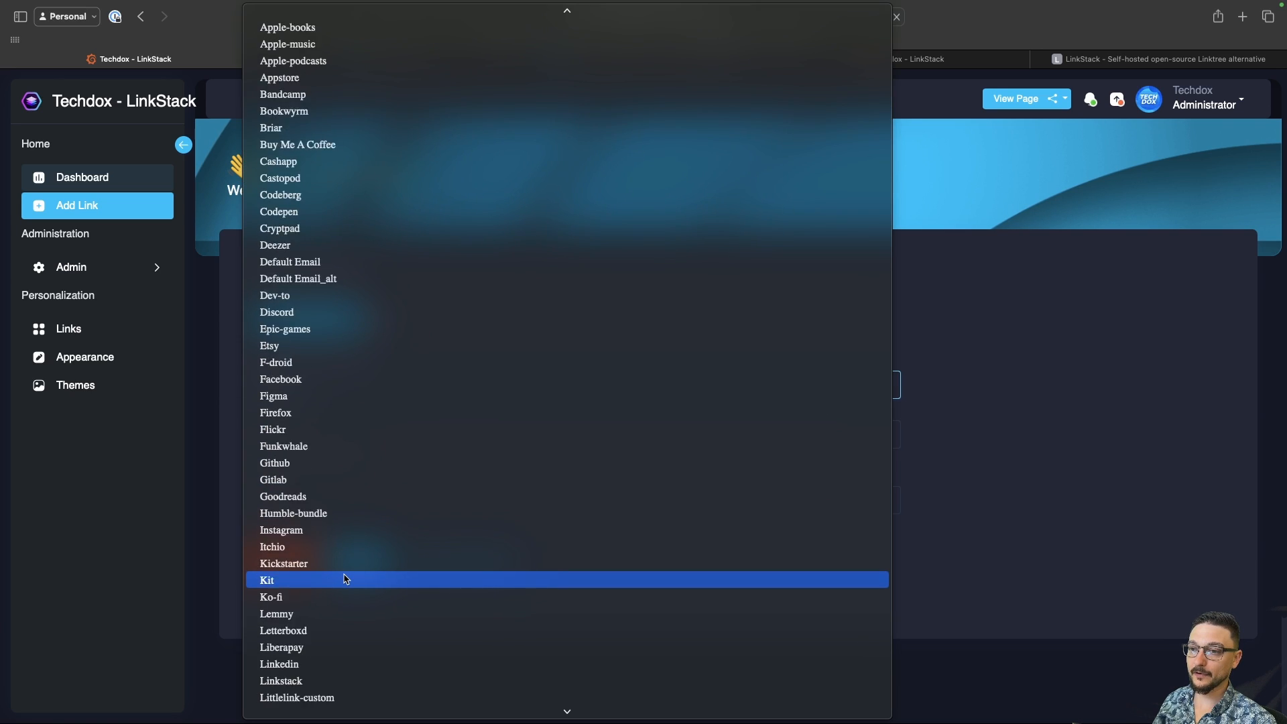
{"action": "scroll", "scroll_direction": "down", "scroll_amount": 3}
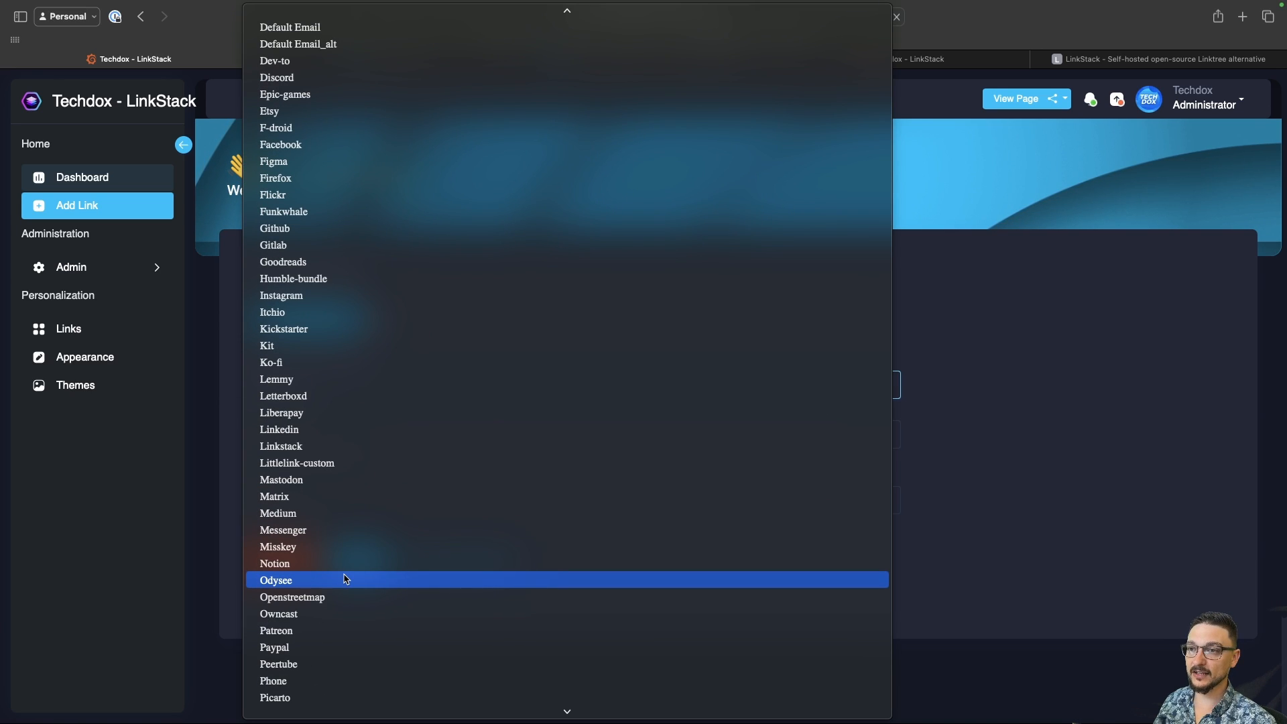
{"action": "scroll", "scroll_direction": "down", "scroll_amount": 3}
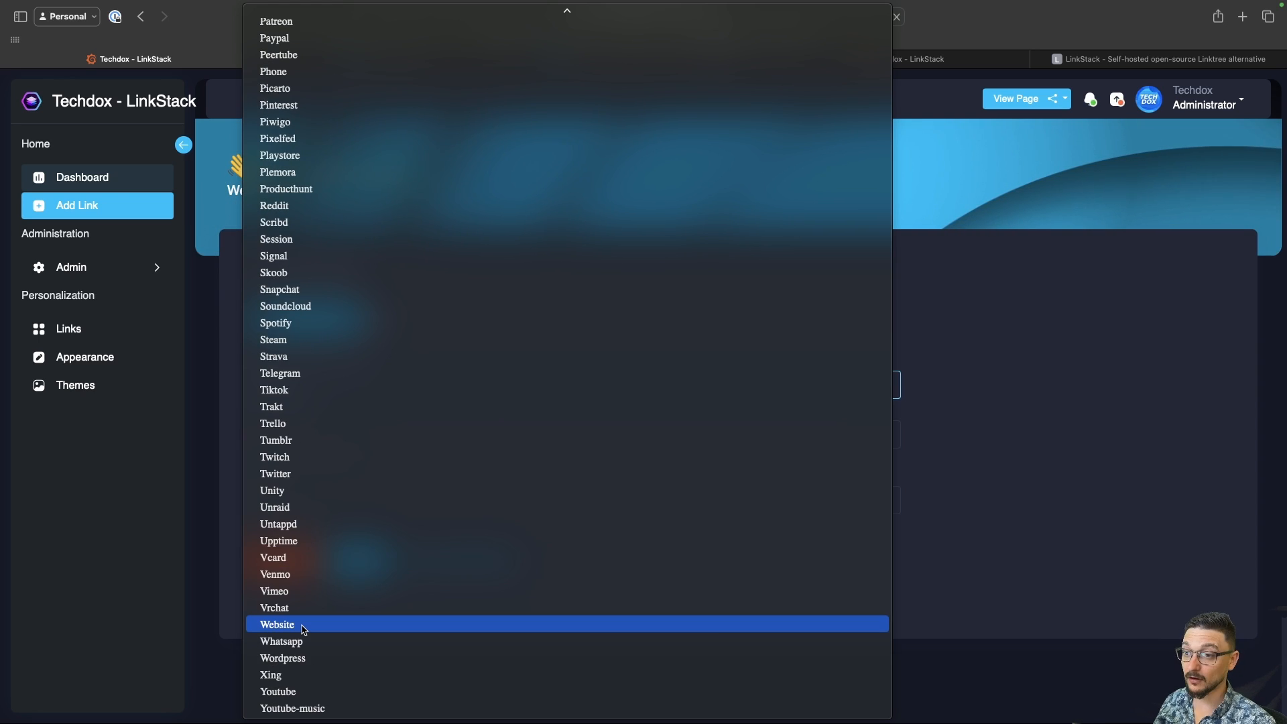
{"action": "left_click", "coordinate": [277, 623]}
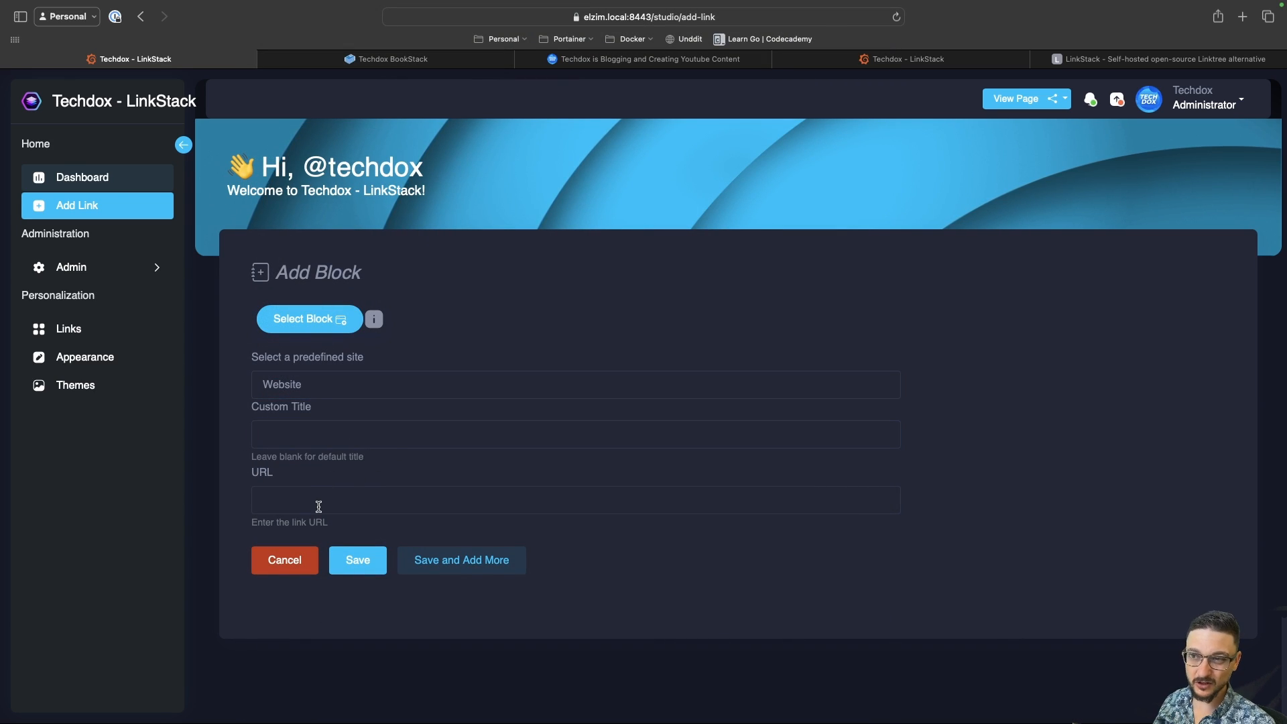
{"action": "type", "text": "http"}
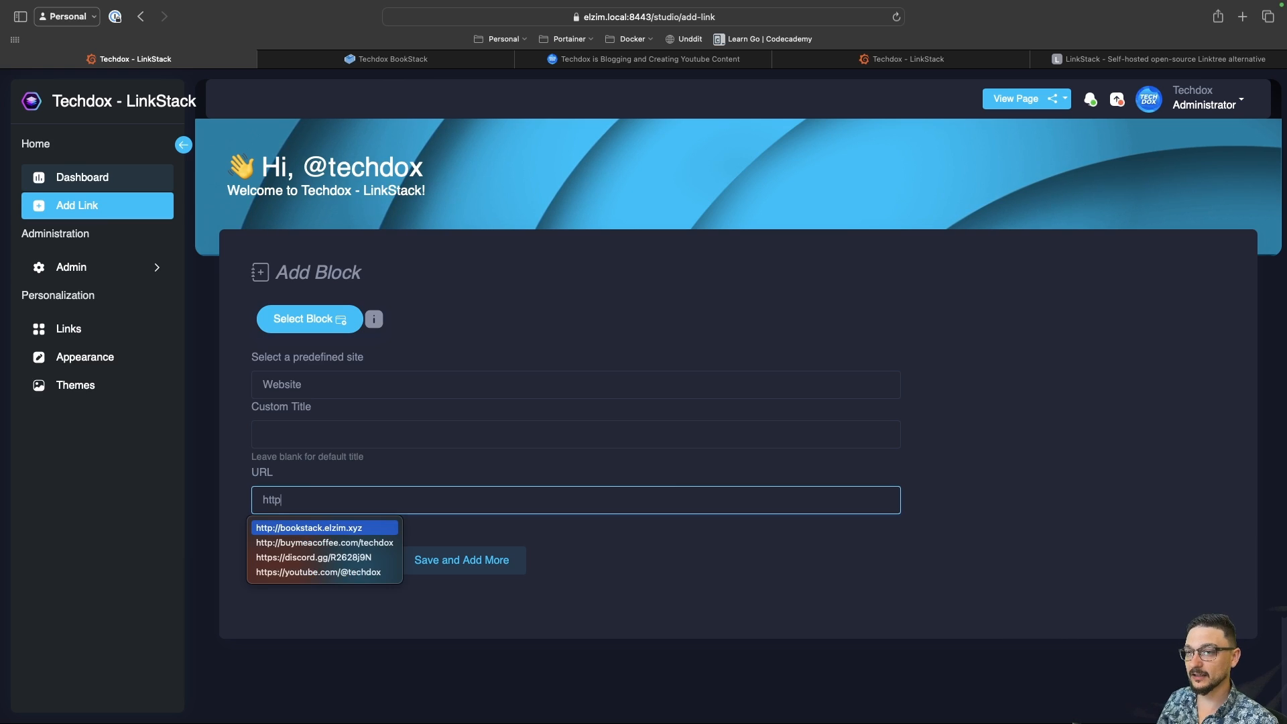
{"action": "type", "text": "https://techdox.nz"}
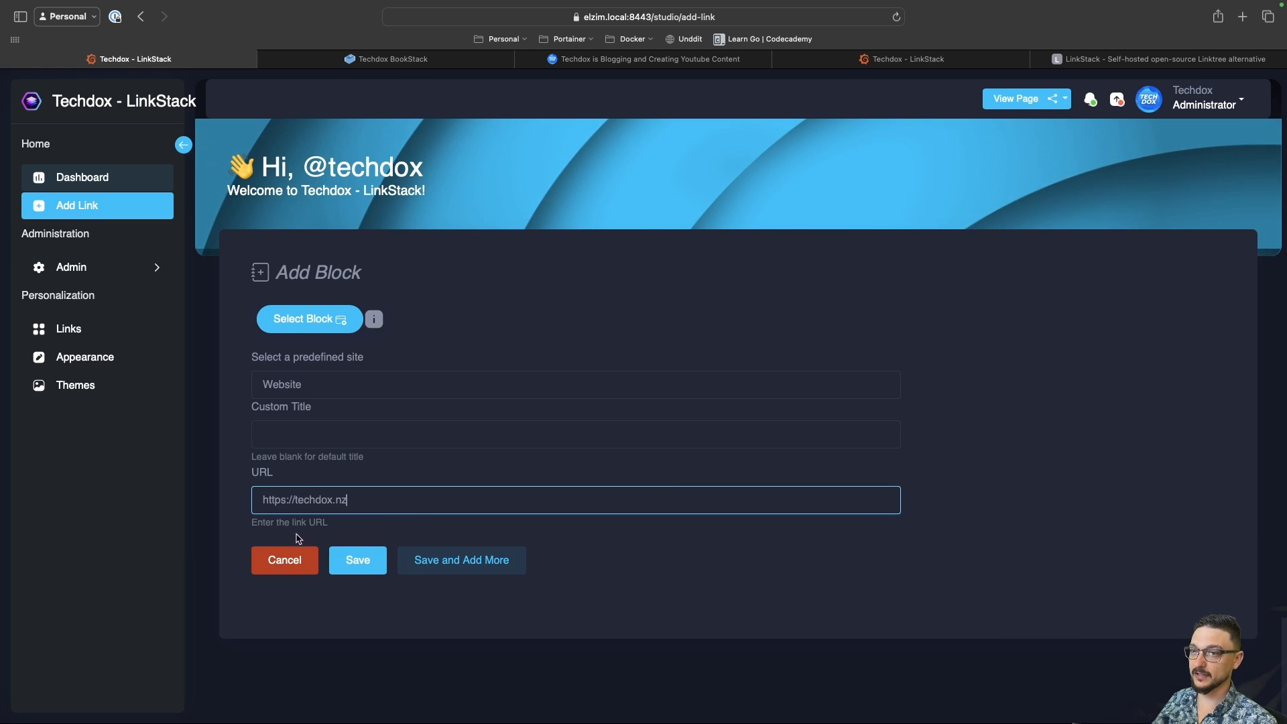
{"action": "left_click", "coordinate": [356, 560]}
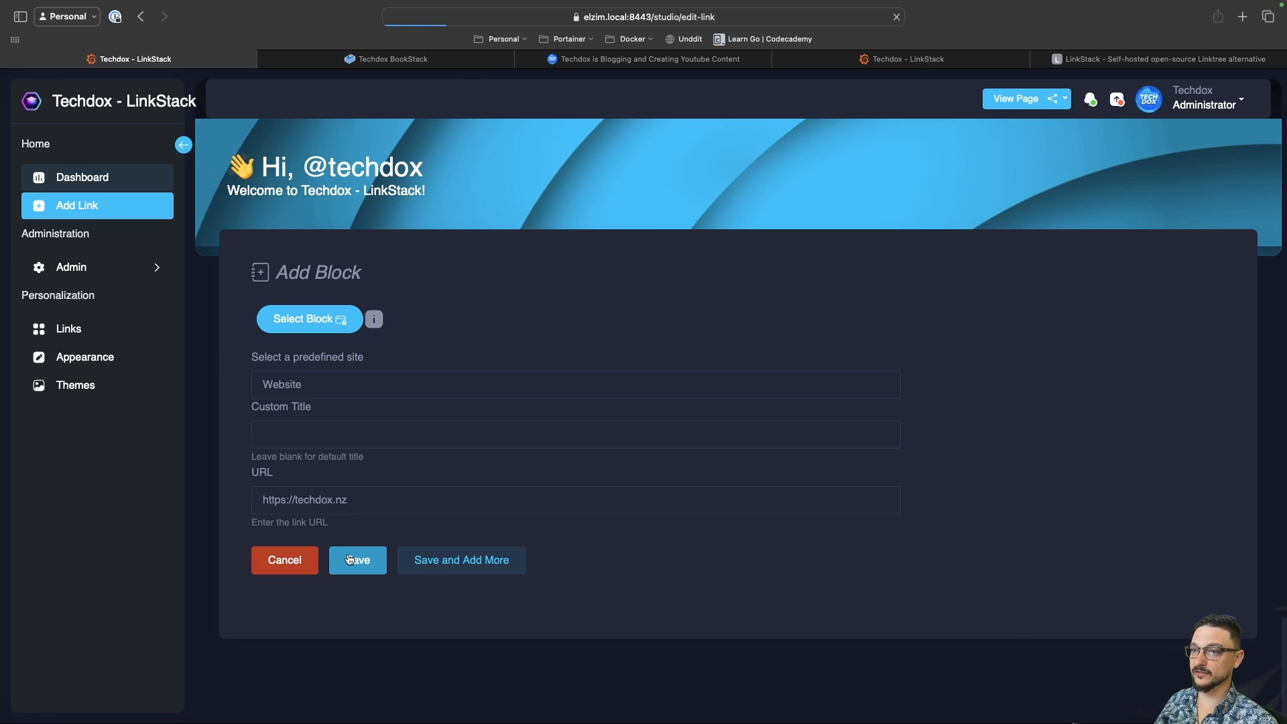
{"action": "left_click", "coordinate": [357, 560]}
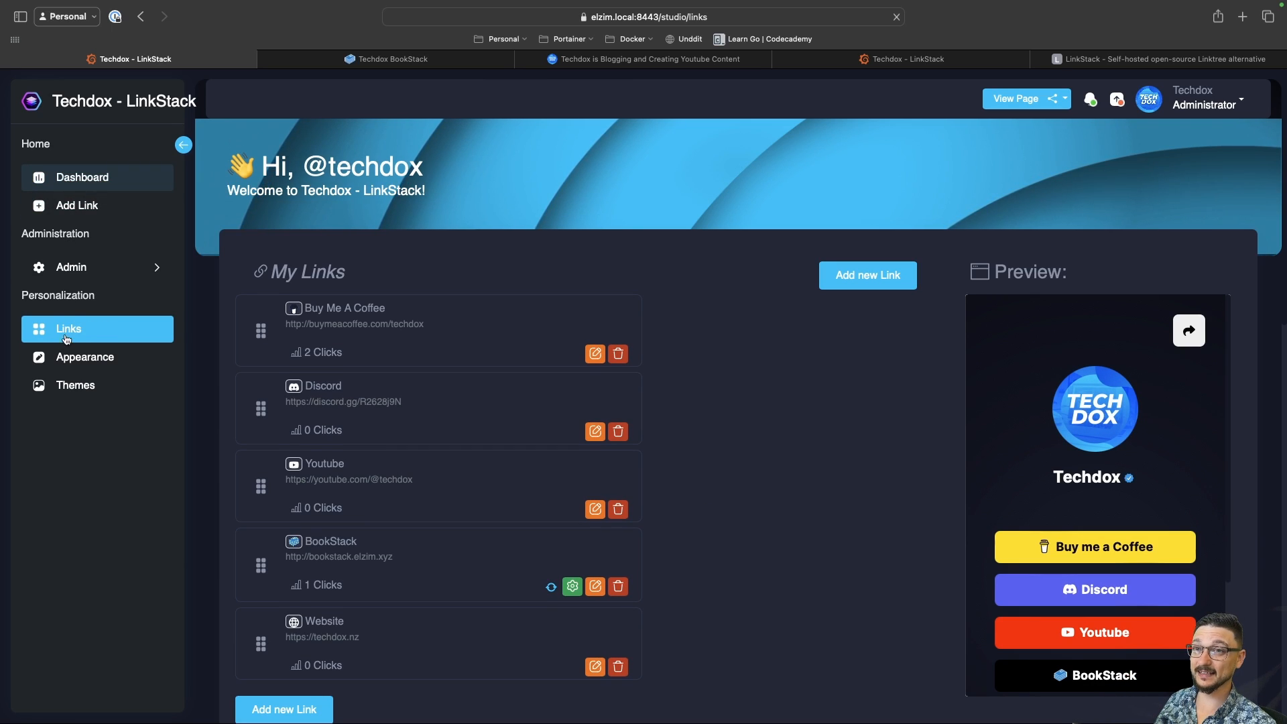
{"action": "scroll", "scroll_direction": "down", "scroll_amount": 3}
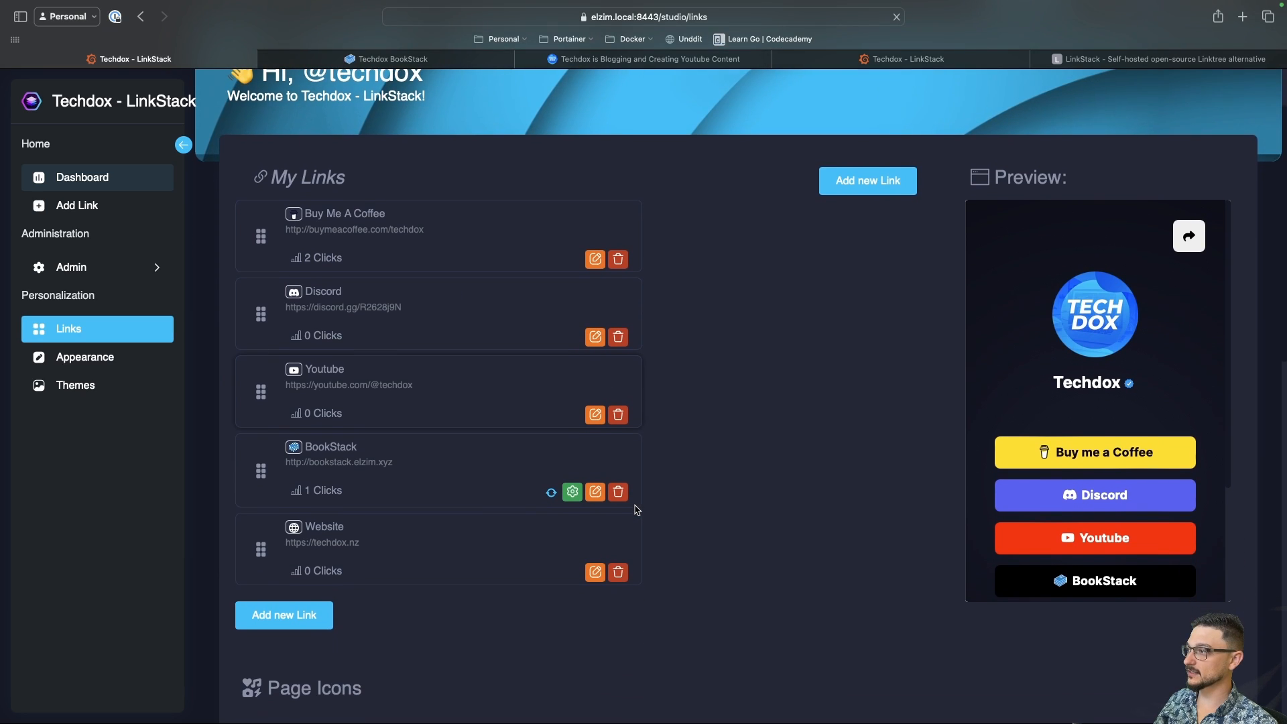
{"action": "scroll", "scroll_direction": "down", "scroll_amount": 3}
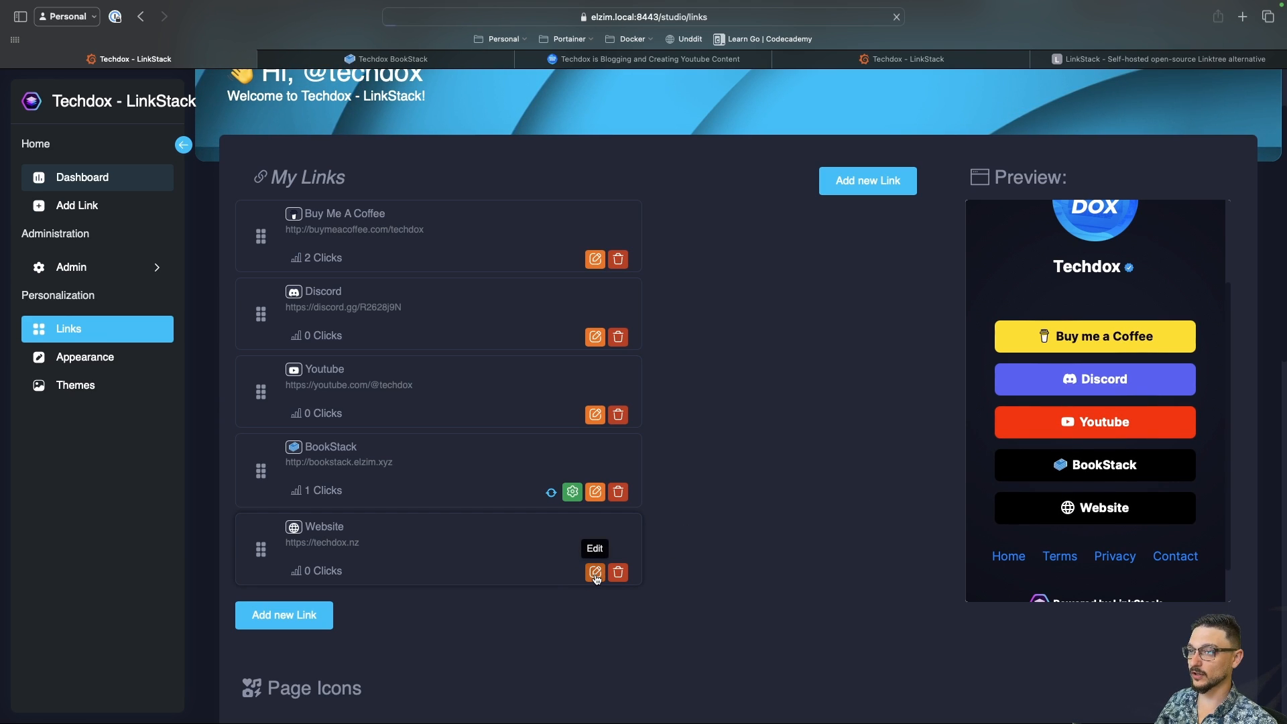
- Give the Website link the custom title Techdox Blog and save it
{"action": "left_click", "coordinate": [594, 572]}
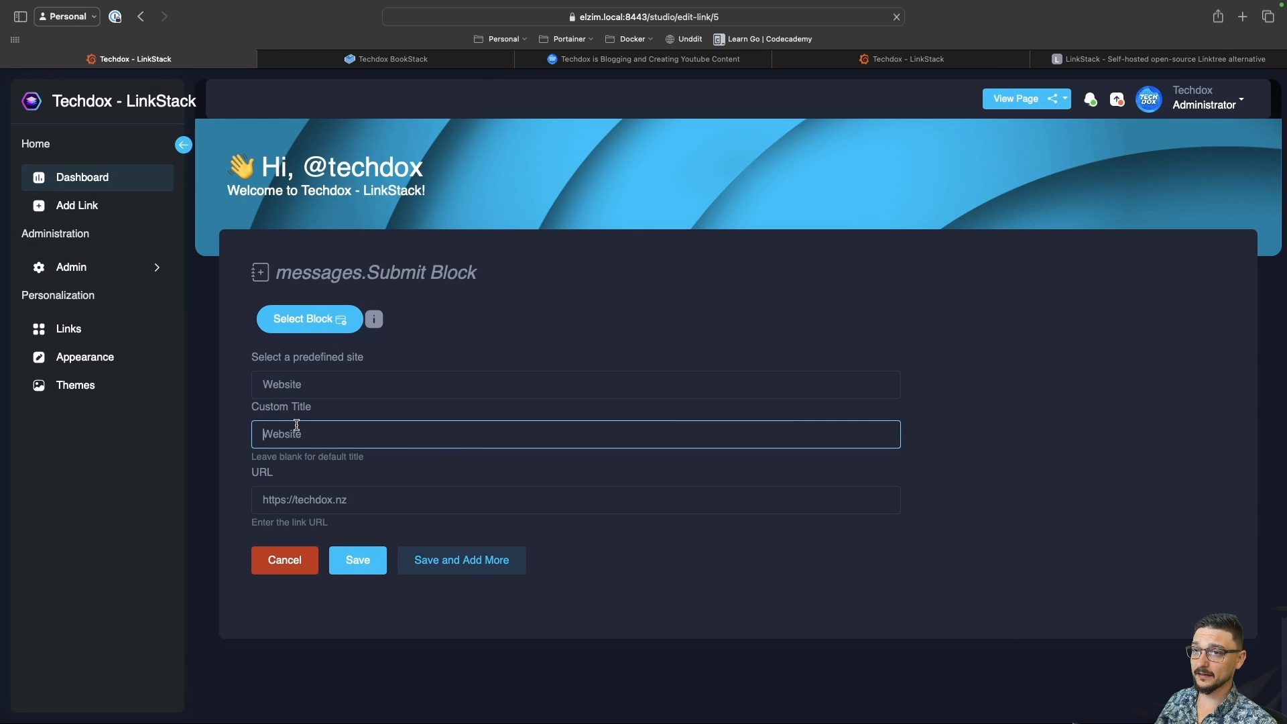
{"action": "type", "text": "Techdox Blog"}
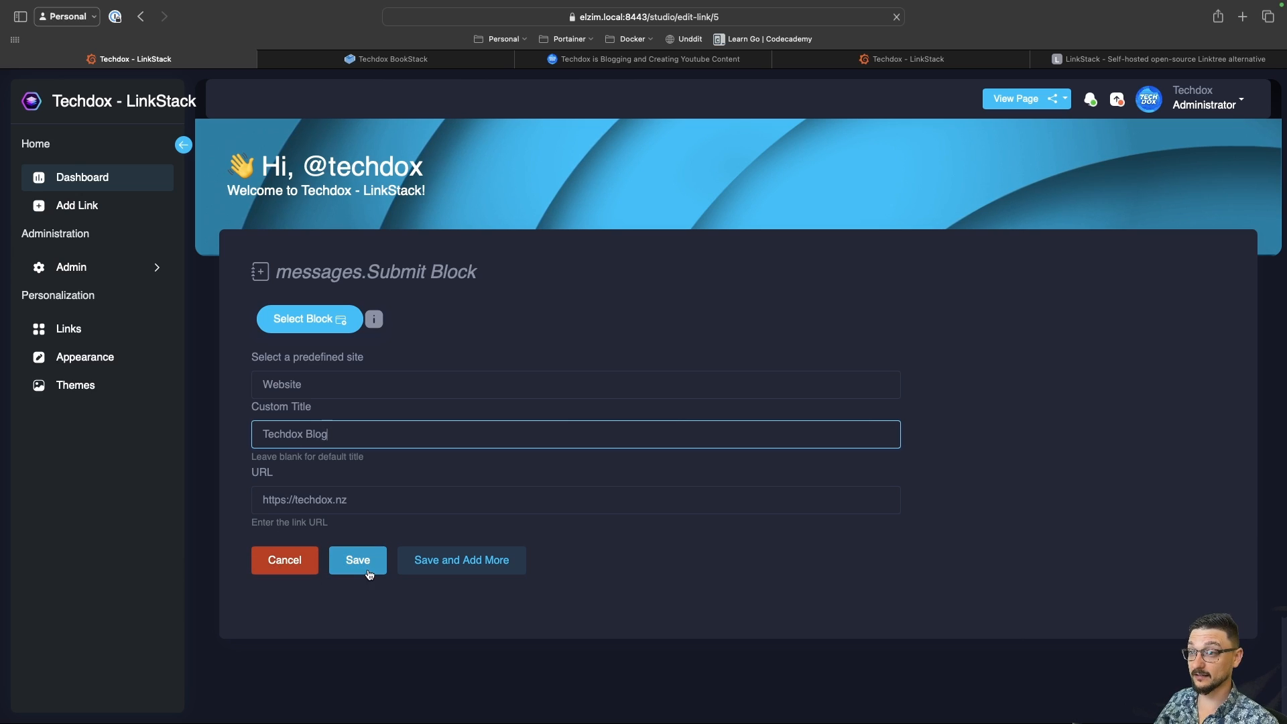
{"action": "left_click", "coordinate": [357, 560]}
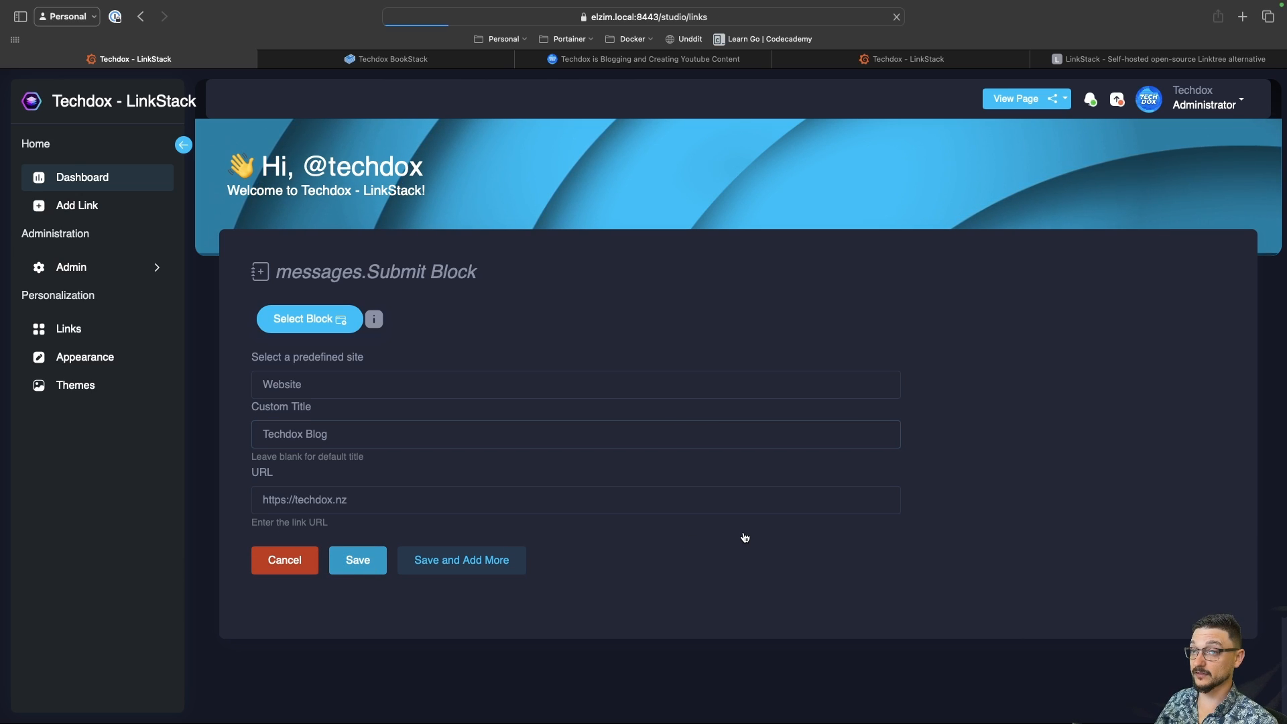
{"action": "left_click", "coordinate": [357, 561]}
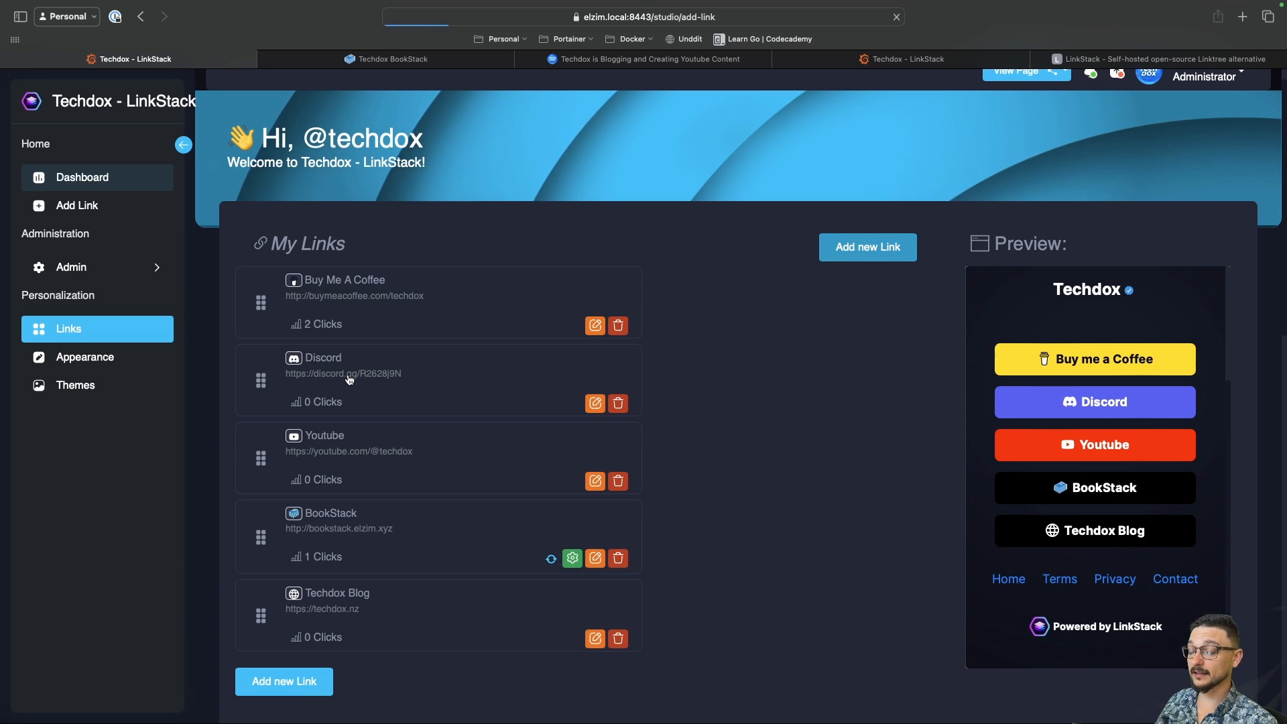
- Add a new link as a Vcard block, saved as a Card entry at the end of My Links
{"action": "left_click", "coordinate": [78, 205]}
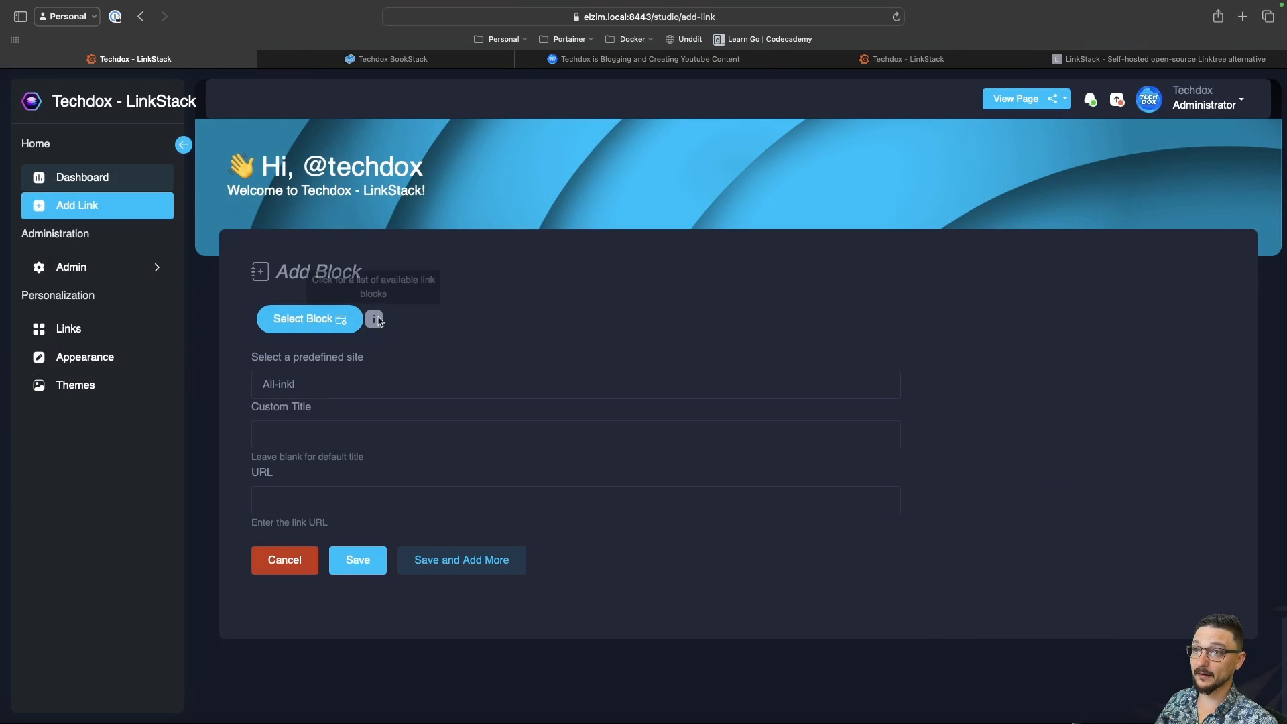
{"action": "left_click", "coordinate": [575, 385]}
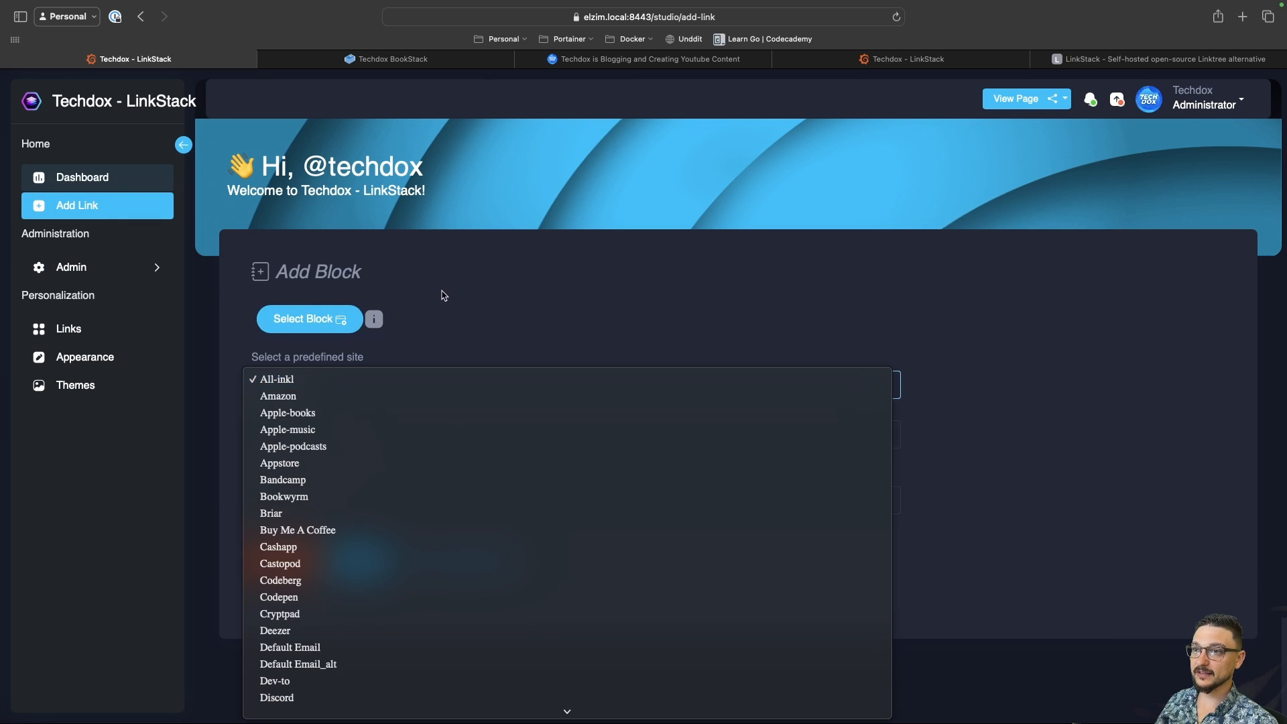
{"action": "left_click", "coordinate": [309, 320]}
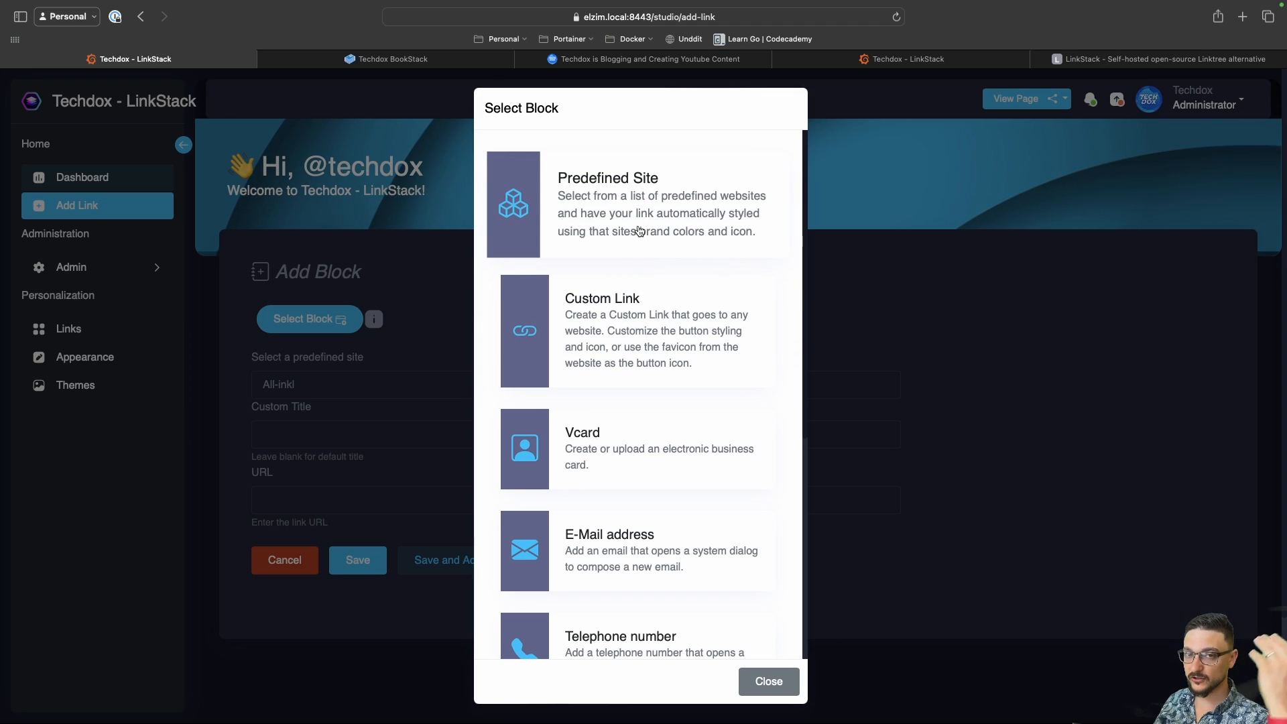
{"action": "mouse_move", "coordinate": [630, 329]}
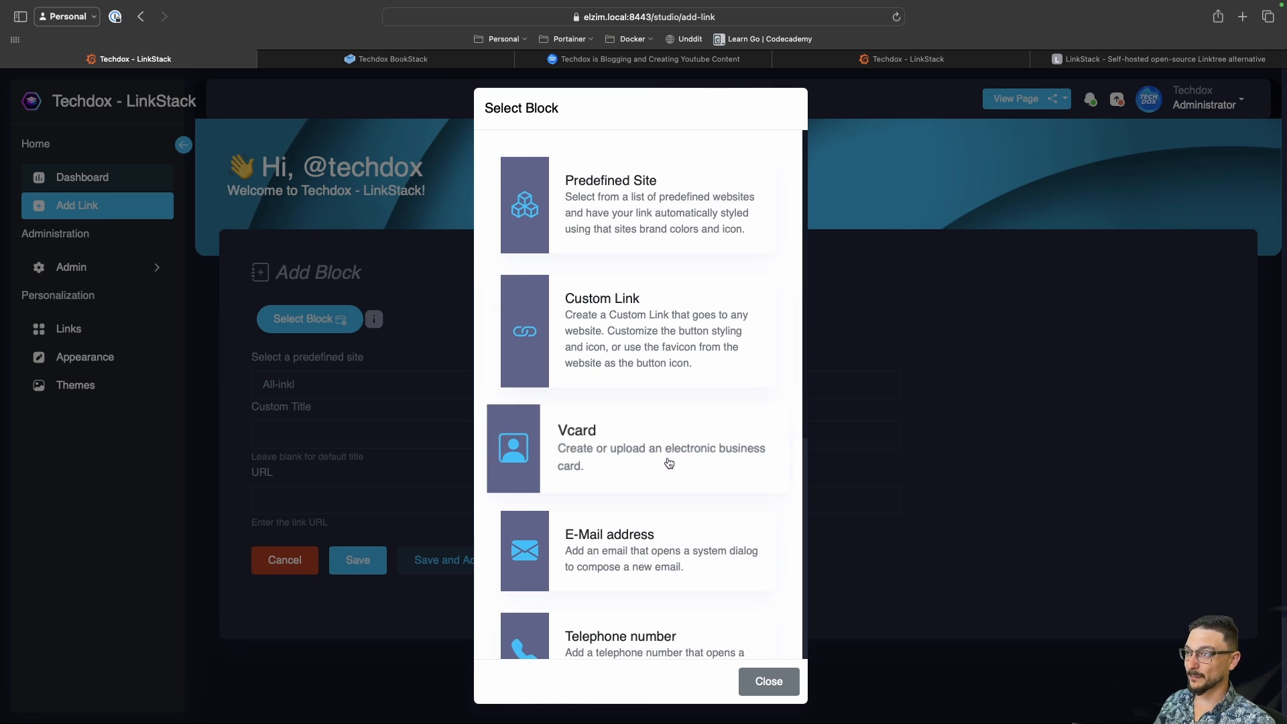
{"action": "left_click", "coordinate": [635, 448]}
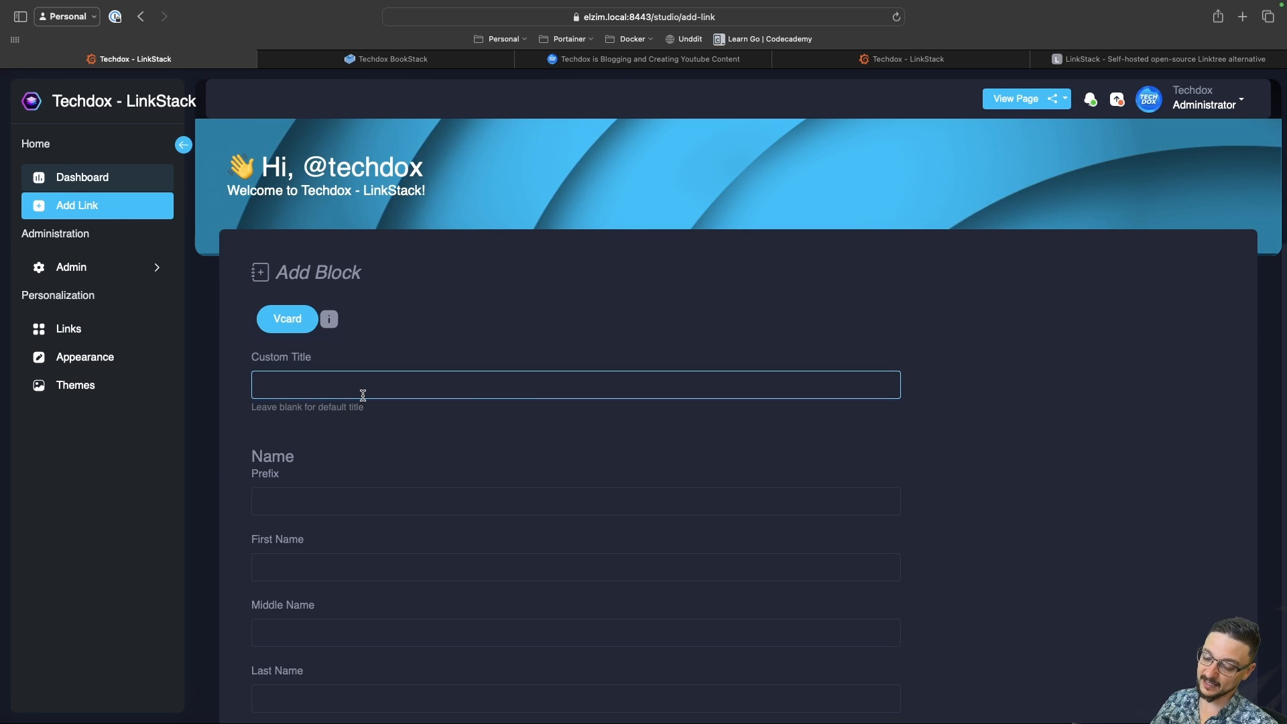
{"action": "scroll", "scroll_direction": "down", "scroll_amount": 3}
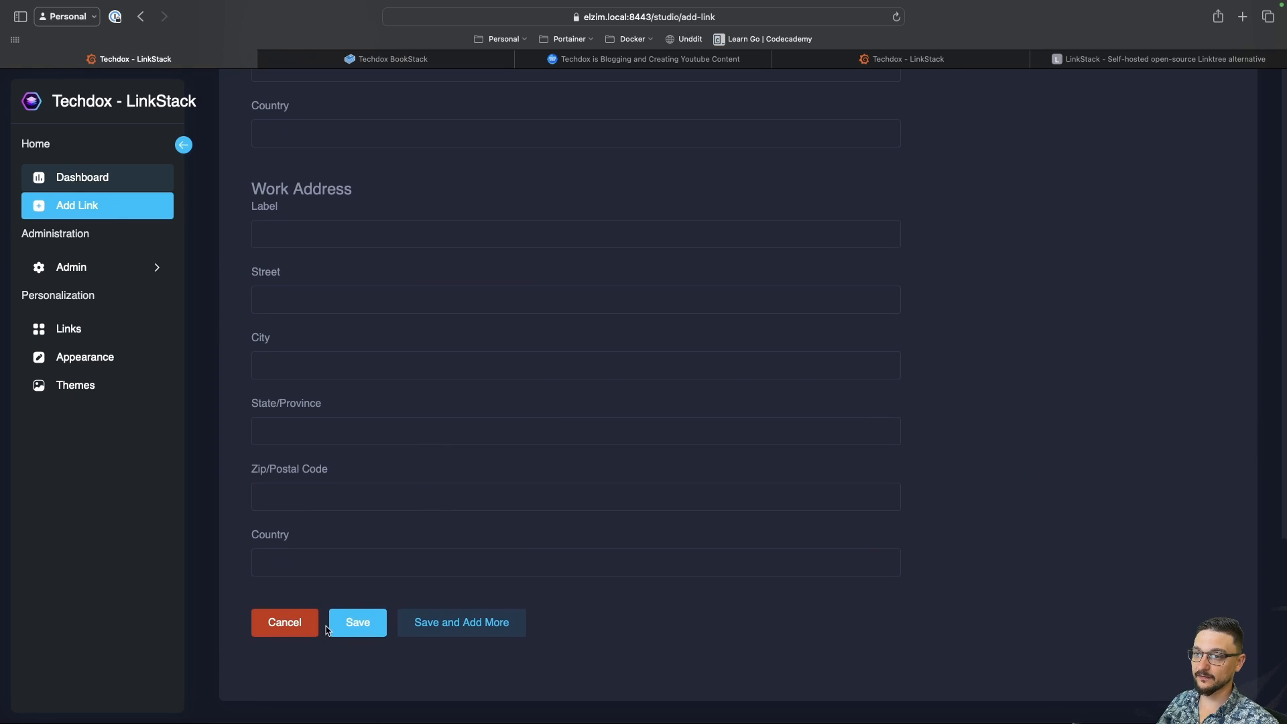
{"action": "left_click", "coordinate": [356, 622]}
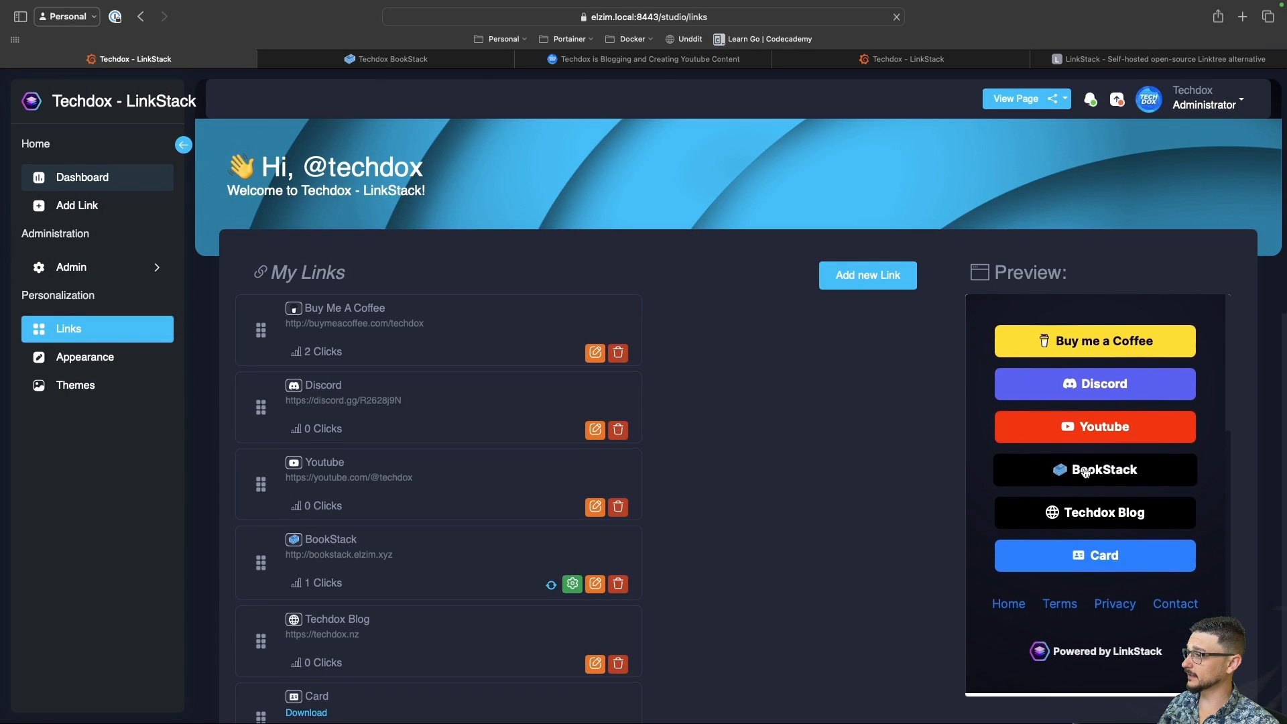
- View the public Techdox page, try the Card button and cancel the download prompt
{"action": "left_click", "coordinate": [82, 176]}
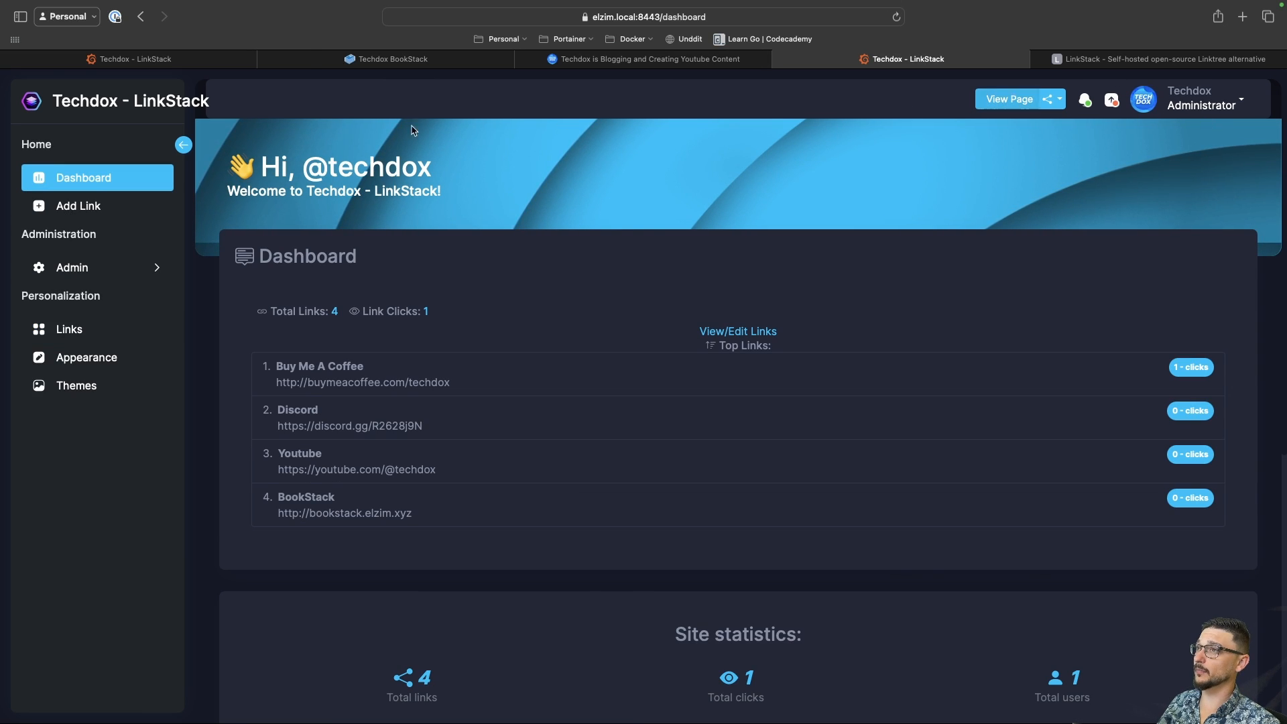
{"action": "mouse_move", "coordinate": [1008, 97]}
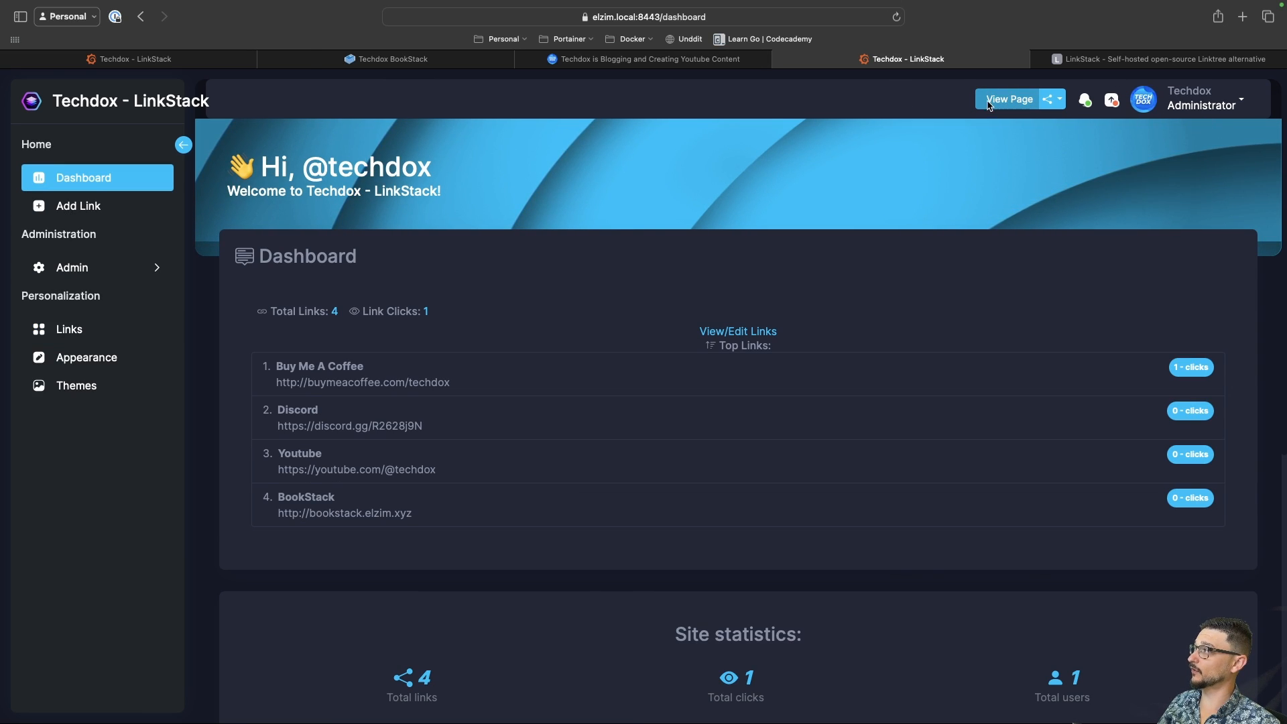
{"action": "left_click", "coordinate": [1008, 98]}
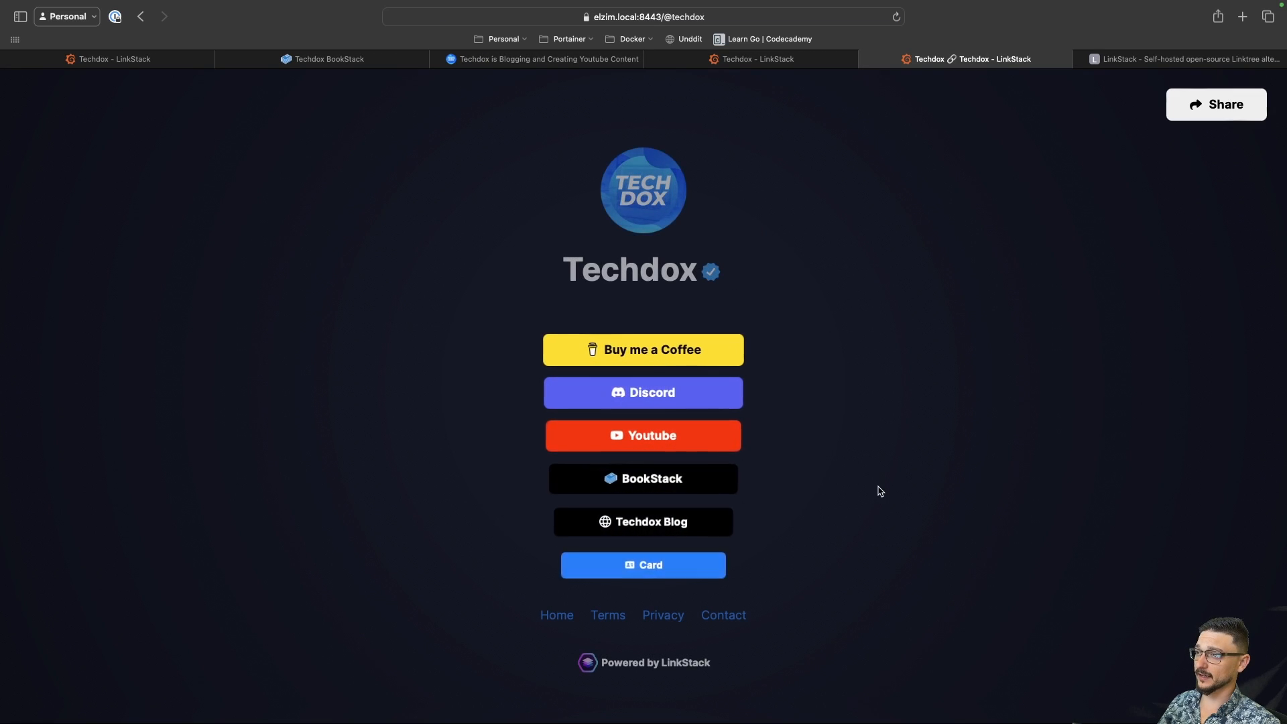
{"action": "left_click", "coordinate": [642, 564]}
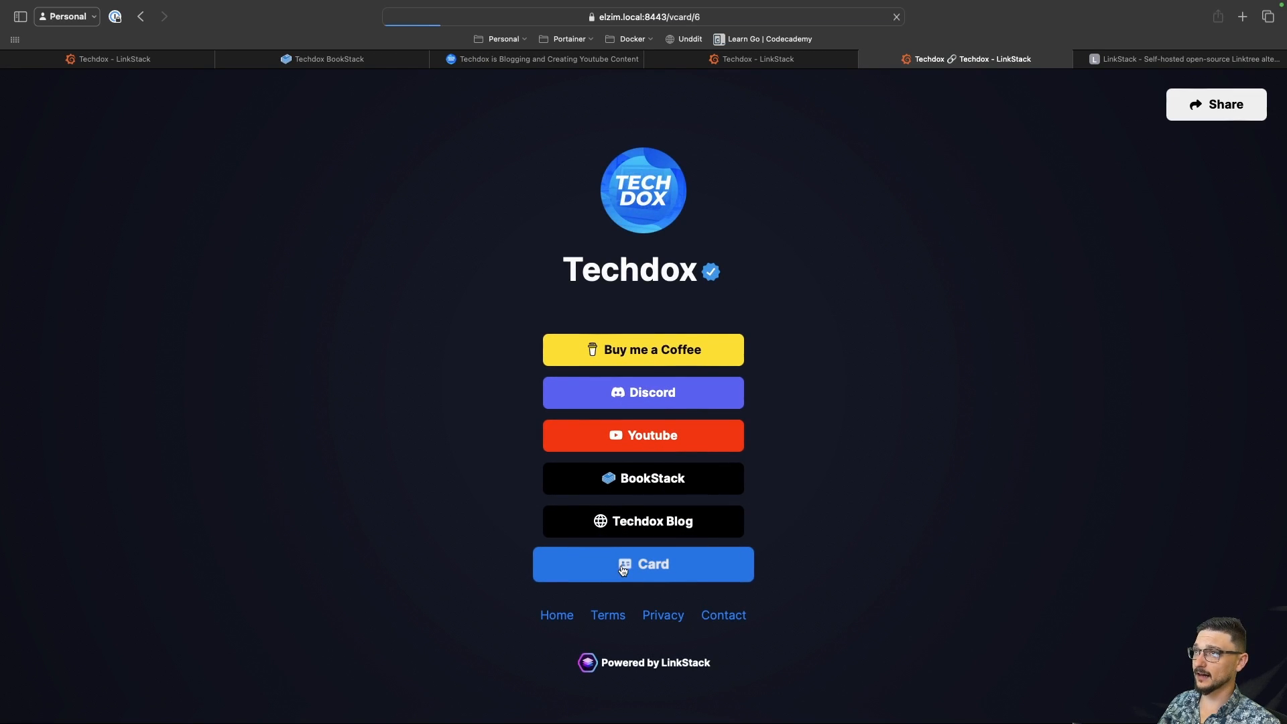
{"action": "left_click", "coordinate": [642, 564]}
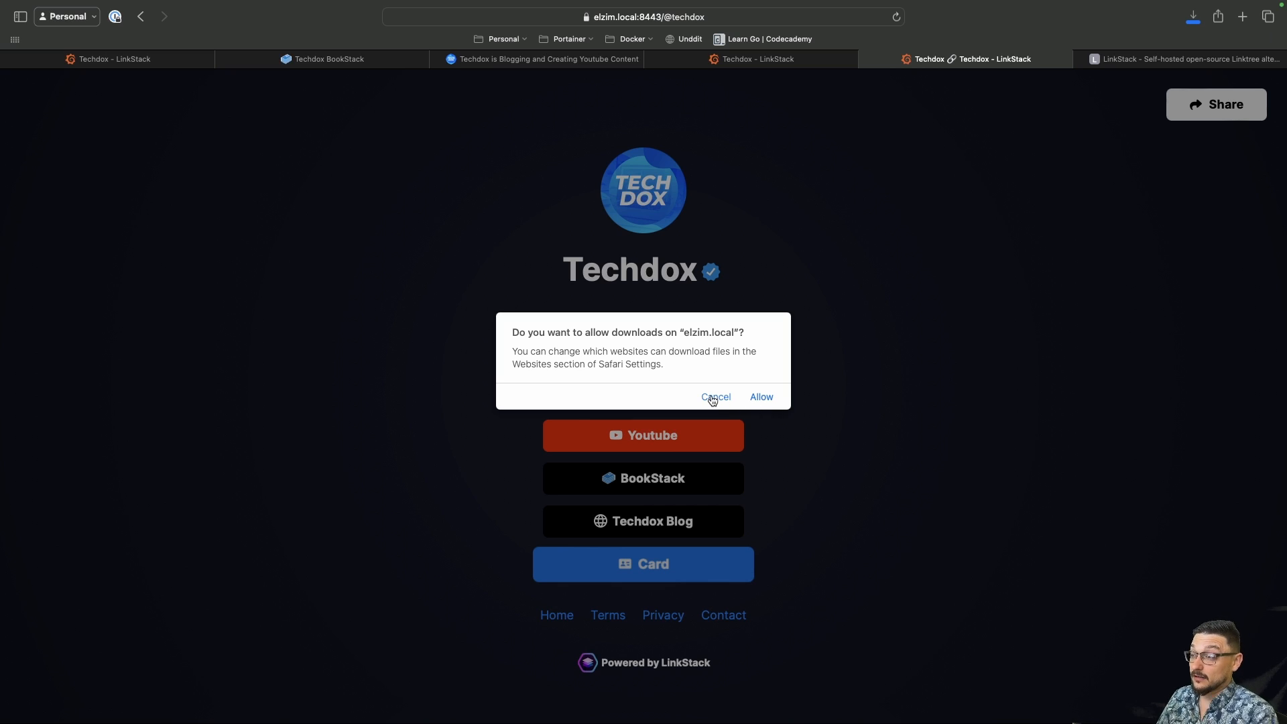
{"action": "left_click", "coordinate": [714, 397]}
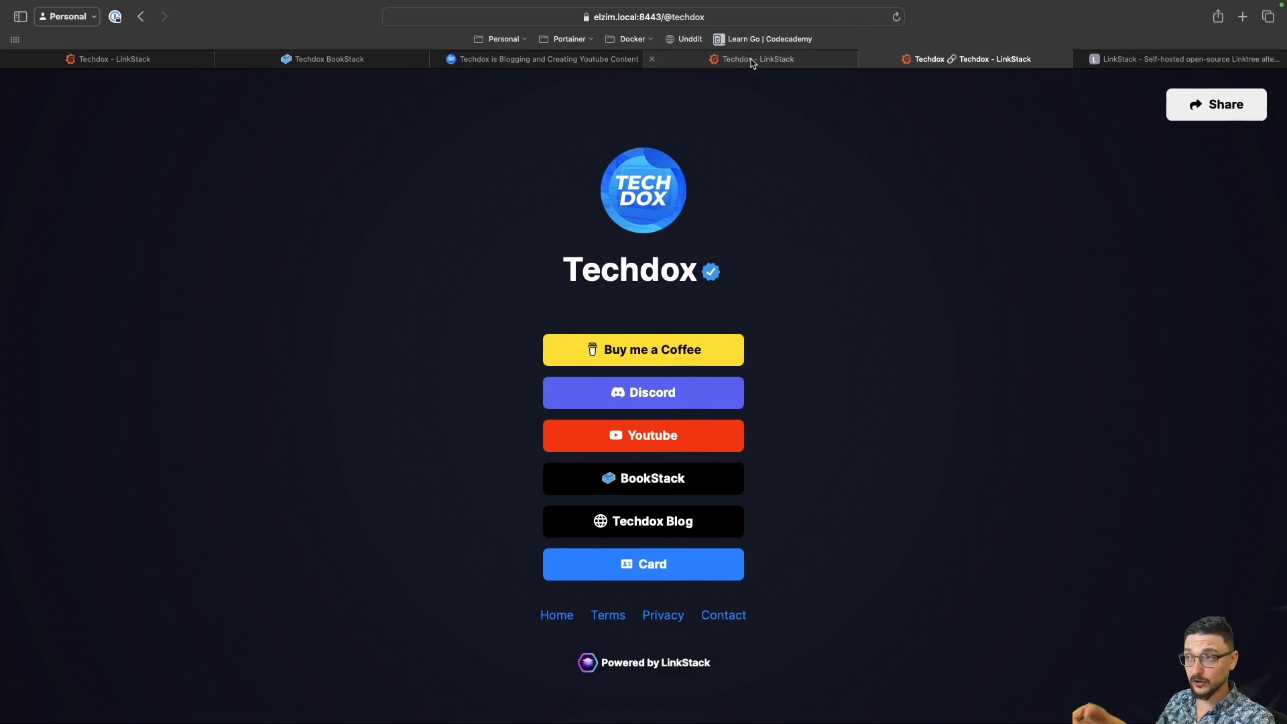
- Back in the admin Links list, start a new link and browse the available block types
{"action": "left_click", "coordinate": [751, 58]}
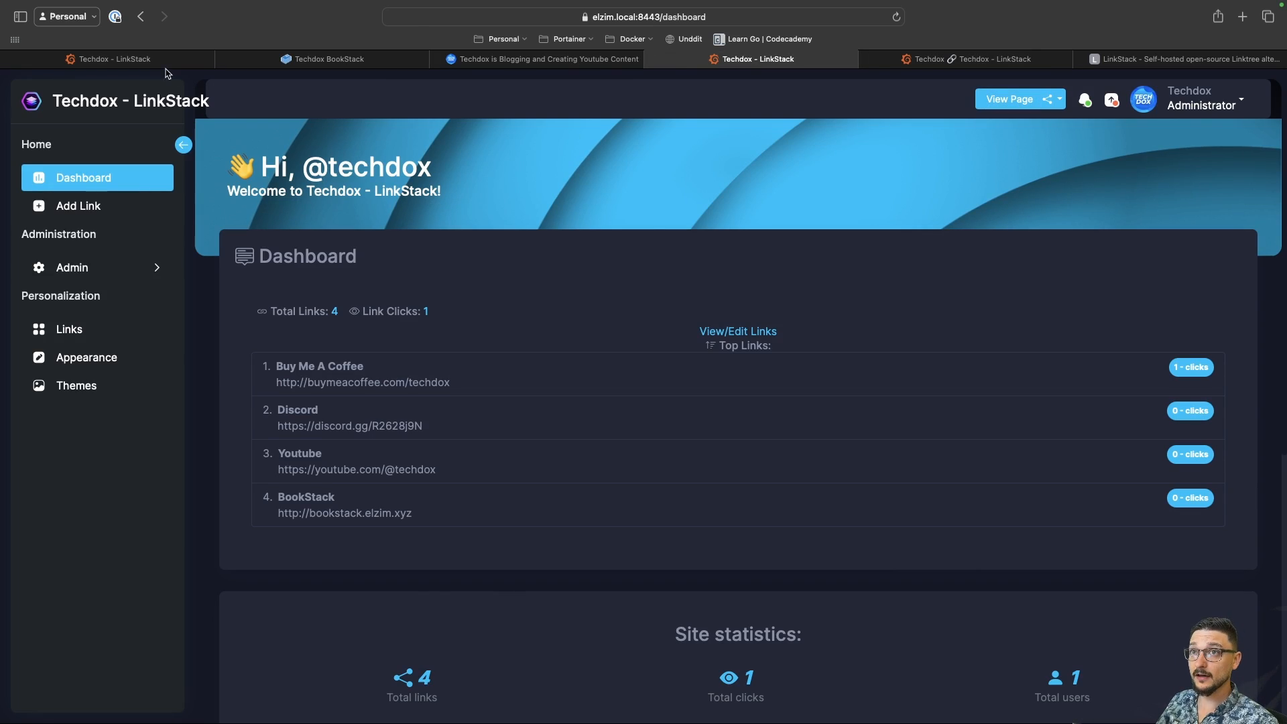
{"action": "left_click", "coordinate": [68, 328]}
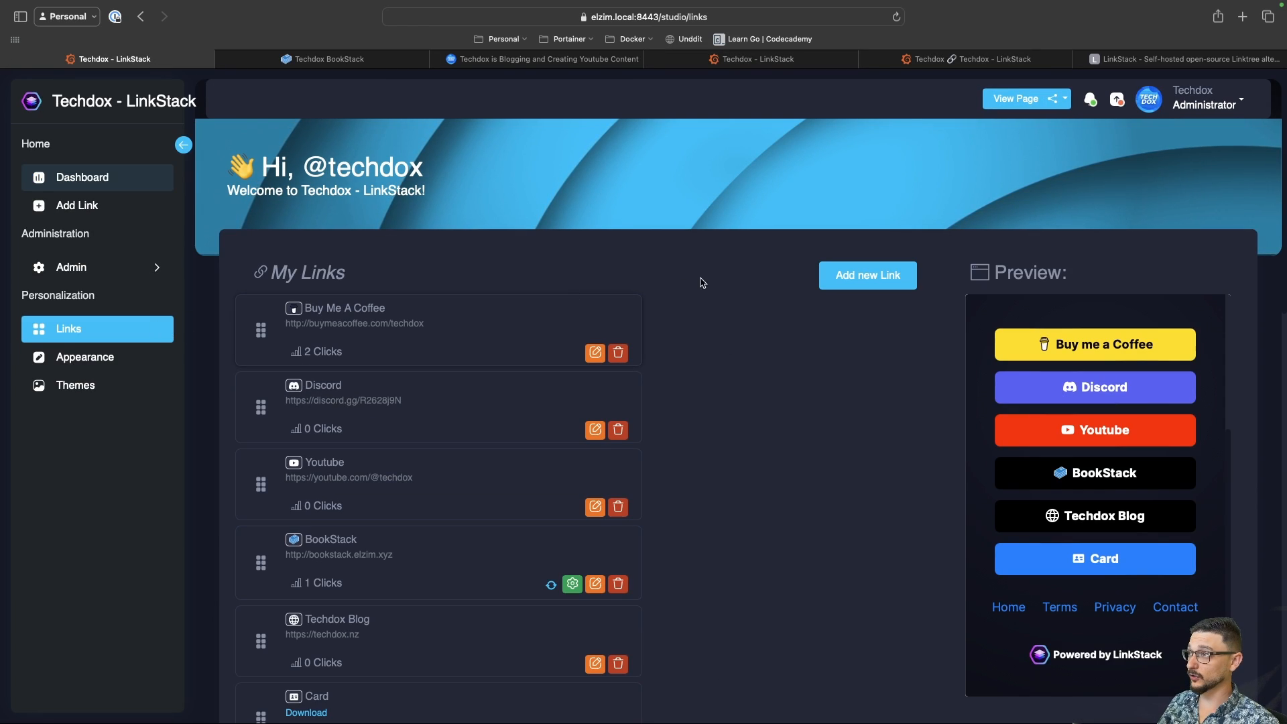
{"action": "left_click", "coordinate": [76, 205]}
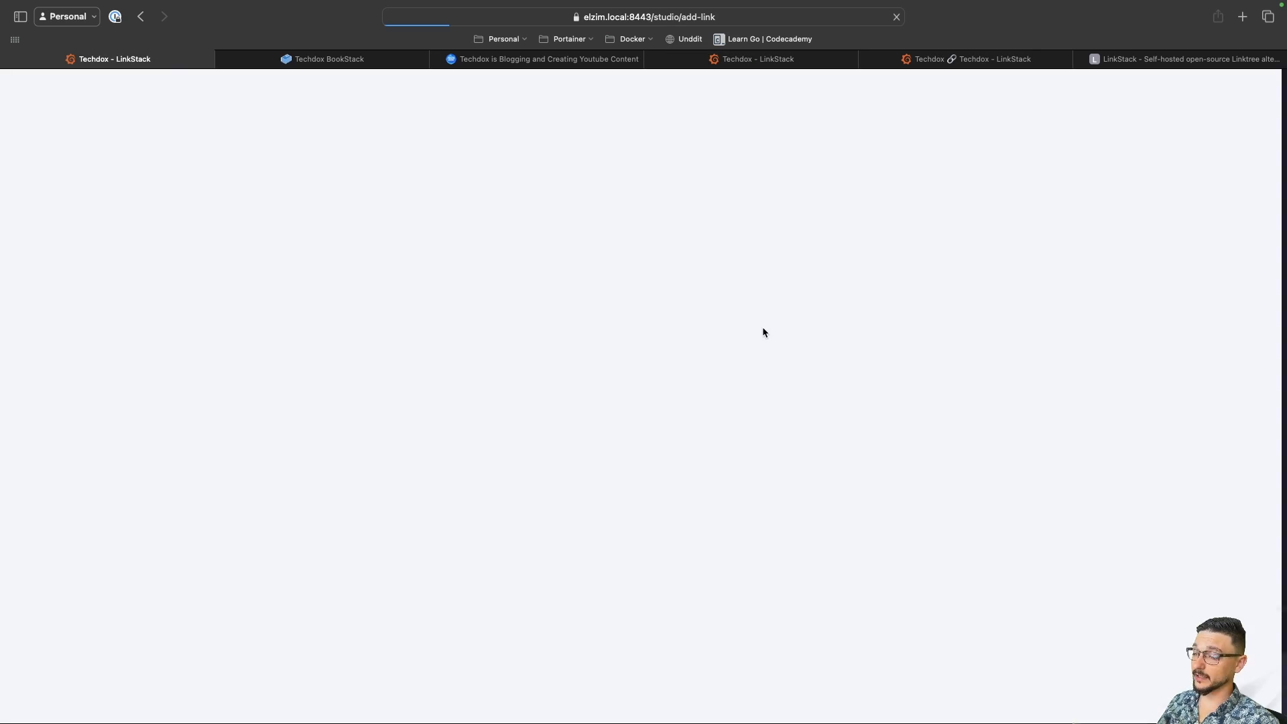
{"action": "left_click", "coordinate": [309, 319]}
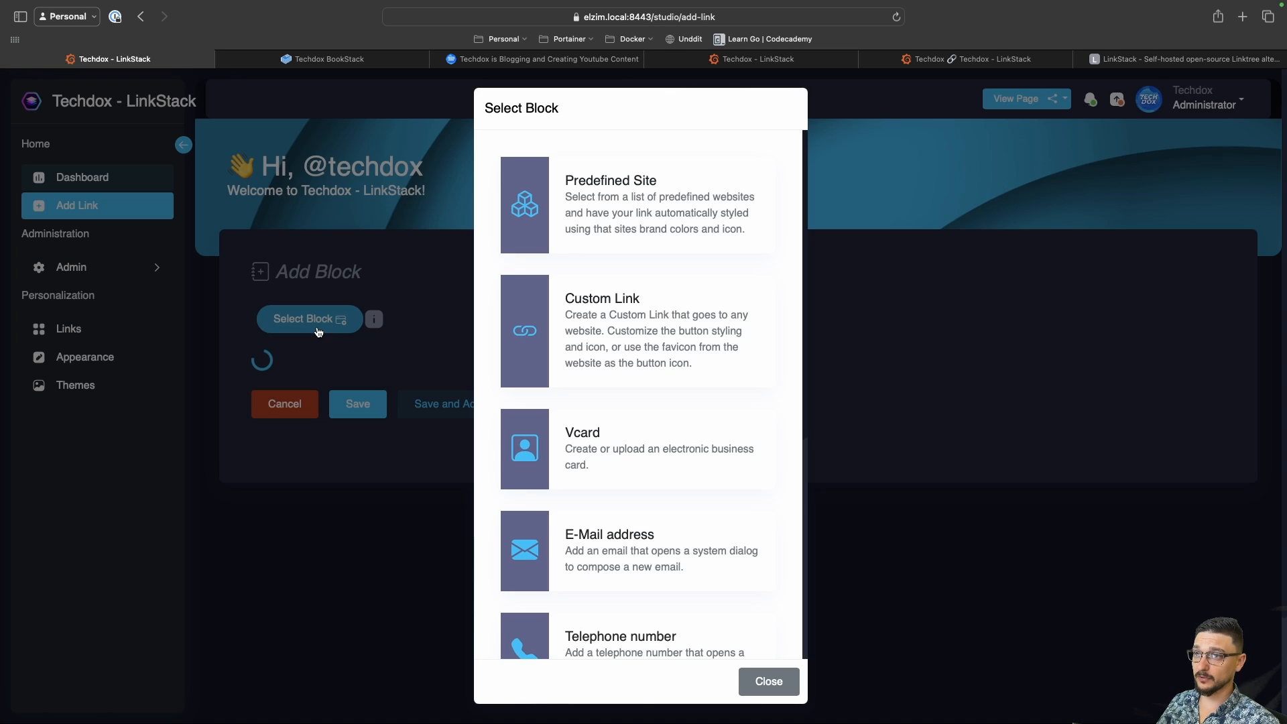
{"action": "scroll", "scroll_direction": "down", "scroll_amount": 3}
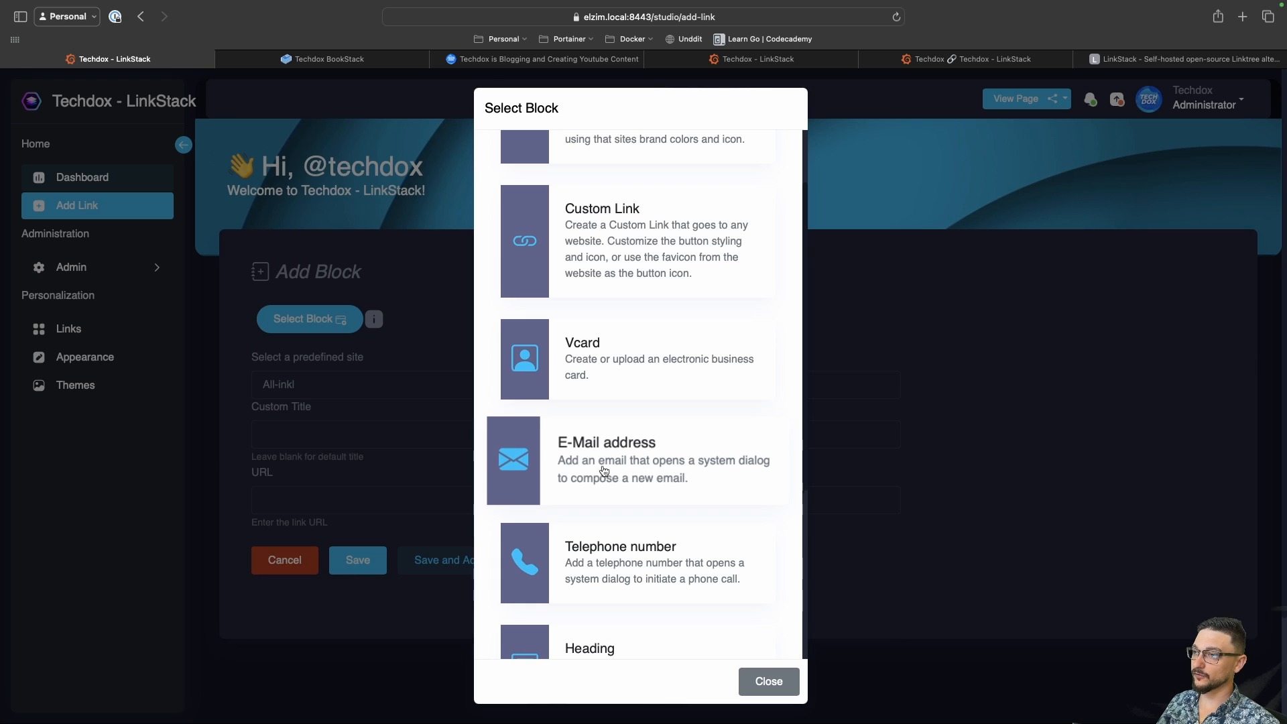
{"action": "scroll", "scroll_direction": "down", "scroll_amount": 3}
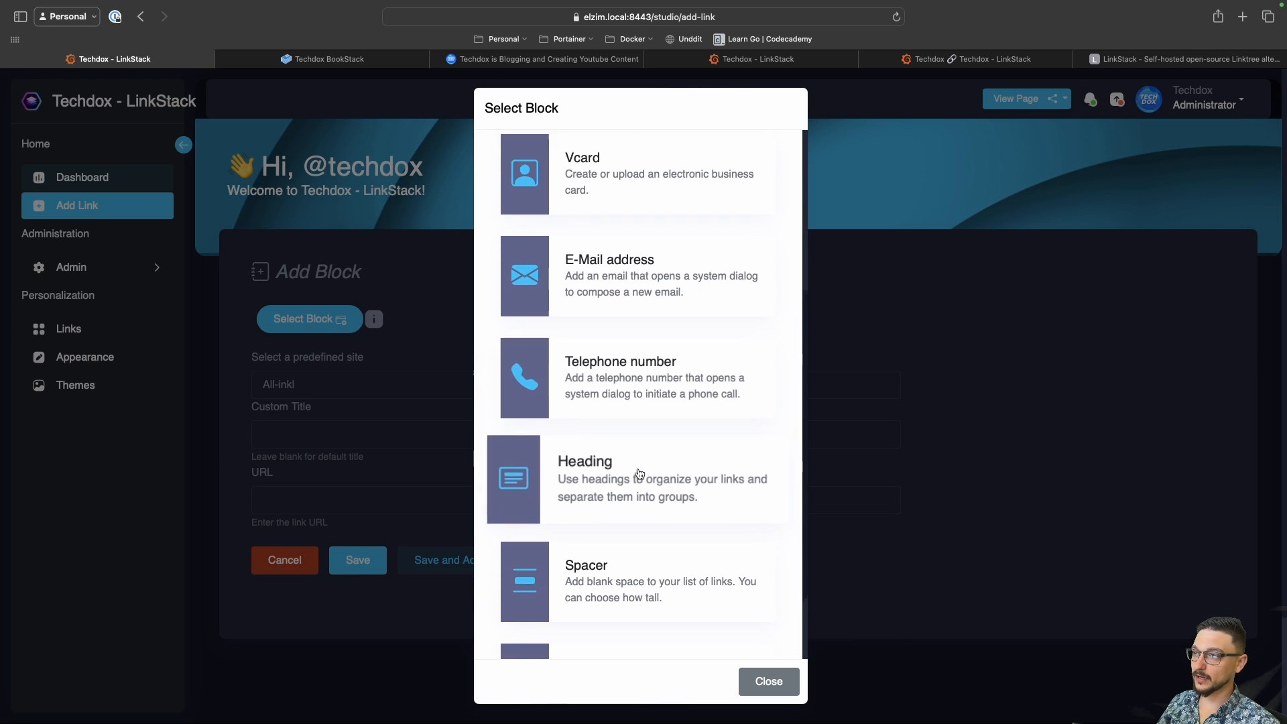
{"action": "scroll", "scroll_direction": "down", "scroll_amount": 3}
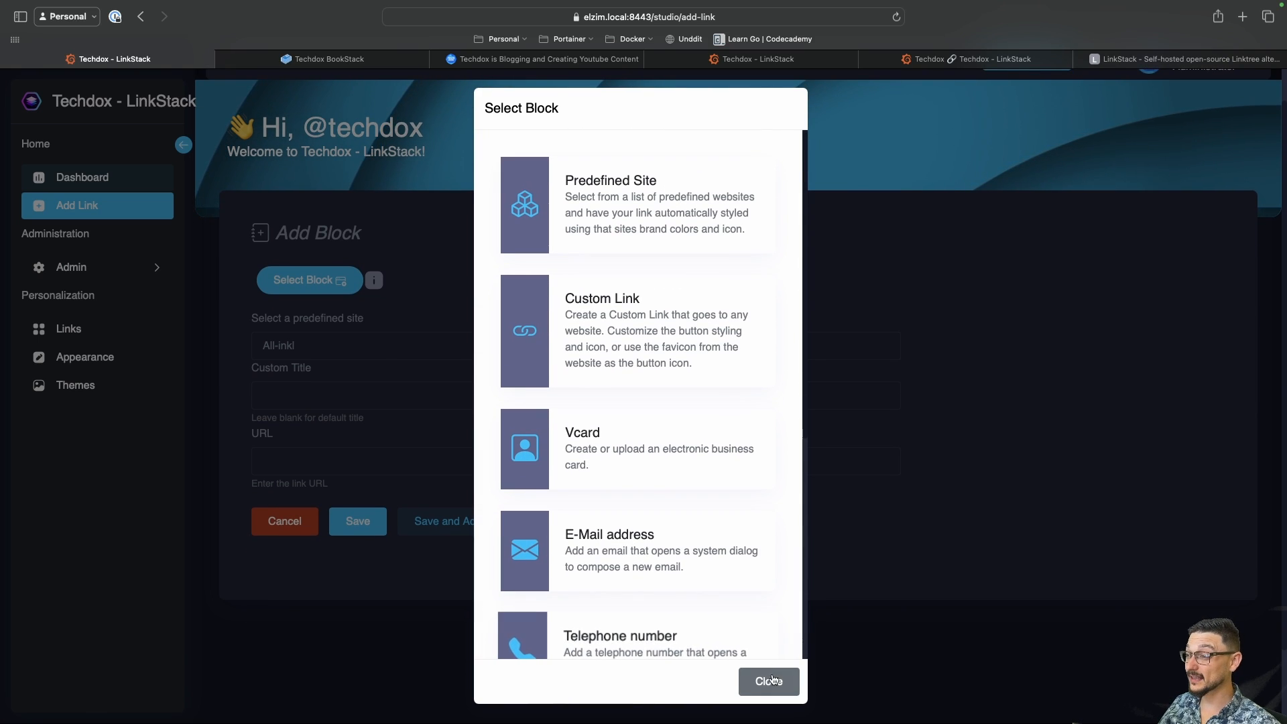
- Close the block type chooser and return to the My Links list without adding one
{"action": "left_click", "coordinate": [766, 681]}
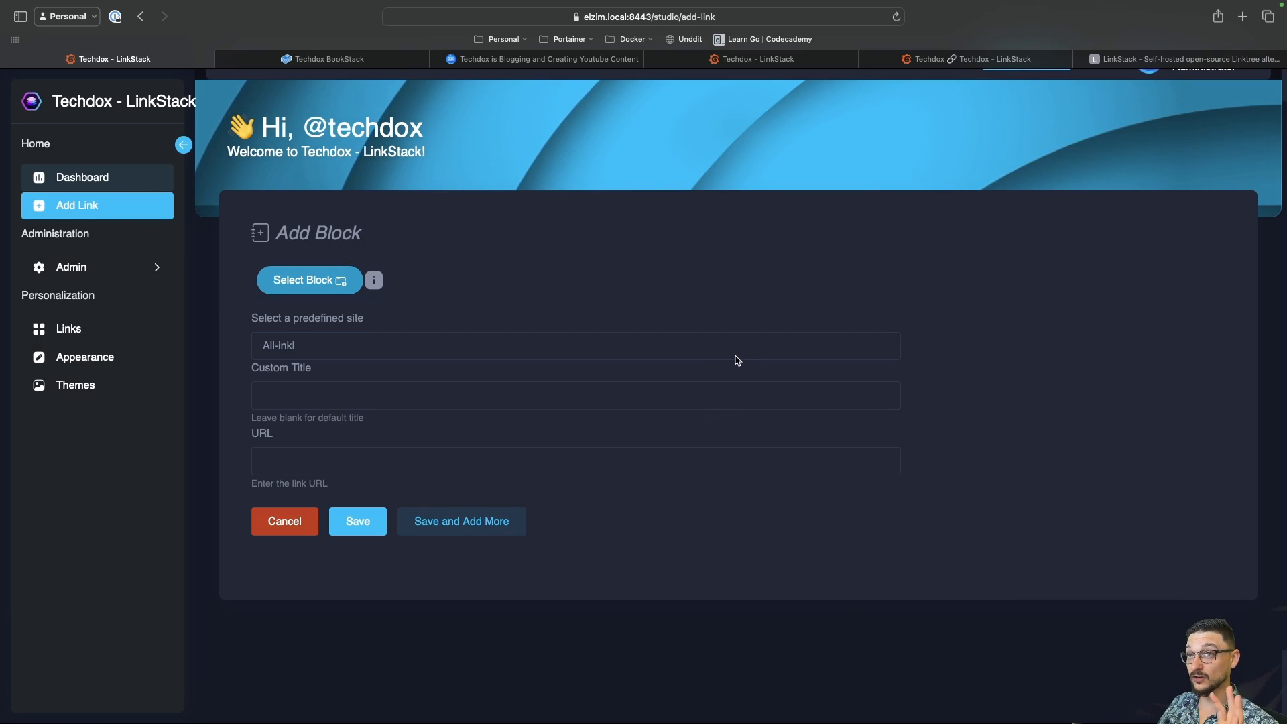
{"action": "mouse_move", "coordinate": [394, 290]}
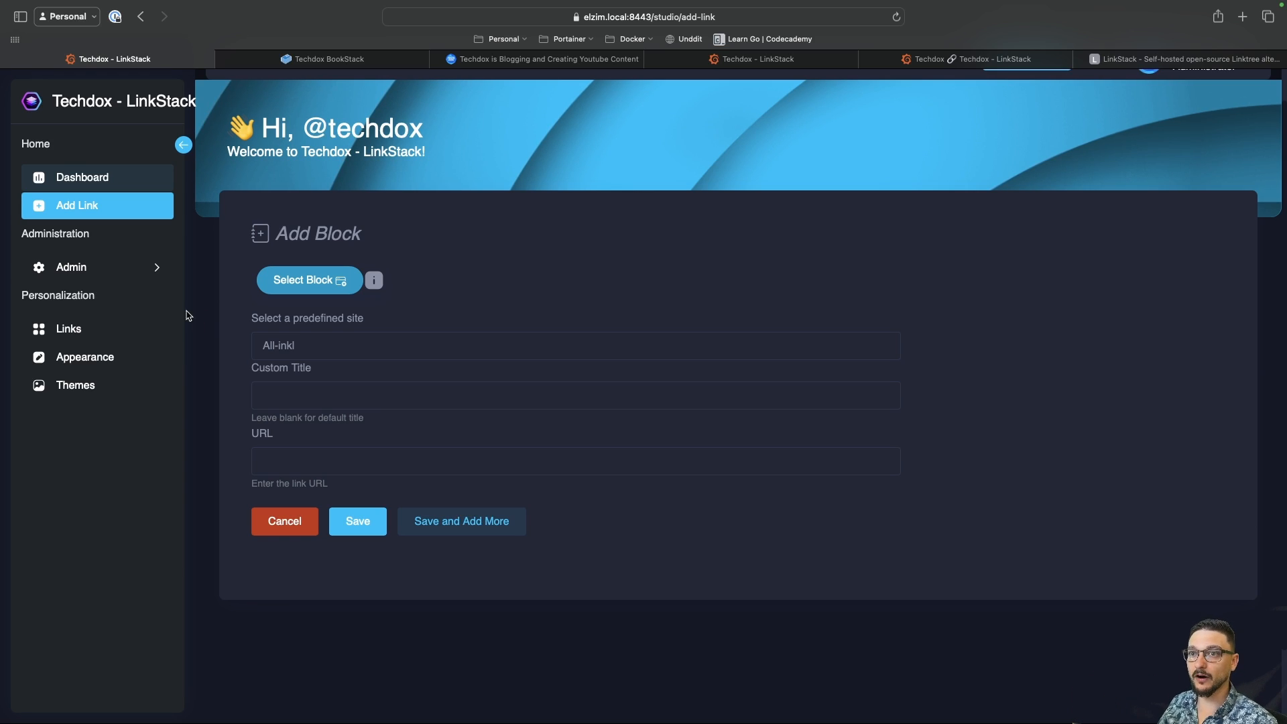
{"action": "left_click", "coordinate": [69, 328]}
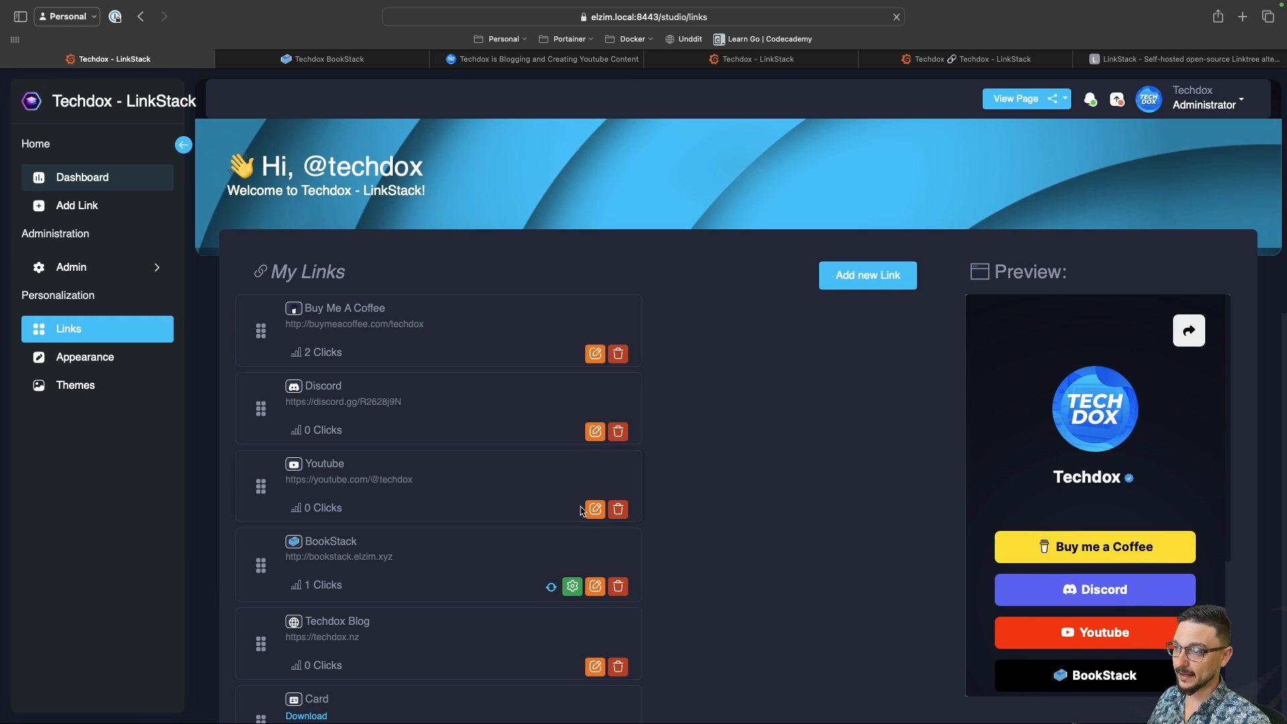
- Go to the Appearance page with the My Profile form
{"action": "scroll", "scroll_direction": "down", "scroll_amount": 3}
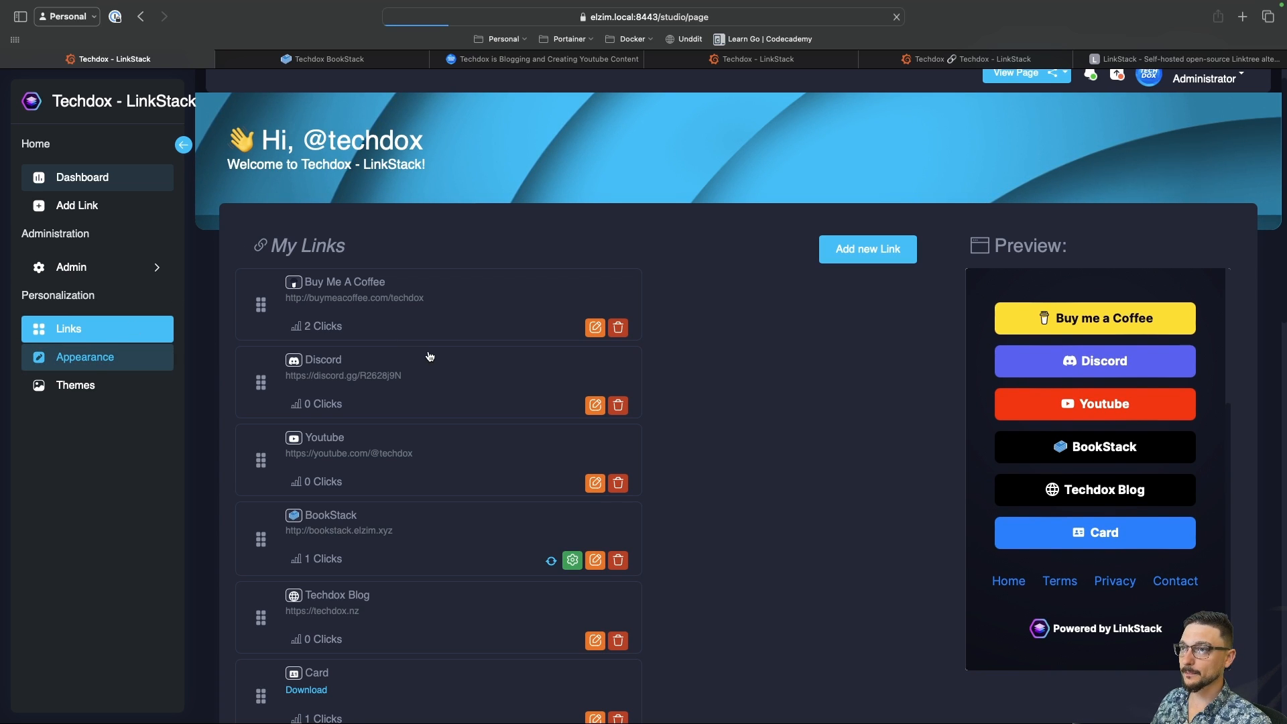
{"action": "left_click", "coordinate": [84, 356]}
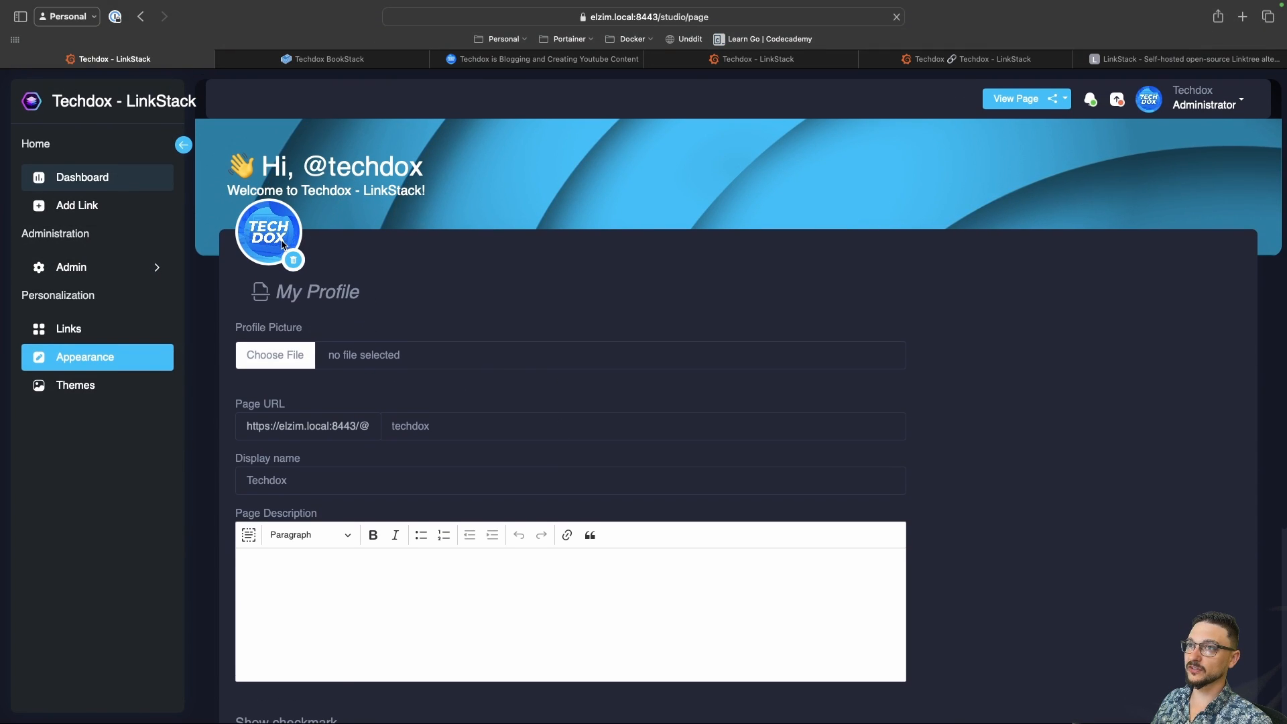
- Peek at the BookStack tab, then review the profile form and select the page URL host
{"action": "left_click", "coordinate": [83, 177]}
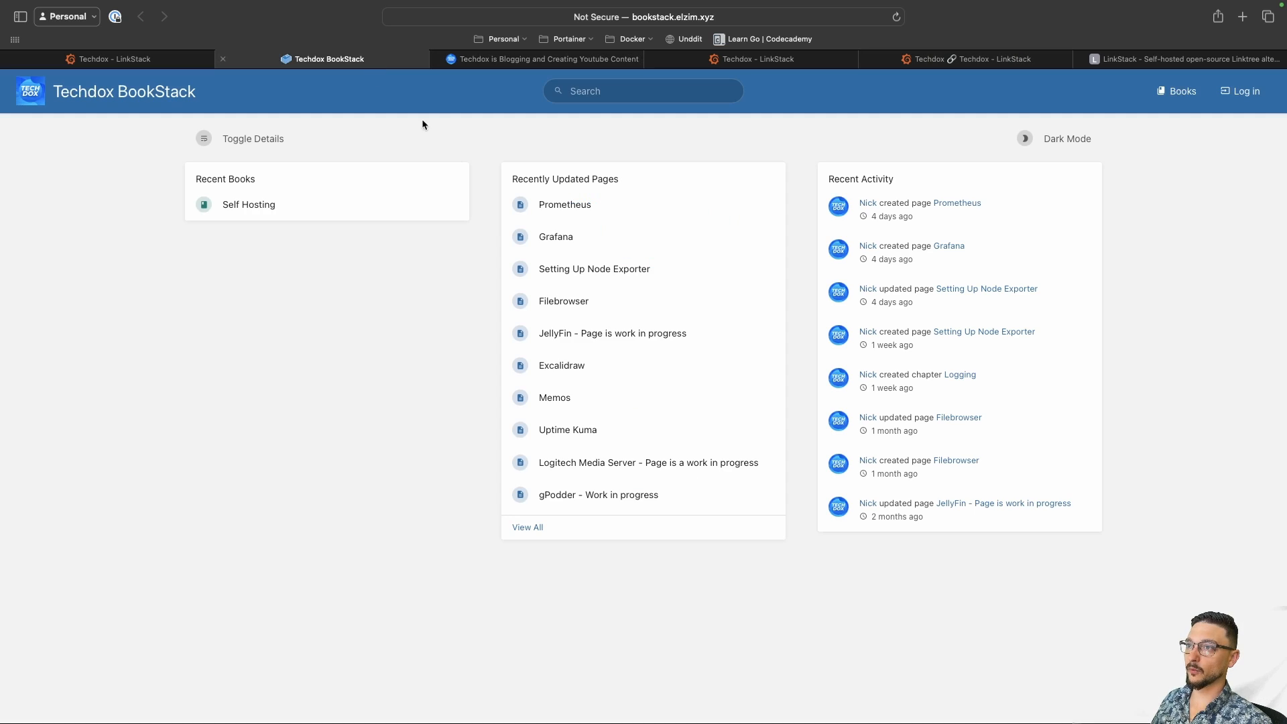
{"action": "left_click", "coordinate": [107, 57]}
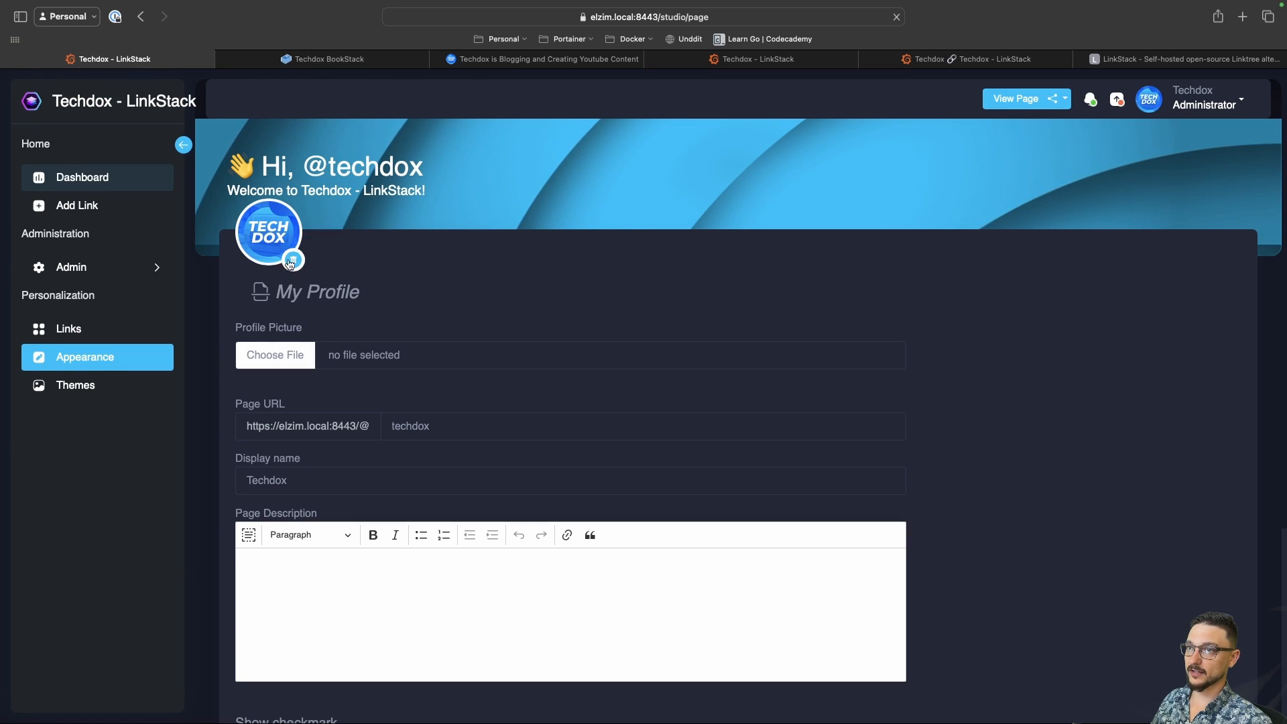
{"action": "mouse_move", "coordinate": [293, 261]}
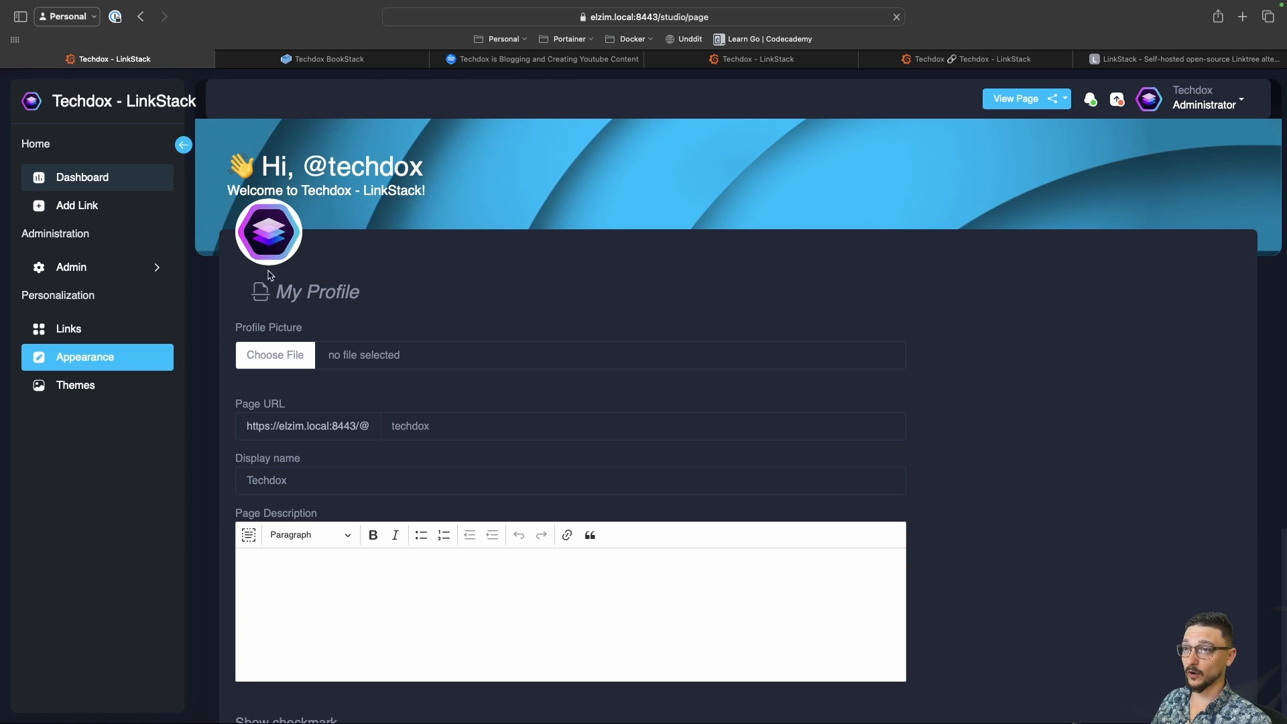
{"action": "scroll", "scroll_direction": "down", "scroll_amount": 3}
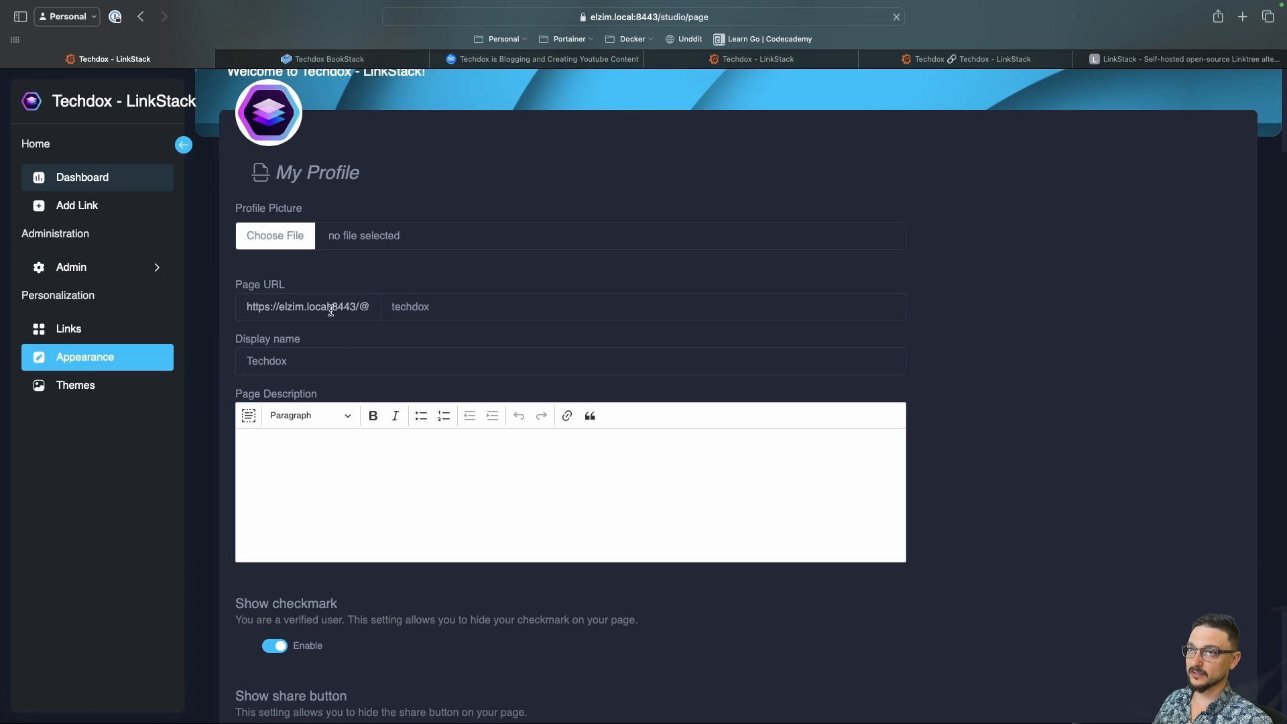
{"action": "double_click", "coordinate": [319, 305]}
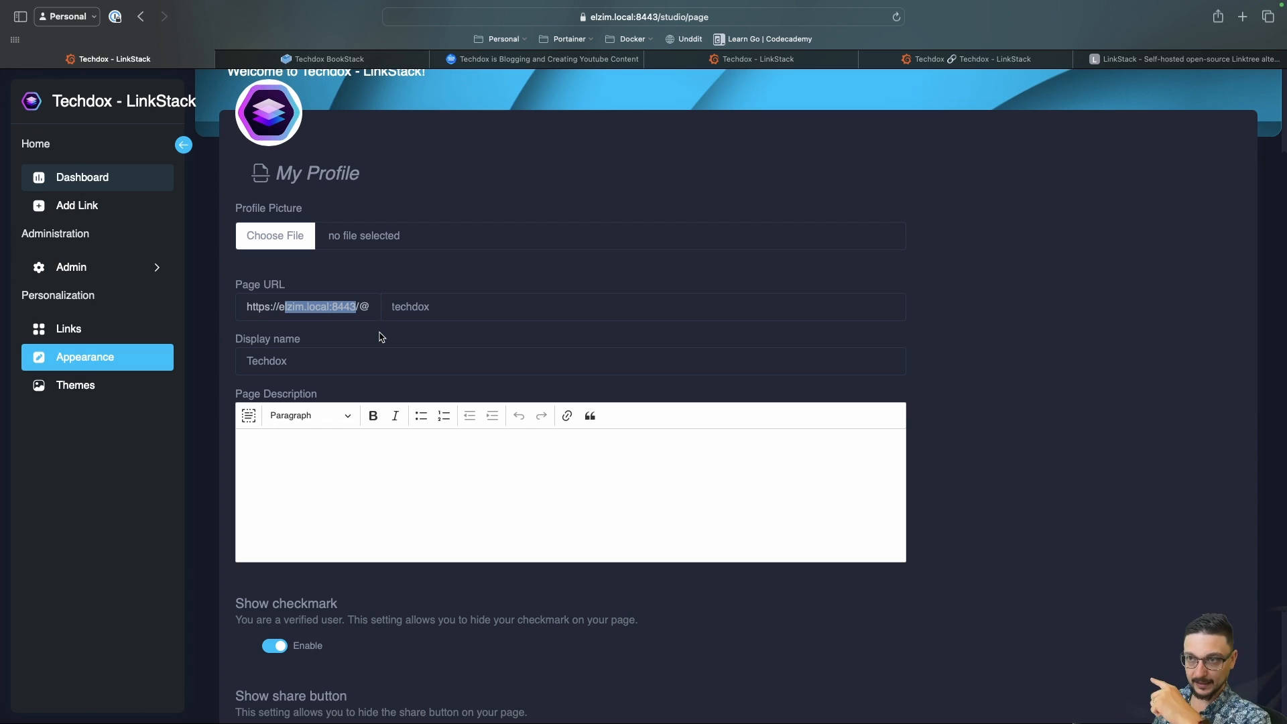
- Review the rest of the Appearance form with checkmark and share enabled, heading to Themes
{"action": "scroll", "scroll_direction": "down", "scroll_amount": 3}
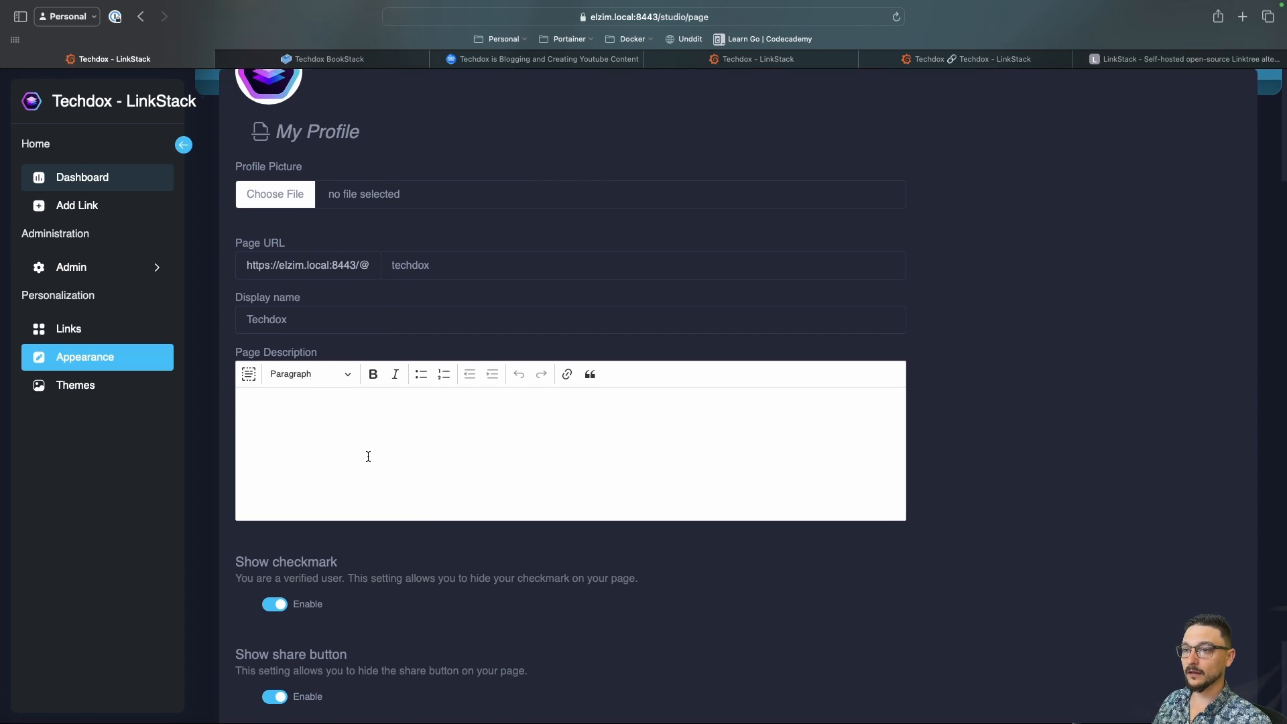
{"action": "scroll", "scroll_direction": "down", "scroll_amount": 3}
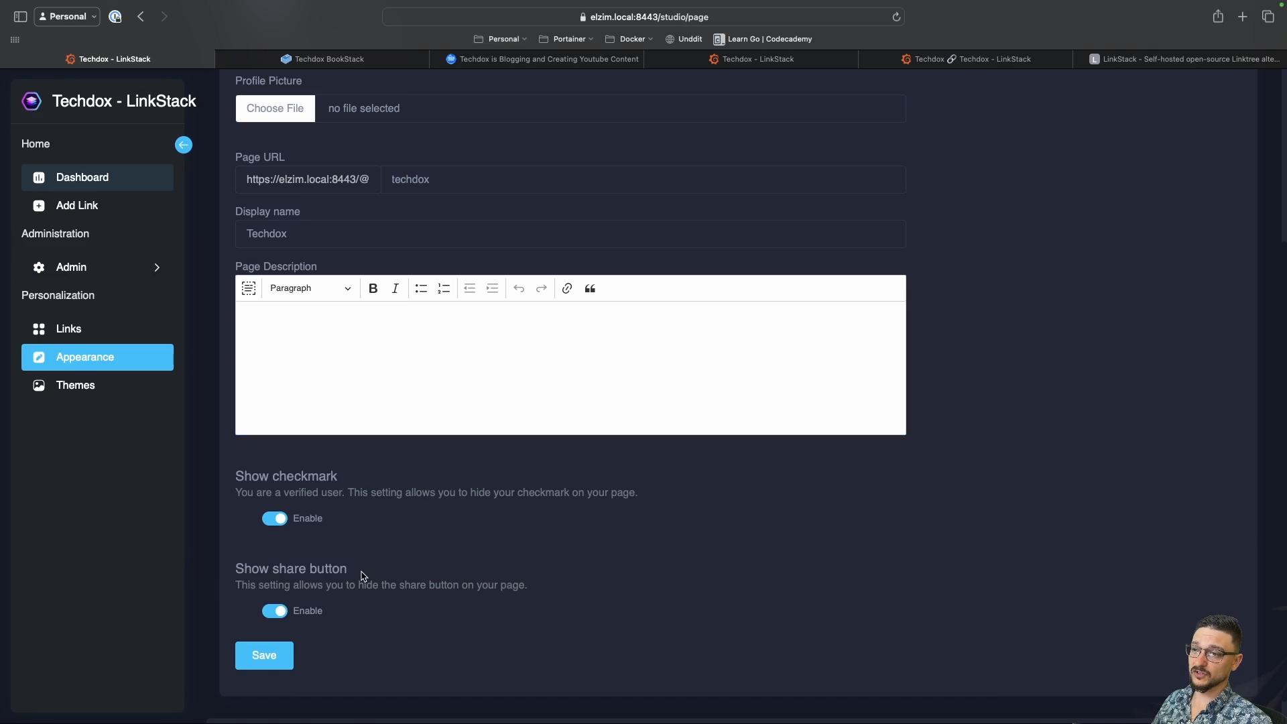
{"action": "left_click", "coordinate": [75, 385]}
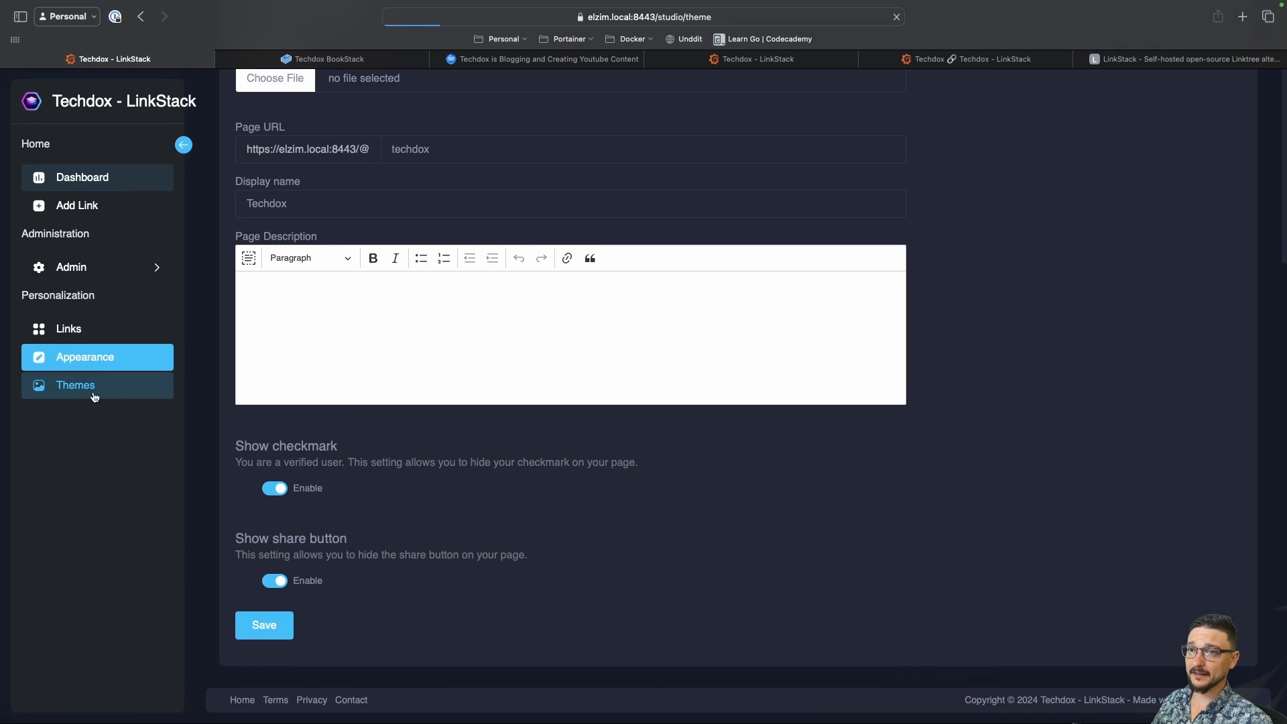
- Choose PolySleek from the theme gallery and reach the custom background and manage-themes sections
{"action": "left_click", "coordinate": [76, 385]}
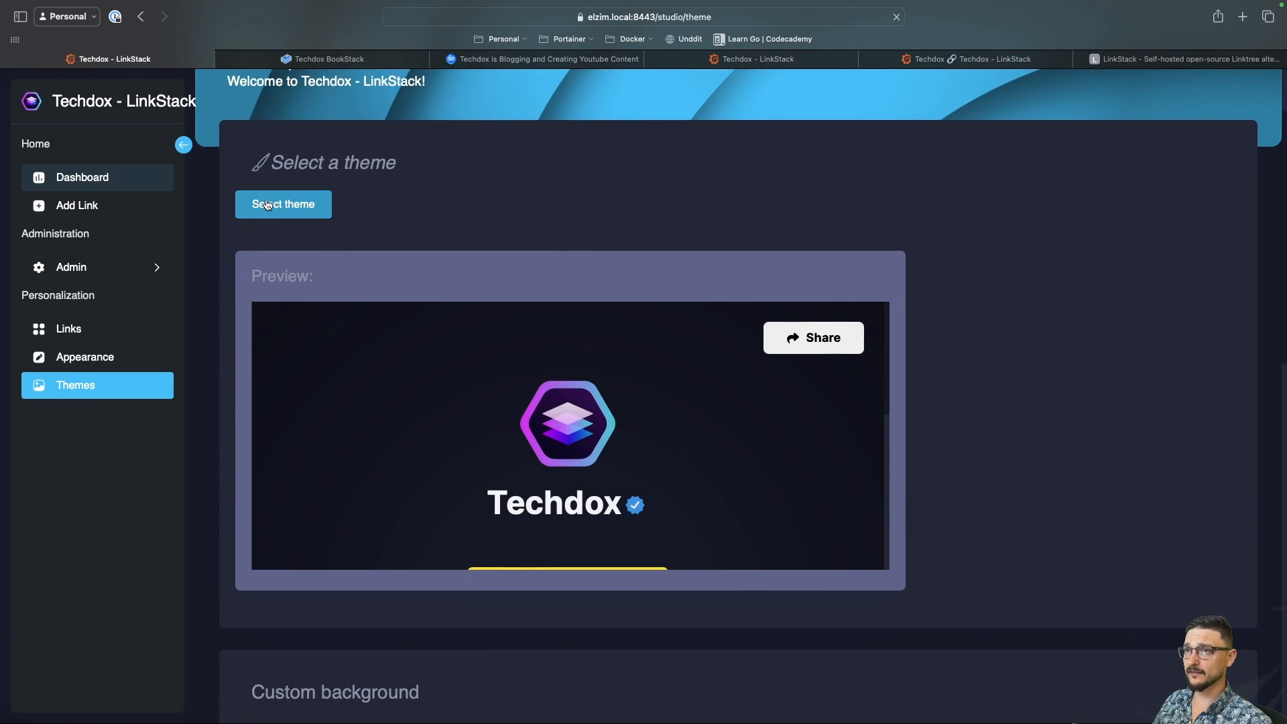
{"action": "left_click", "coordinate": [283, 203]}
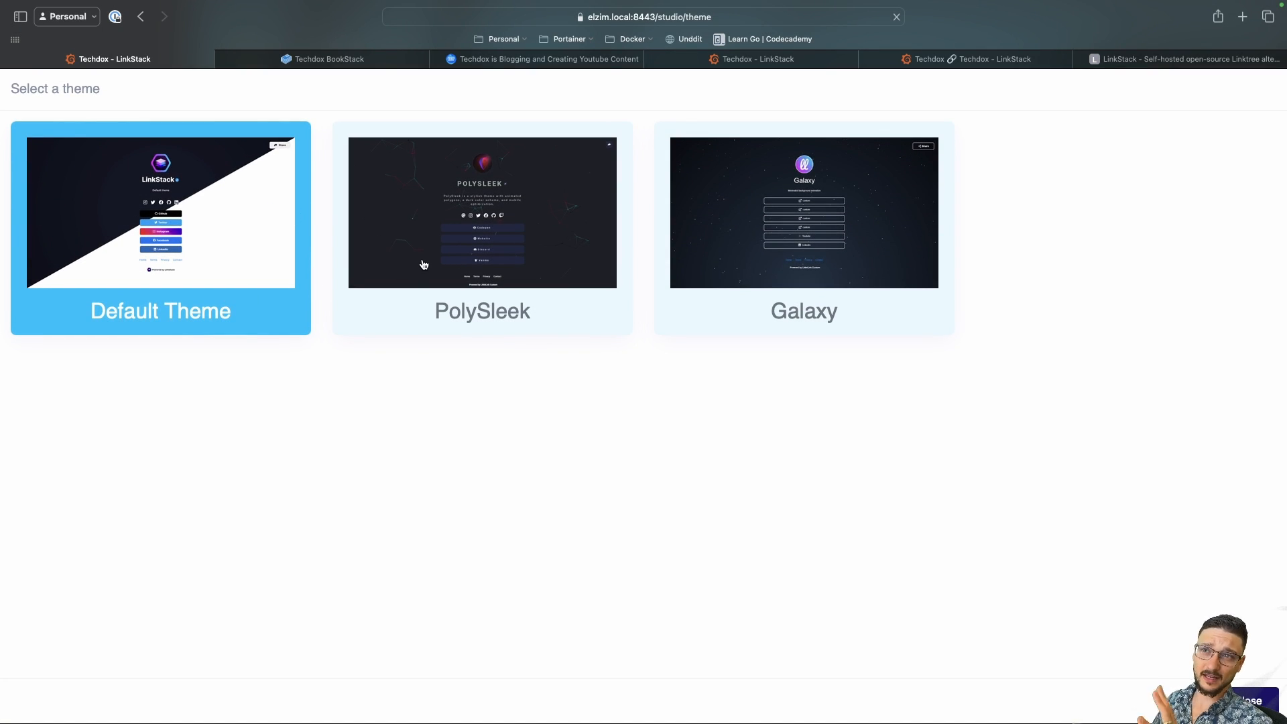
{"action": "mouse_move", "coordinate": [306, 253]}
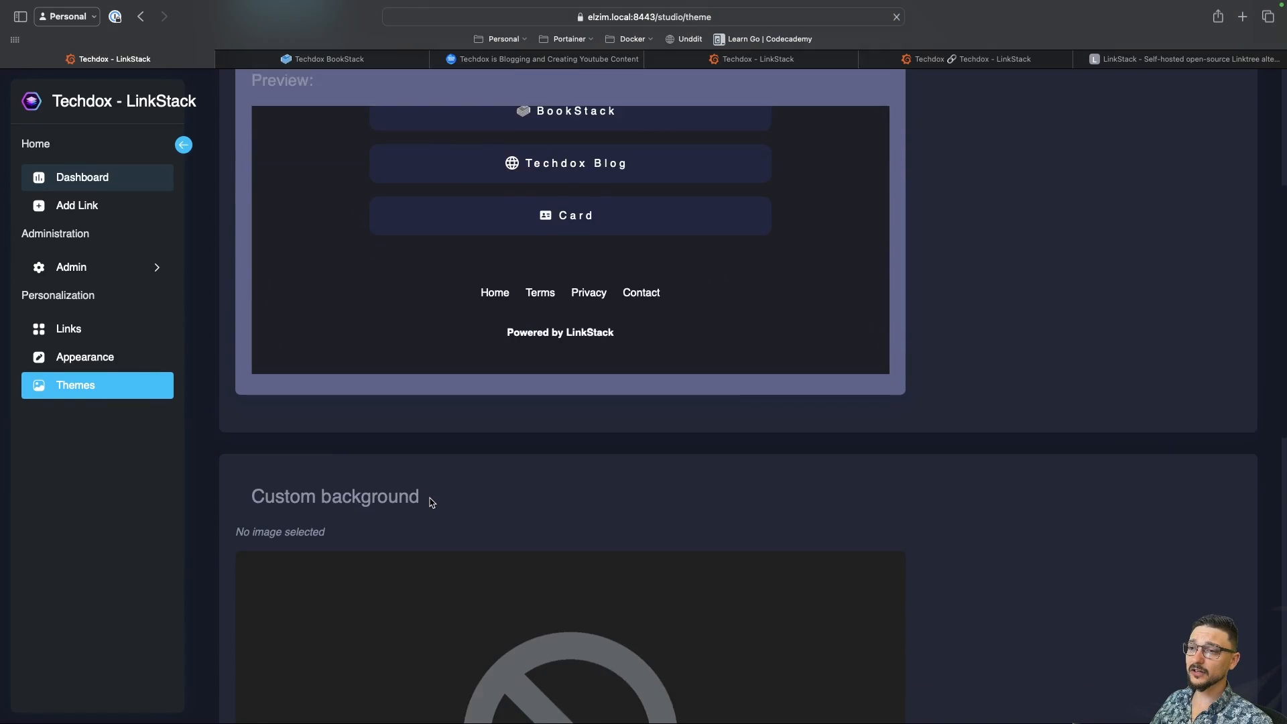
{"action": "scroll", "scroll_direction": "down", "scroll_amount": 3}
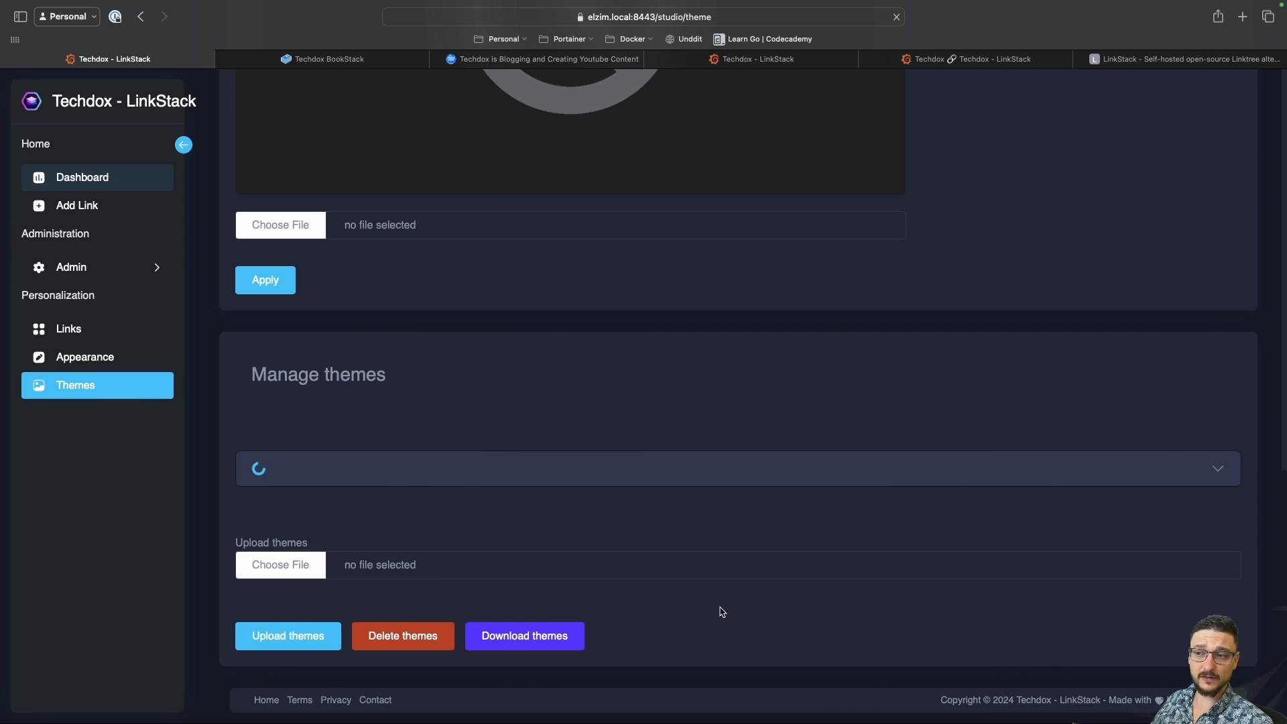
{"action": "mouse_move", "coordinate": [651, 605]}
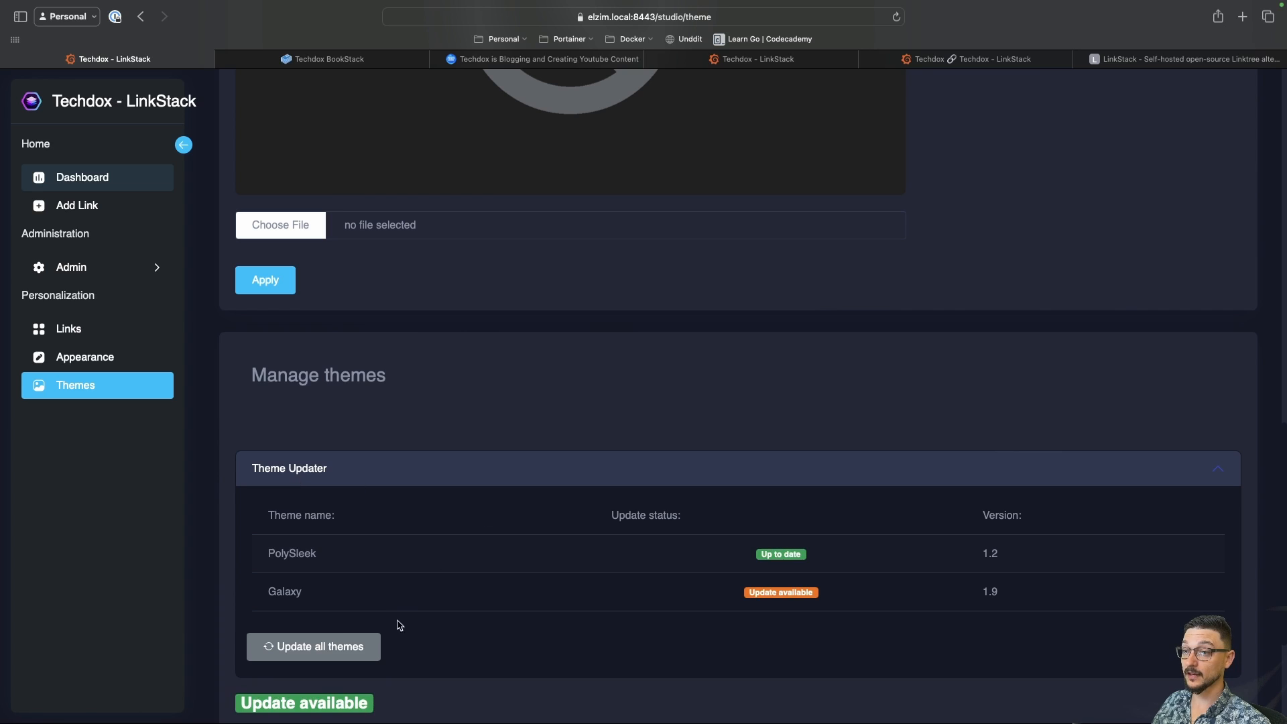
- Expand the Theme Updater and update all installed themes, including Galaxy
{"action": "double_click", "coordinate": [284, 591]}
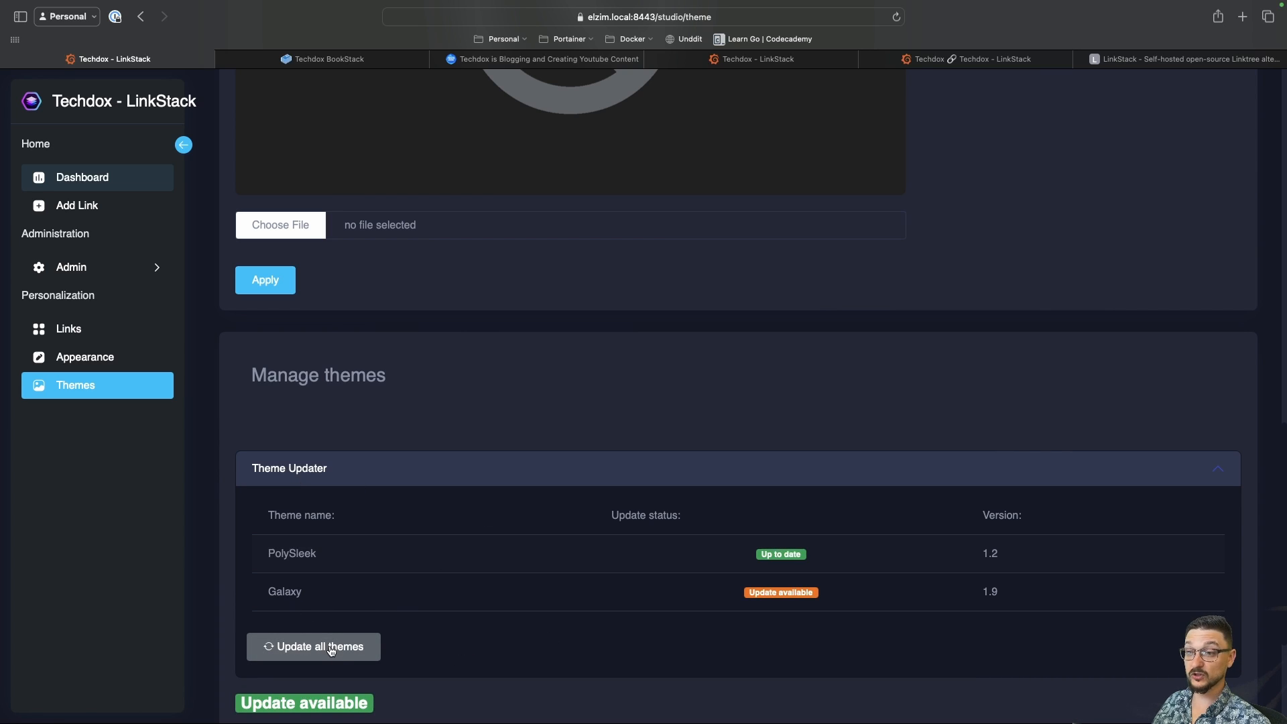
{"action": "left_click", "coordinate": [313, 646]}
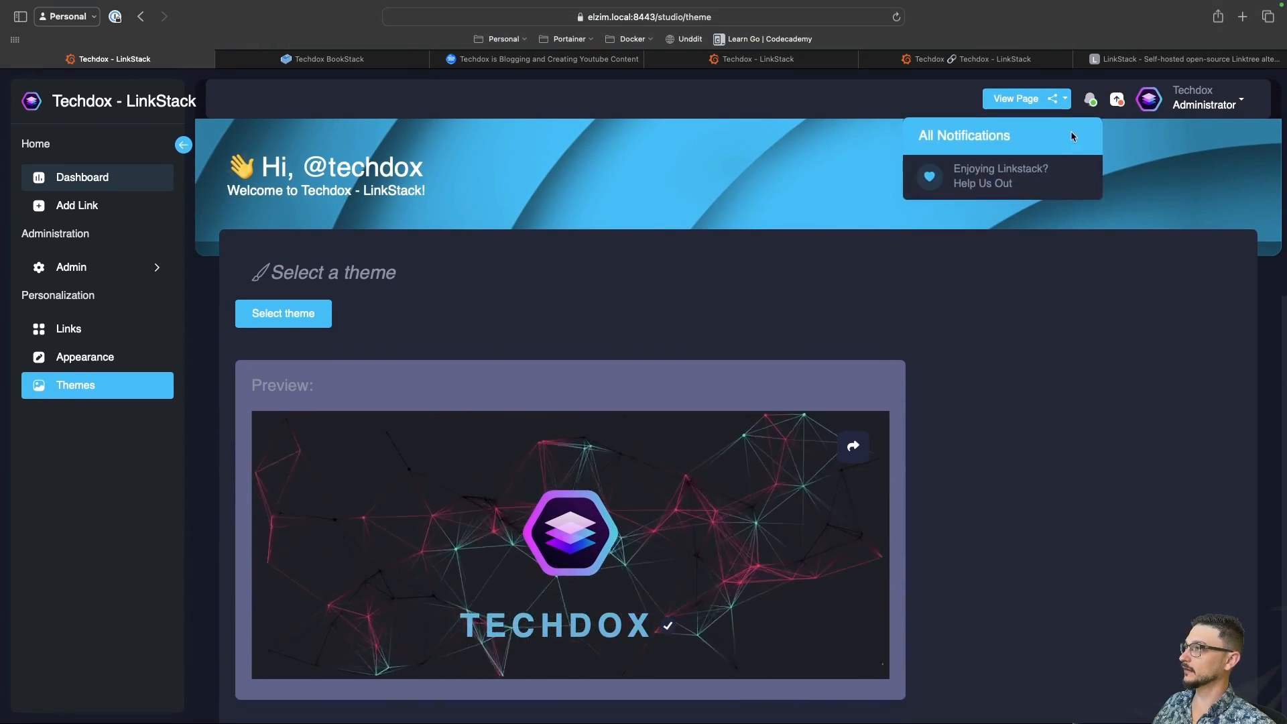
- Dismiss notifications and launch the updater offering the 4.2.3 to 4.7.0 upgrade
{"action": "left_click", "coordinate": [1116, 99]}
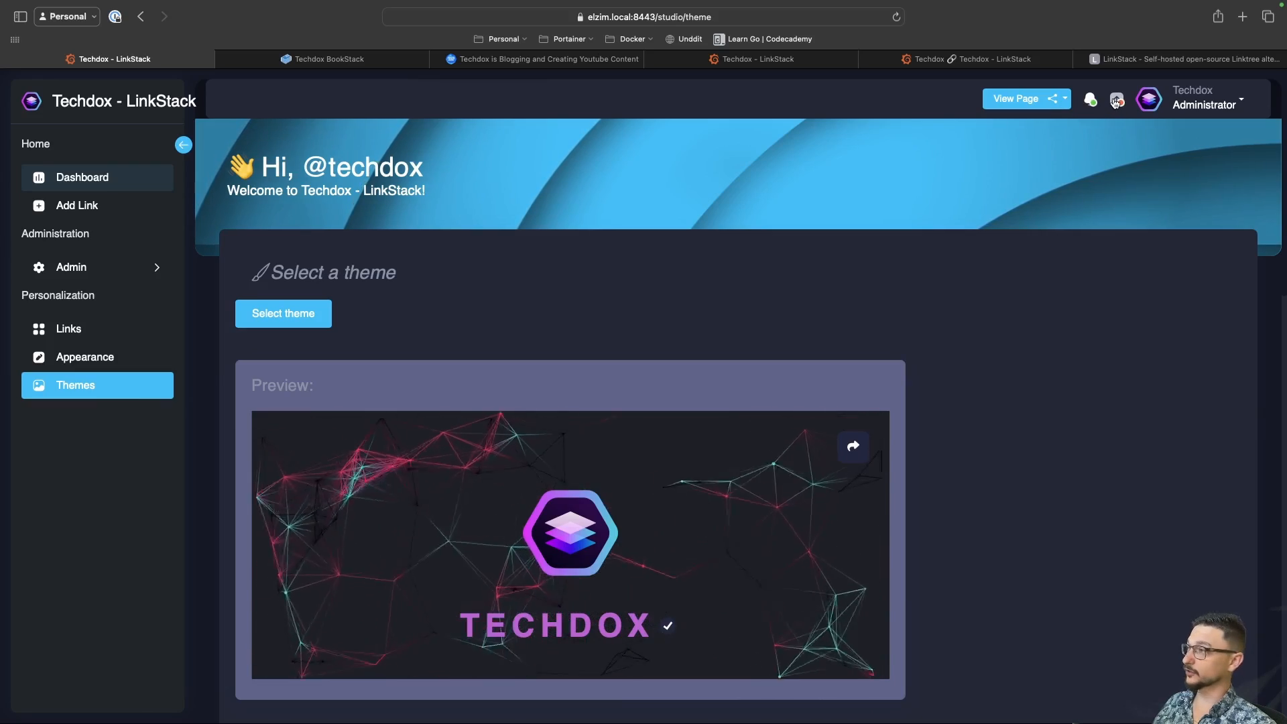
{"action": "left_click", "coordinate": [1116, 100]}
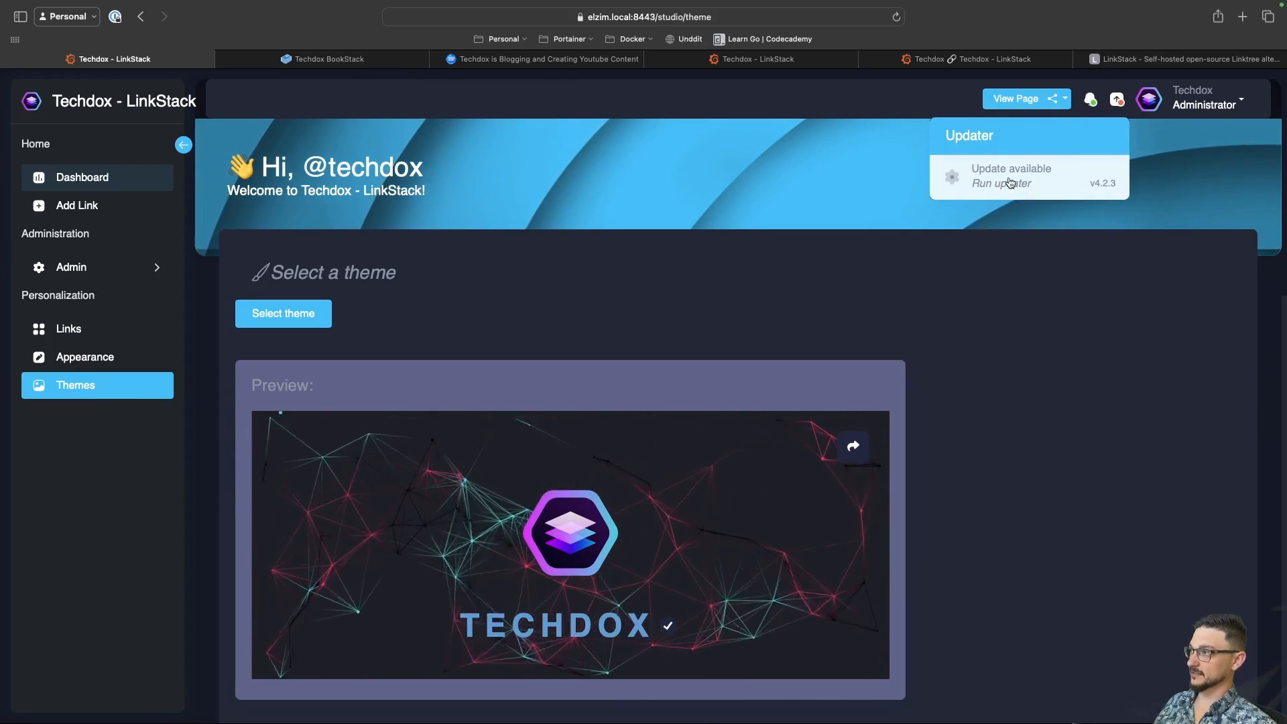
{"action": "left_click", "coordinate": [1000, 177]}
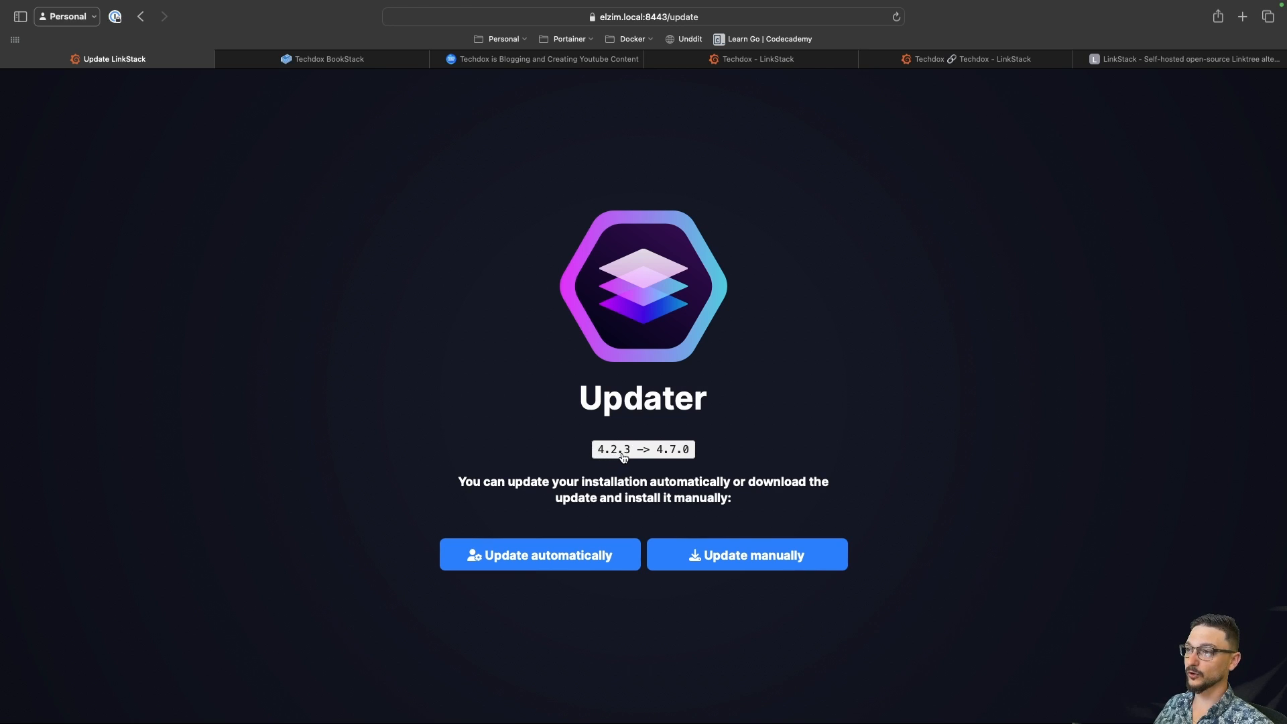
{"action": "mouse_move", "coordinate": [670, 456]}
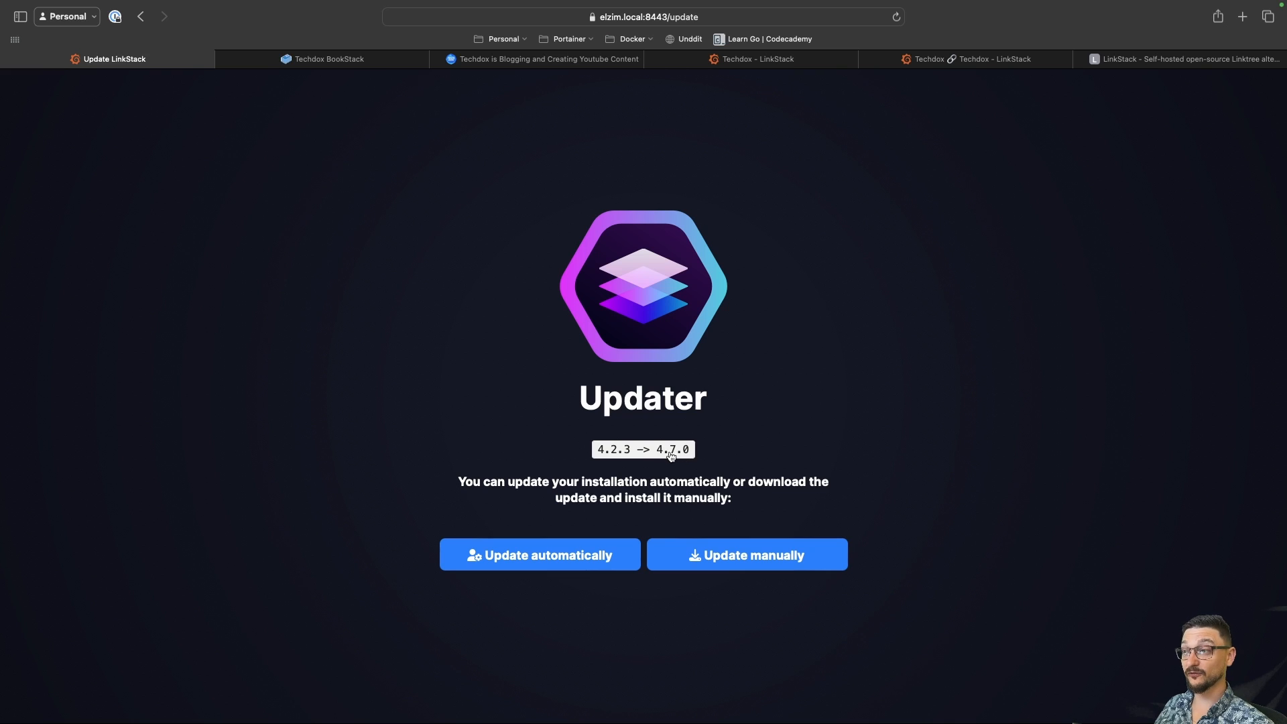
{"action": "mouse_move", "coordinate": [651, 522]}
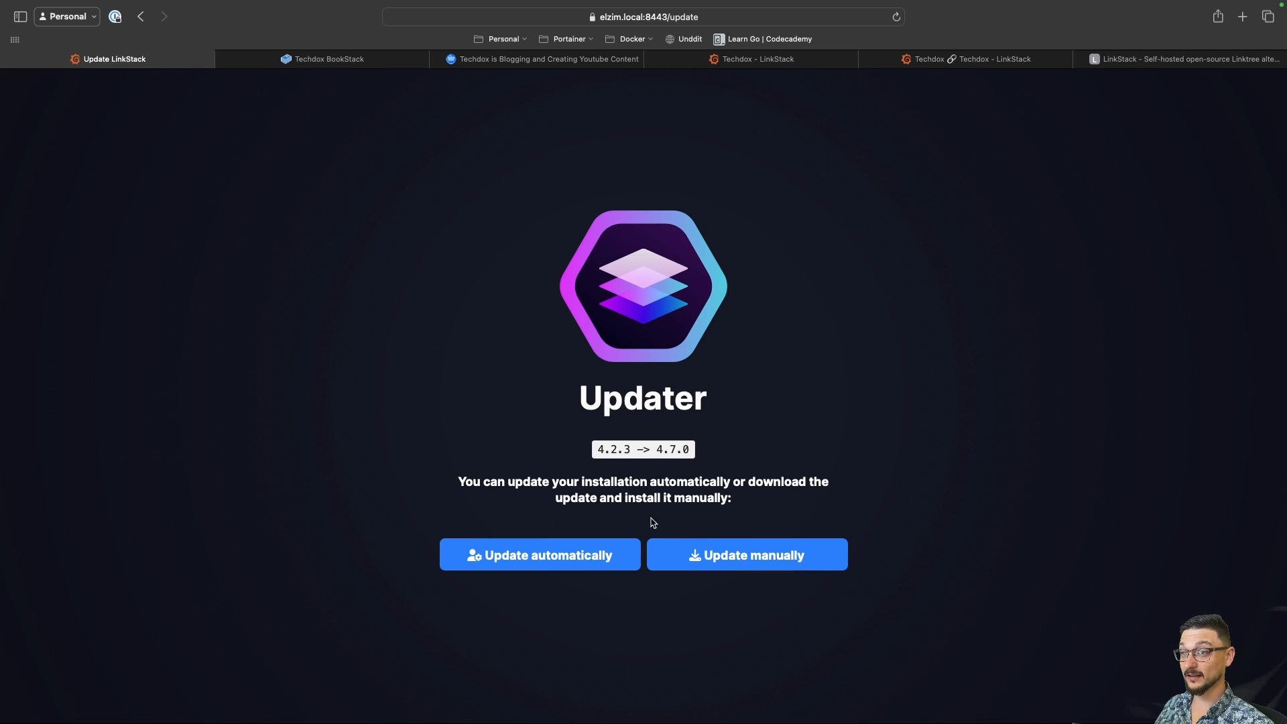
- Run the automatic upgrade to 4.7.0 and return to the Admin Panel from the success page
{"action": "left_click", "coordinate": [538, 554]}
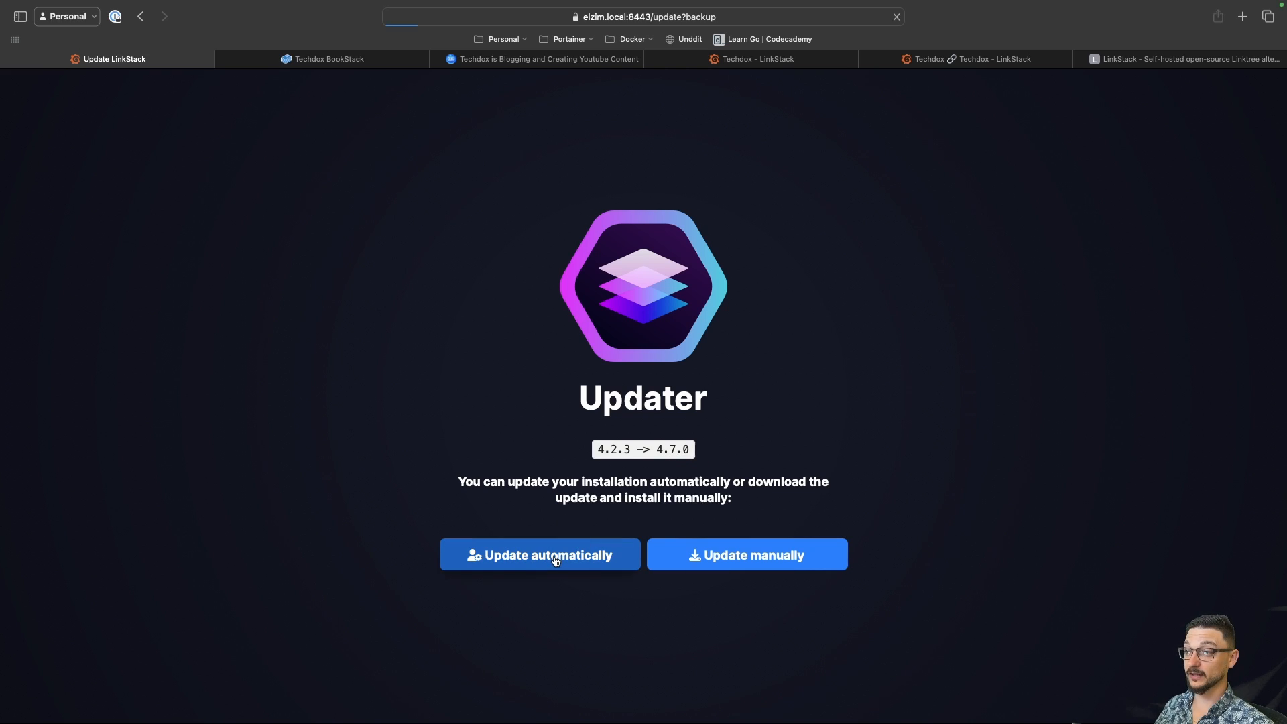
{"action": "left_click", "coordinate": [539, 555]}
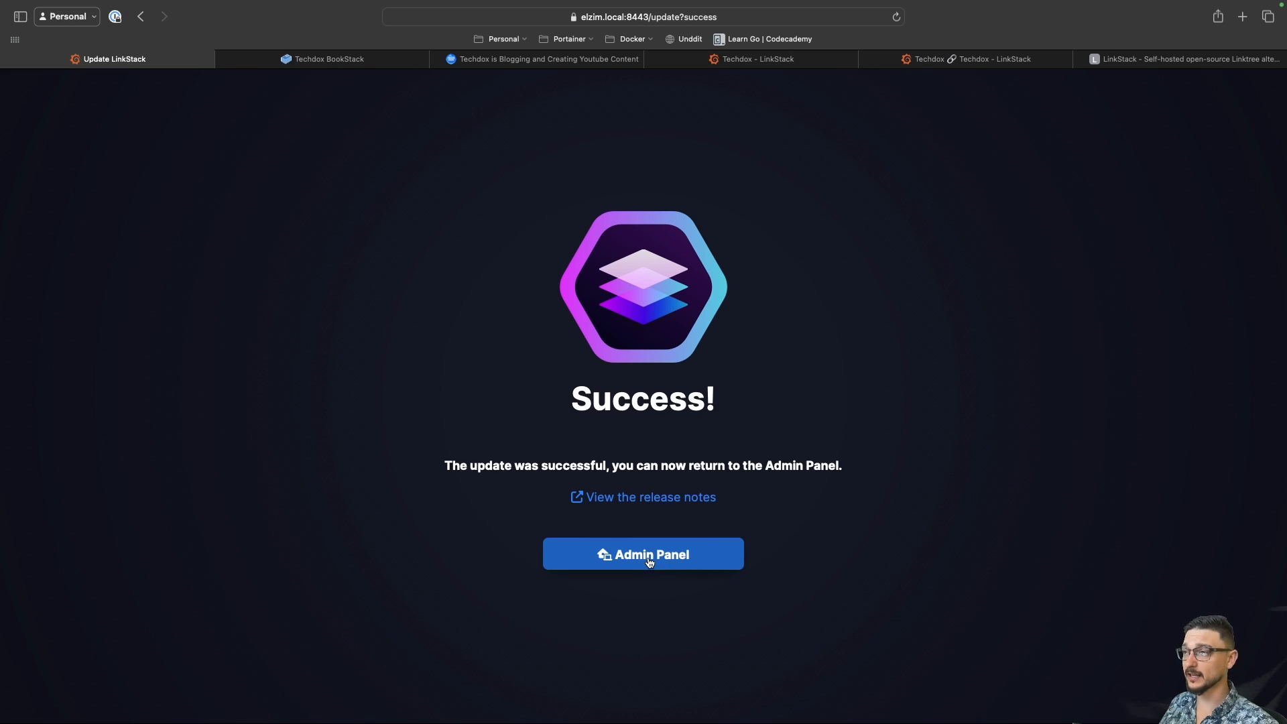
{"action": "left_click", "coordinate": [642, 554]}
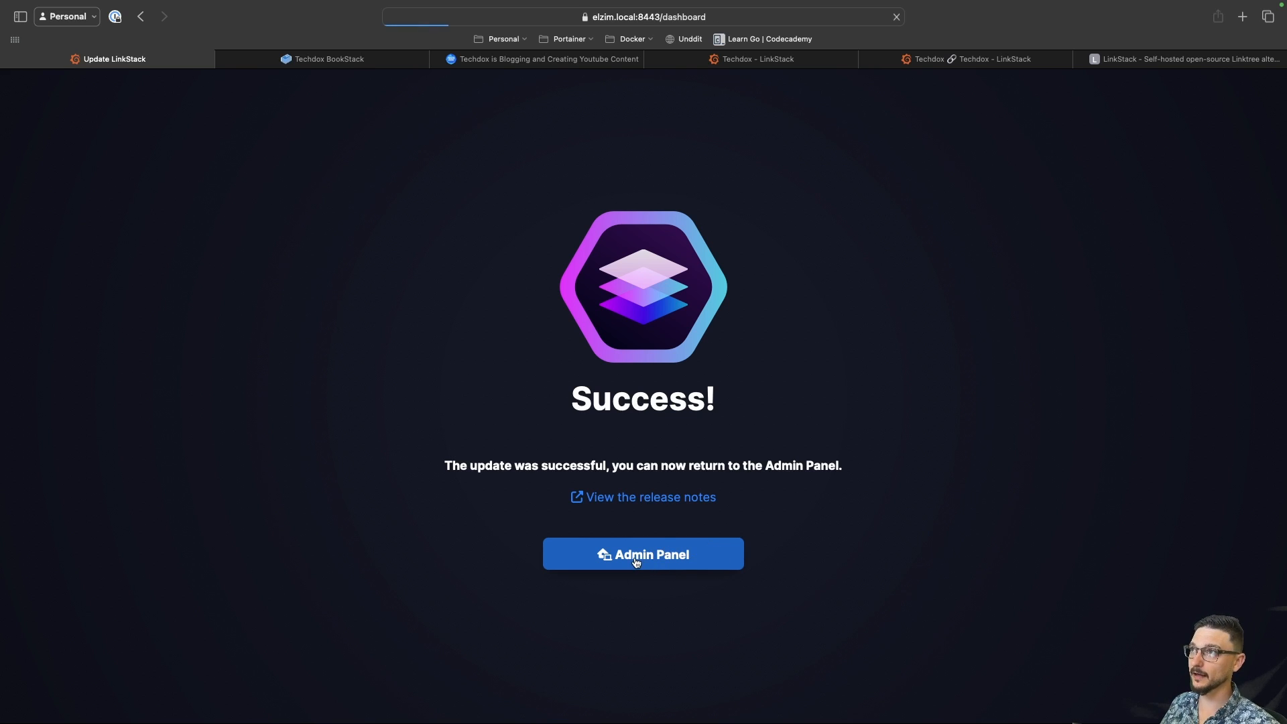
{"action": "left_click", "coordinate": [642, 553]}
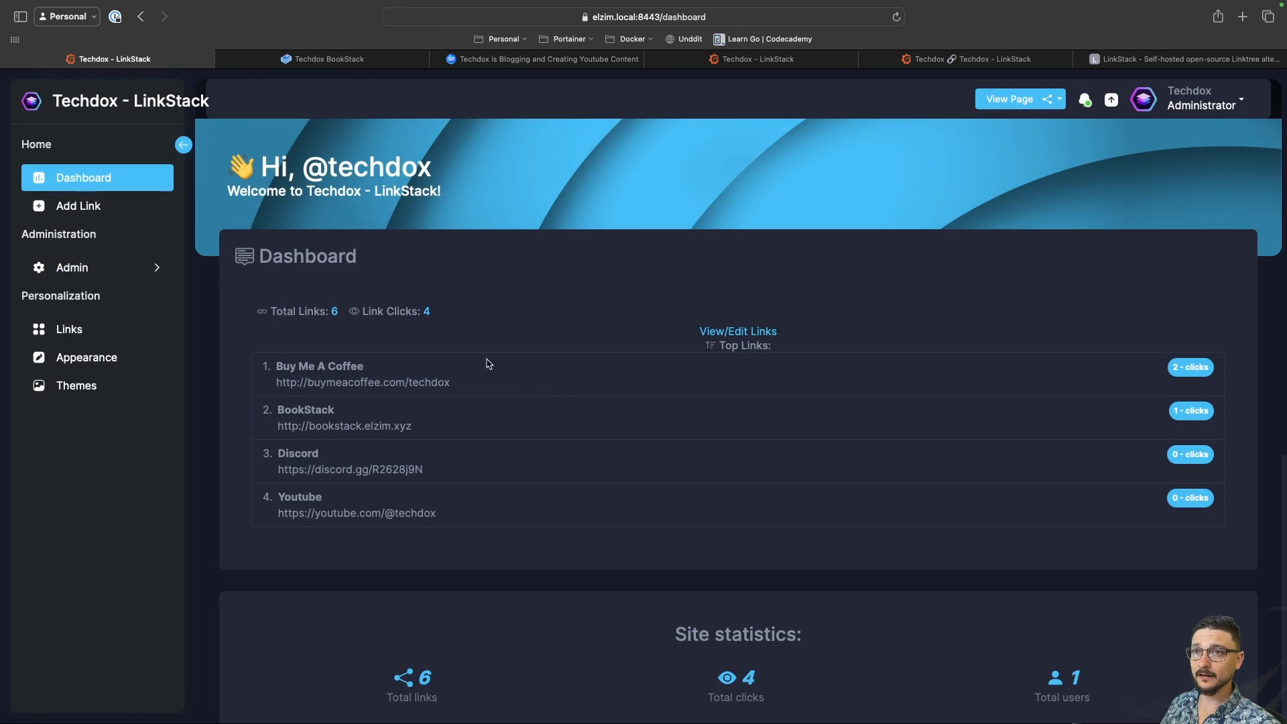
{"action": "scroll", "scroll_direction": "down", "scroll_amount": 3}
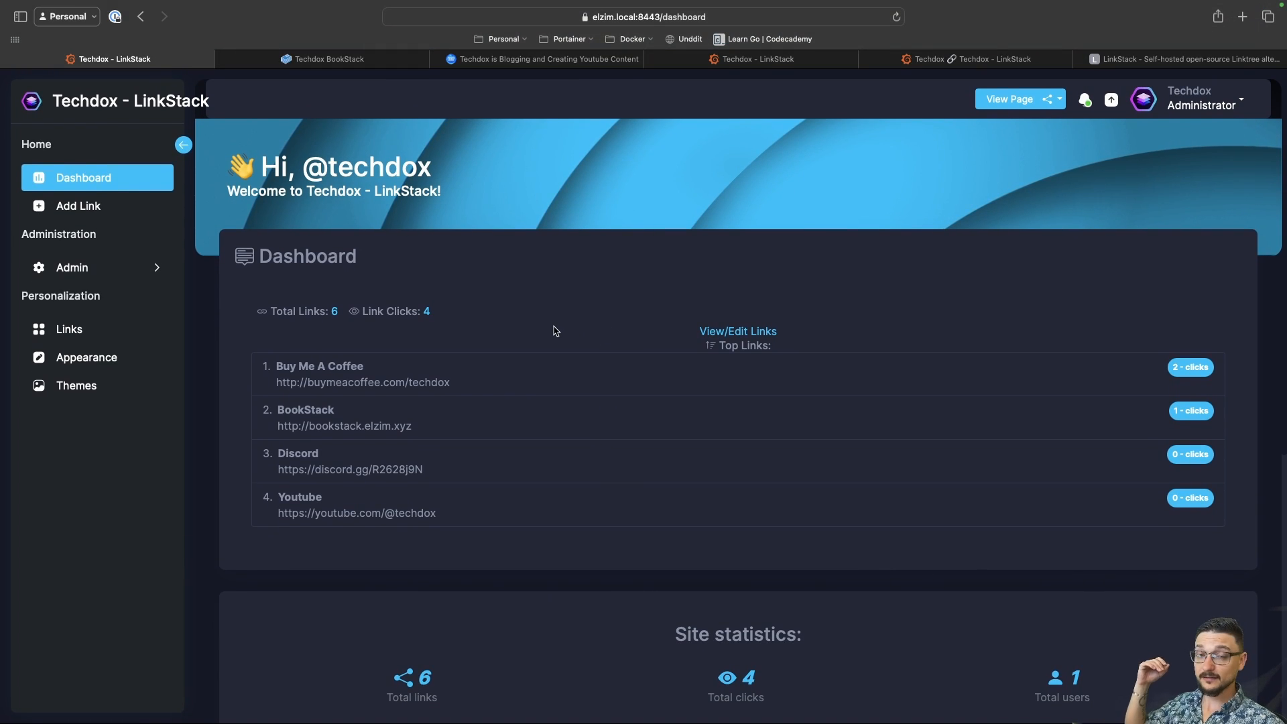
{"action": "left_click", "coordinate": [751, 57]}
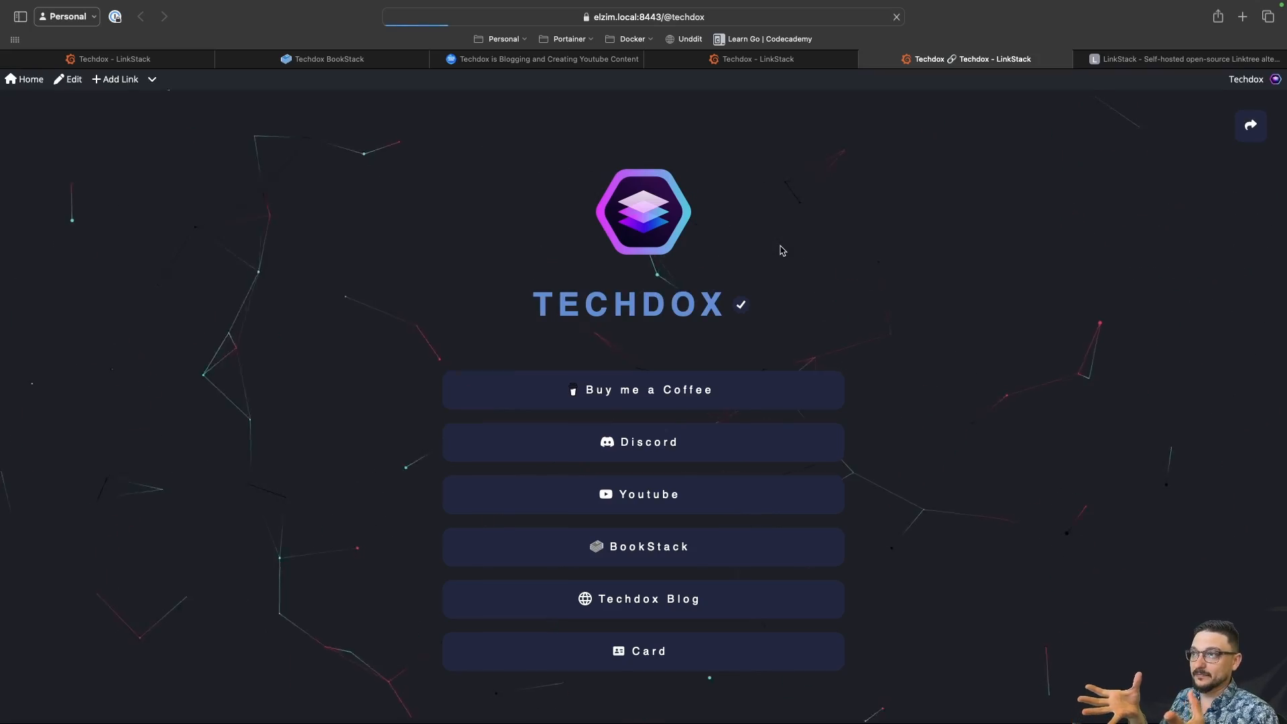
{"action": "left_click", "coordinate": [1183, 58]}
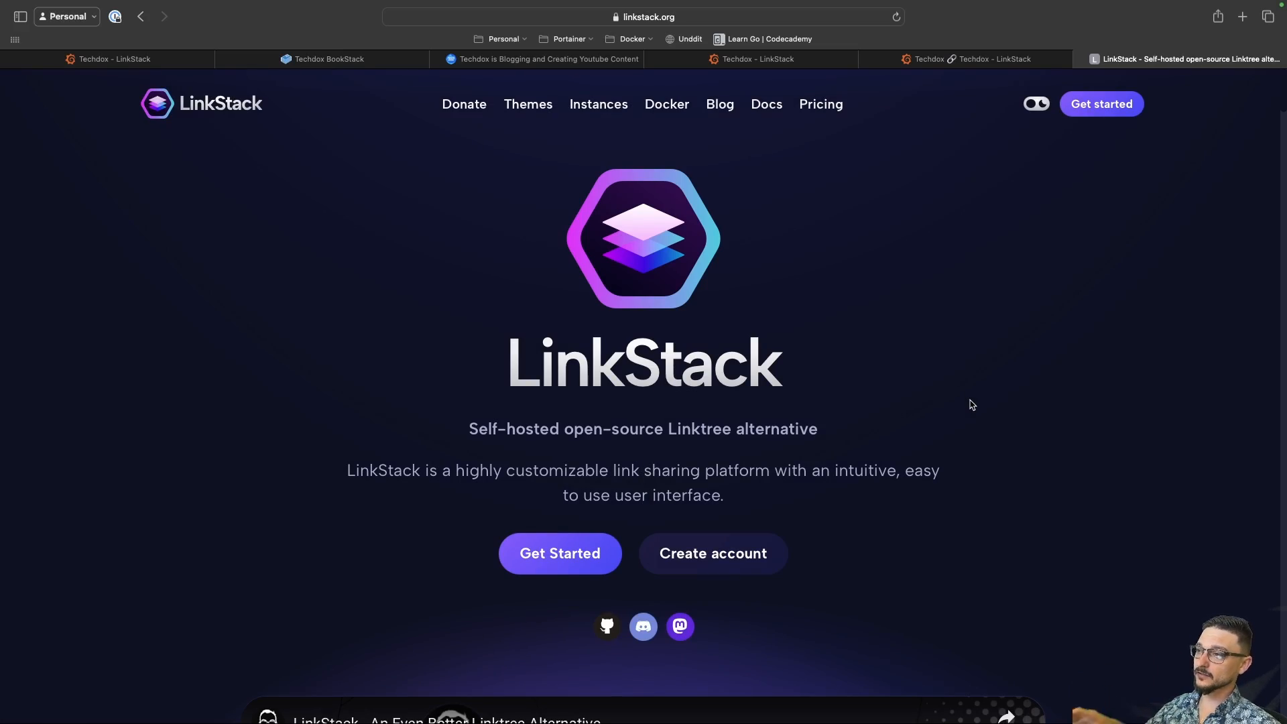
- Scroll the linkstack.org home page and go to the Get started page
{"action": "scroll", "scroll_direction": "down", "scroll_amount": 3}
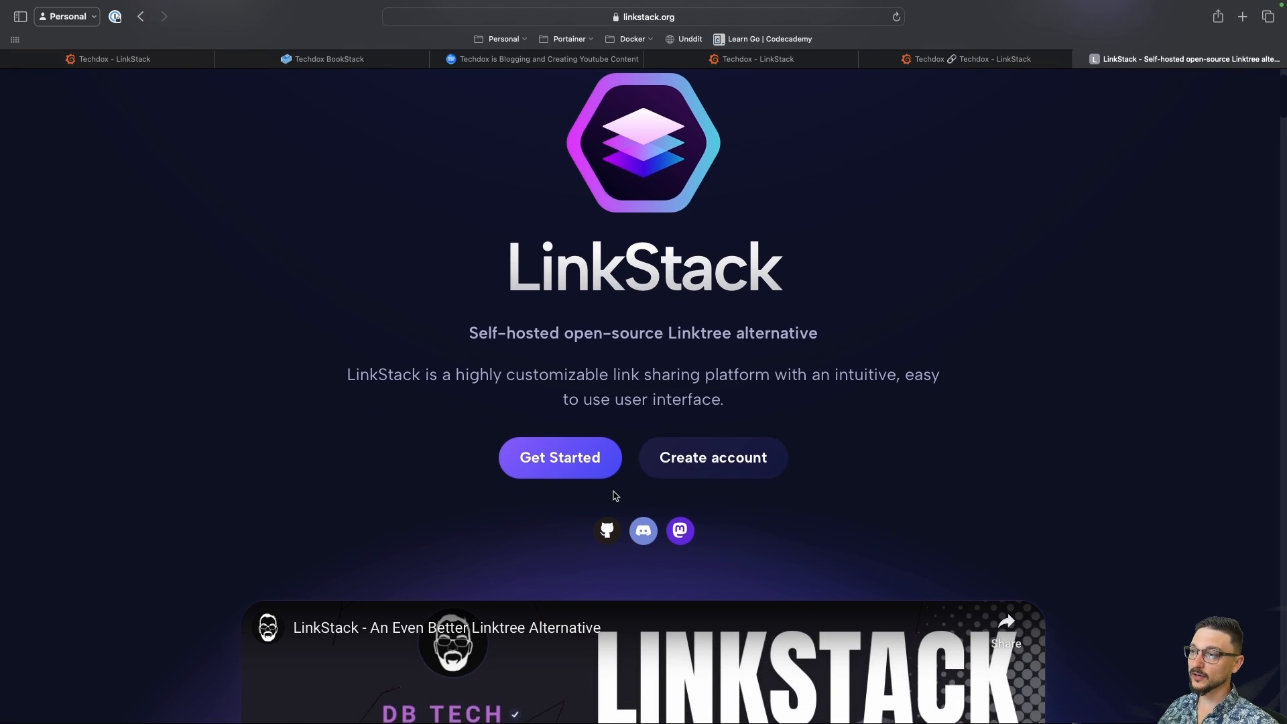
{"action": "scroll", "scroll_direction": "down", "scroll_amount": 3}
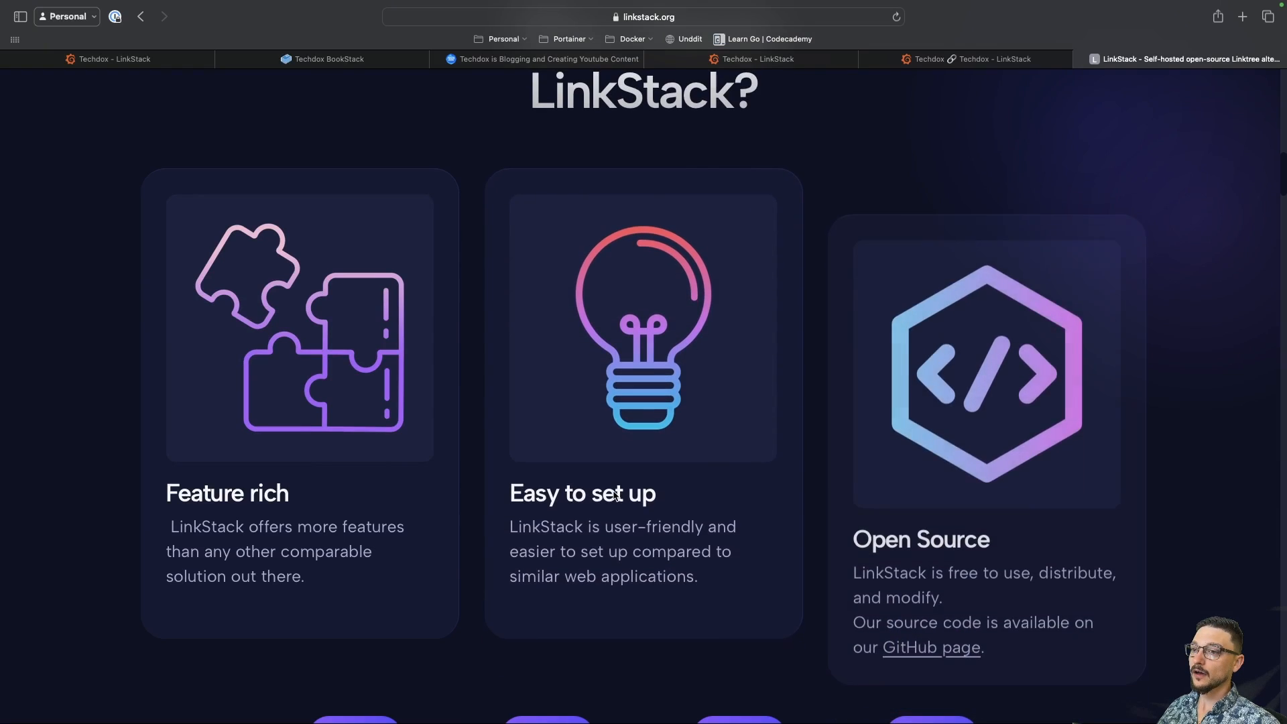
{"action": "scroll", "scroll_direction": "down", "scroll_amount": 3}
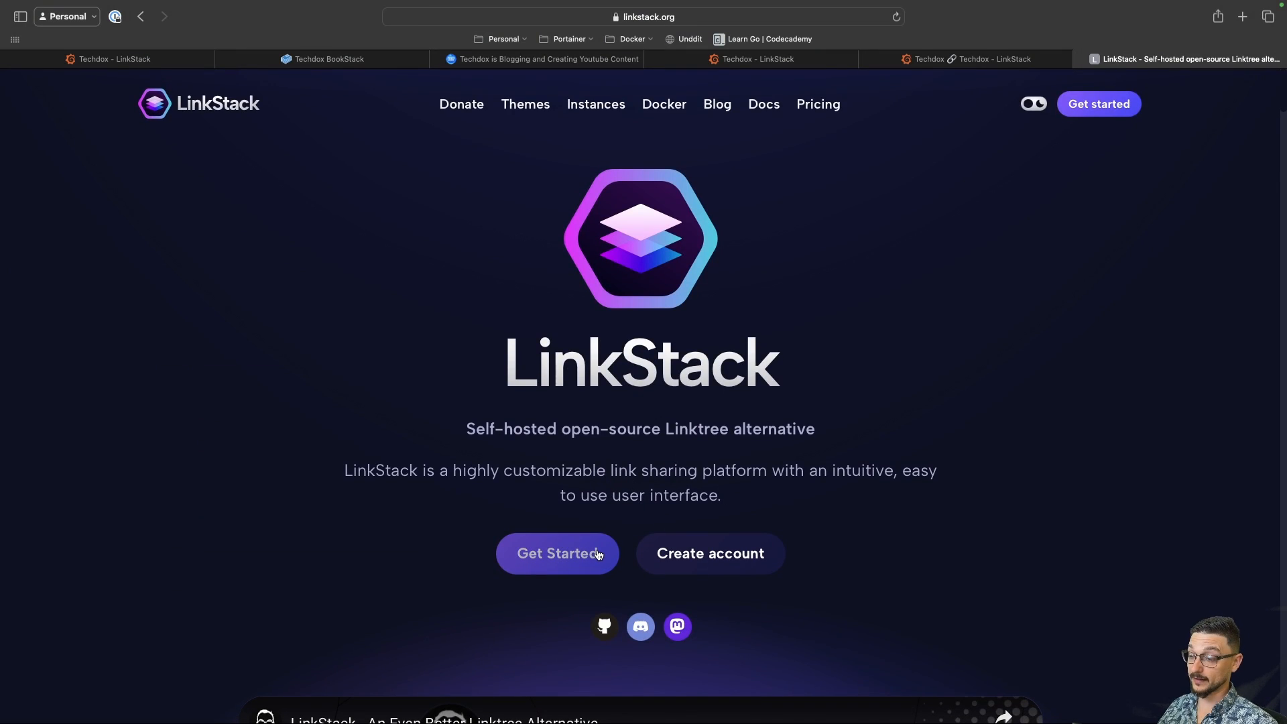
{"action": "left_click", "coordinate": [557, 553]}
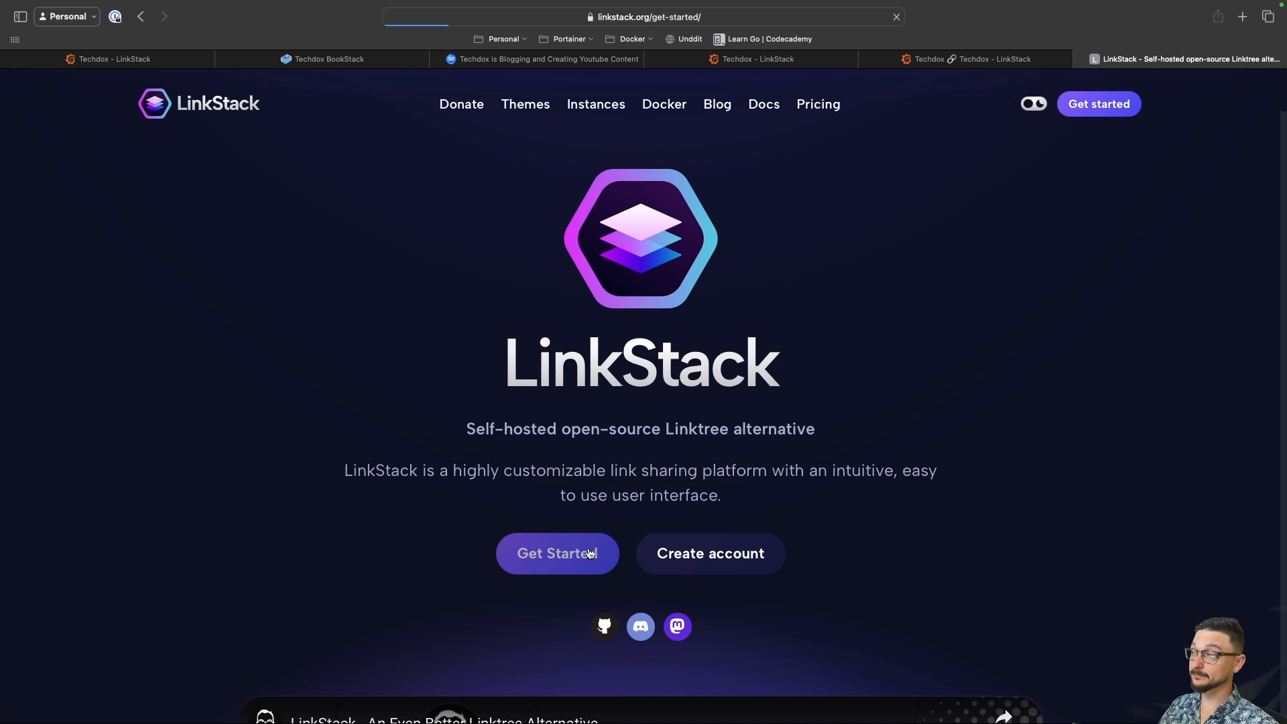
{"action": "left_click", "coordinate": [557, 552]}
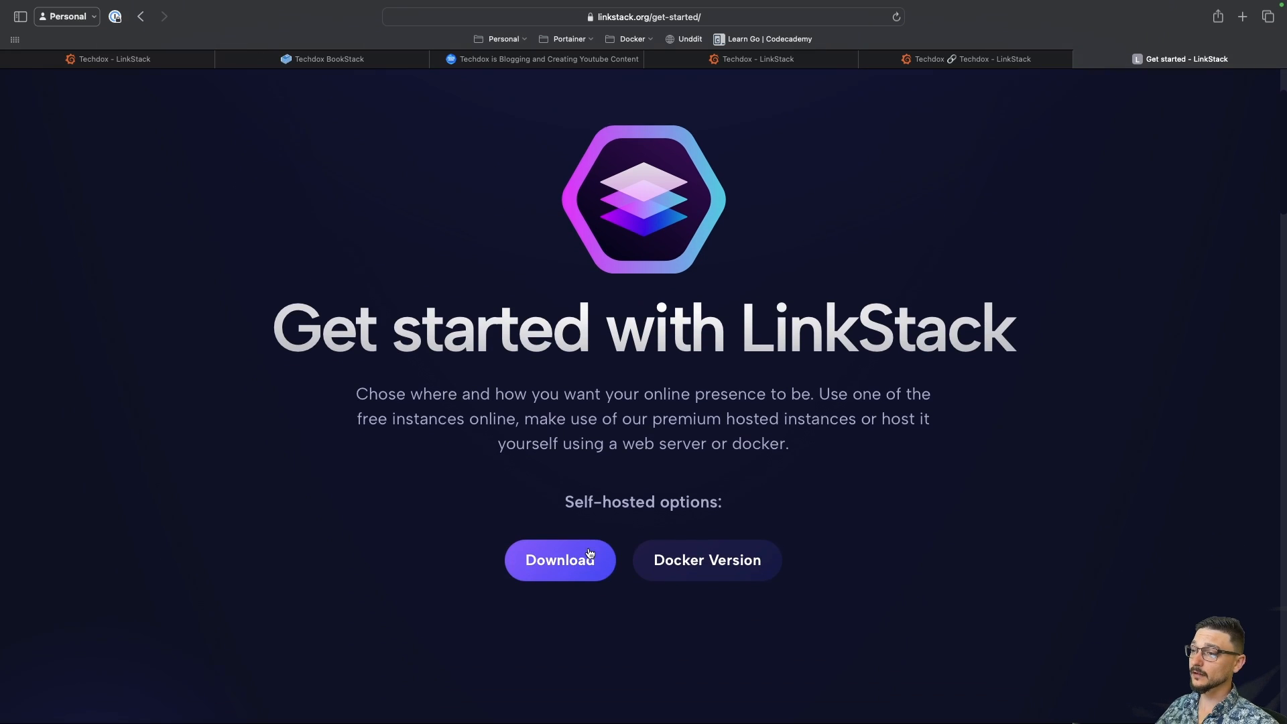
- Scroll through the self-hosted Download, Docker Version and hosted plan options
{"action": "scroll", "scroll_direction": "down", "scroll_amount": 3}
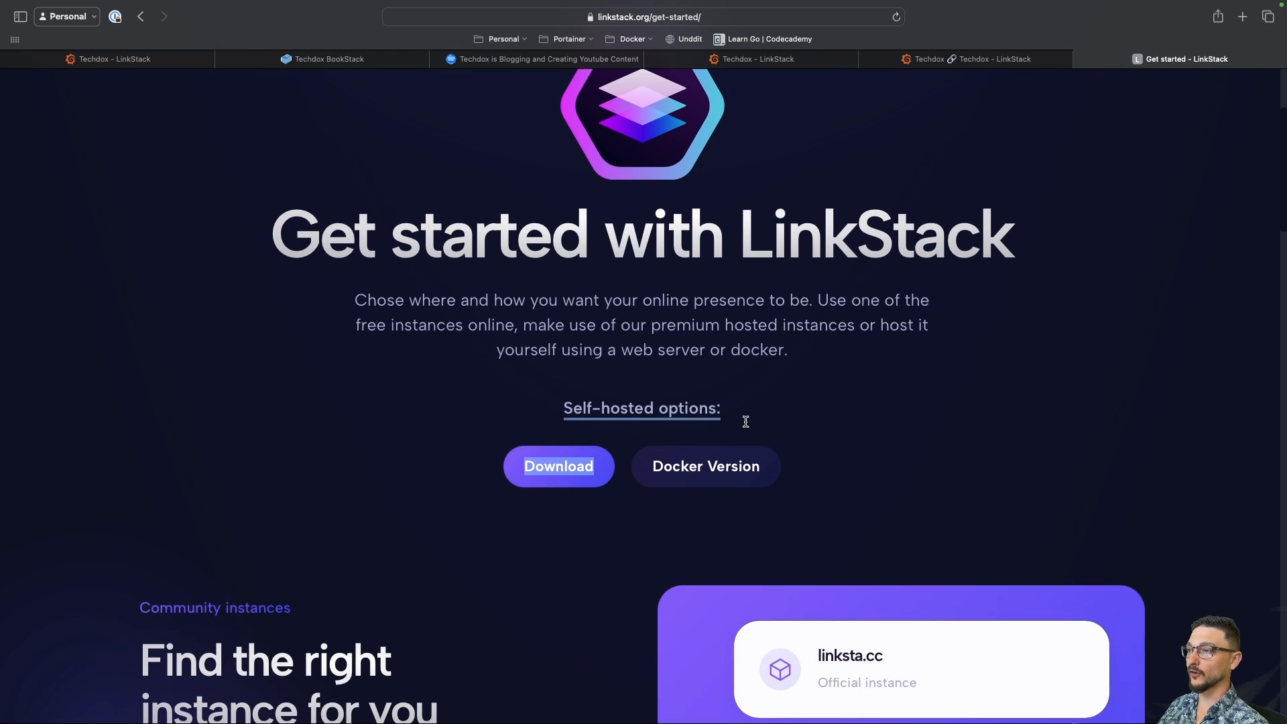
{"action": "scroll", "scroll_direction": "down", "scroll_amount": 3}
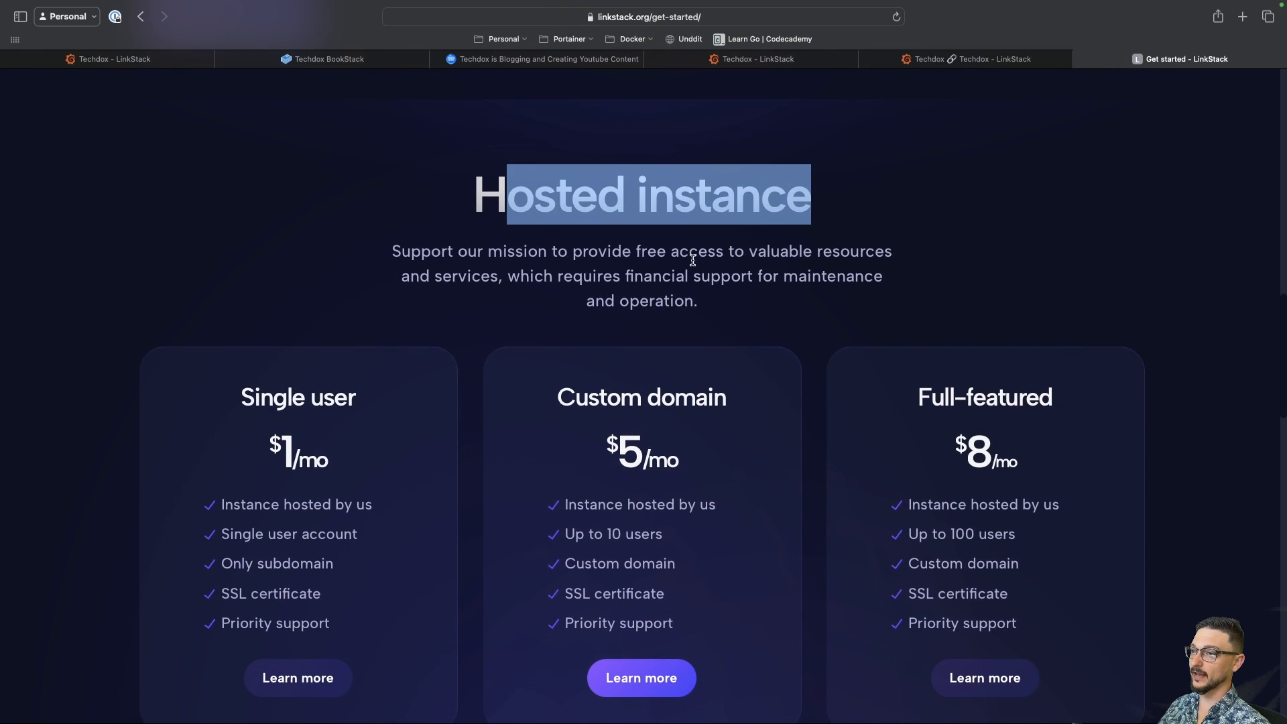
{"action": "mouse_move", "coordinate": [289, 482]}
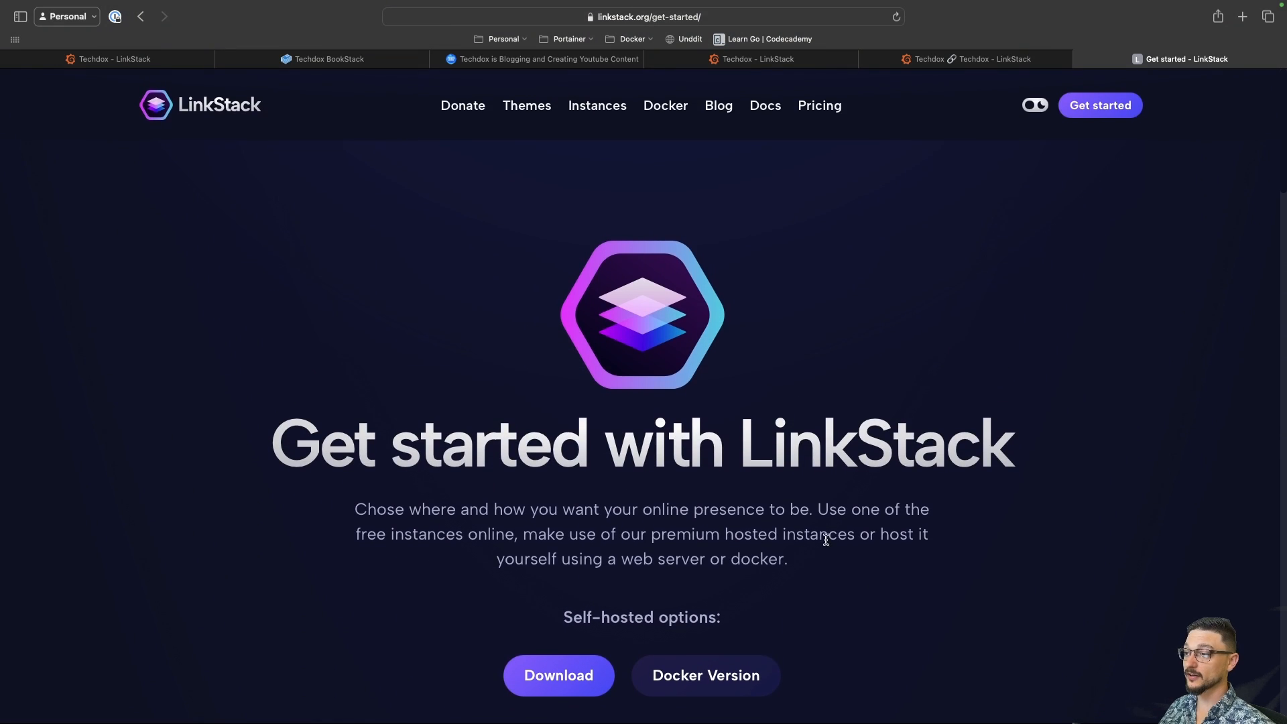
{"action": "scroll", "scroll_direction": "down", "scroll_amount": 3}
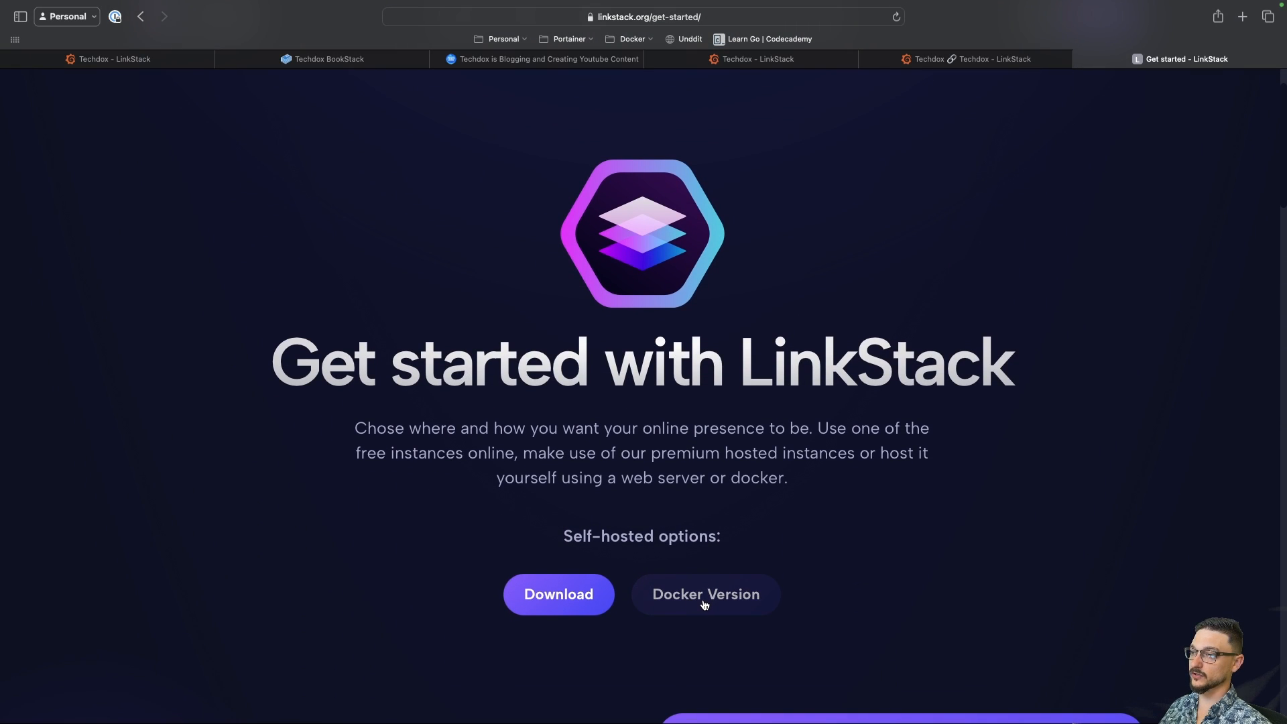
- Go to the Docker Version page and scroll to its pull and deploy commands
{"action": "left_click", "coordinate": [704, 593]}
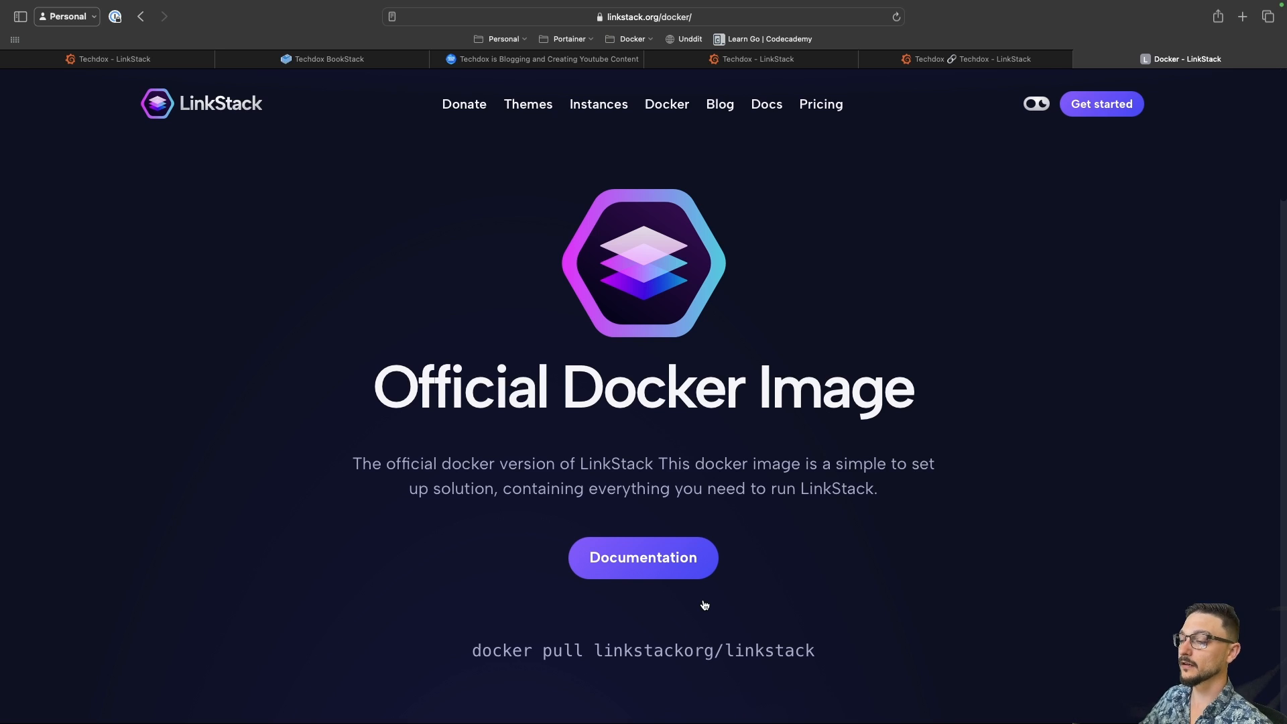
{"action": "scroll", "scroll_direction": "down", "scroll_amount": 3}
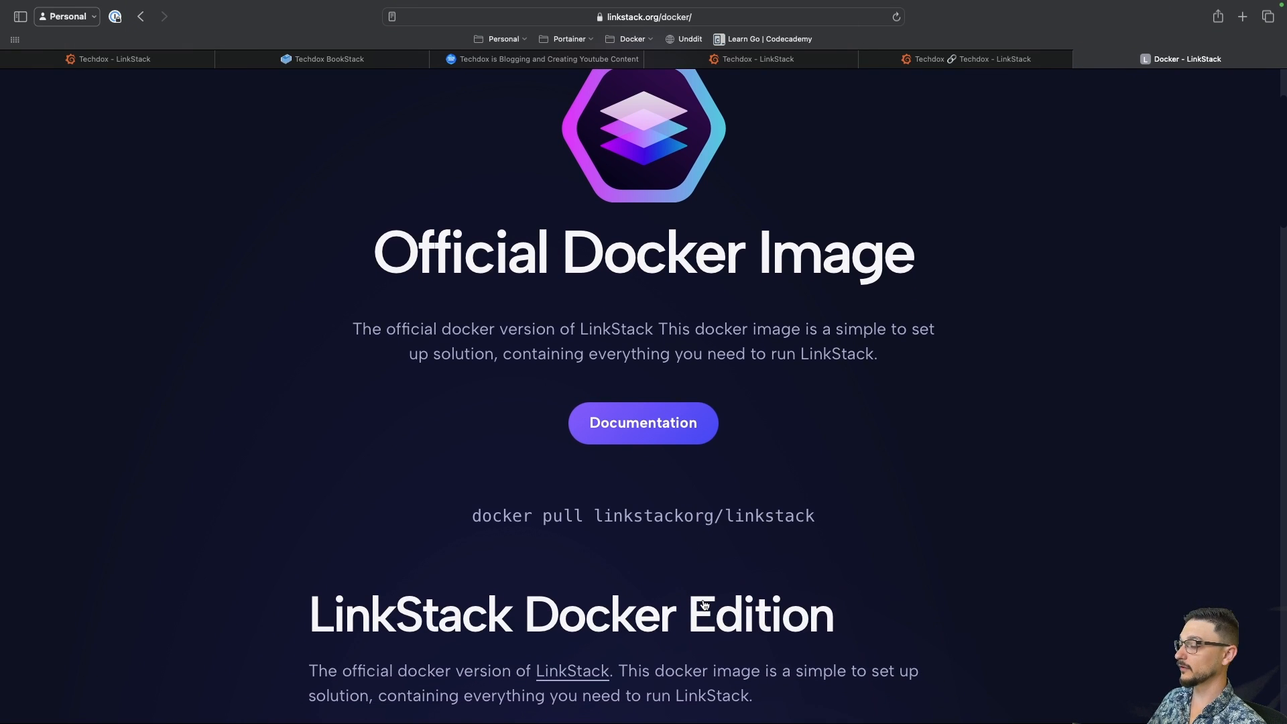
{"action": "scroll", "scroll_direction": "down", "scroll_amount": 3}
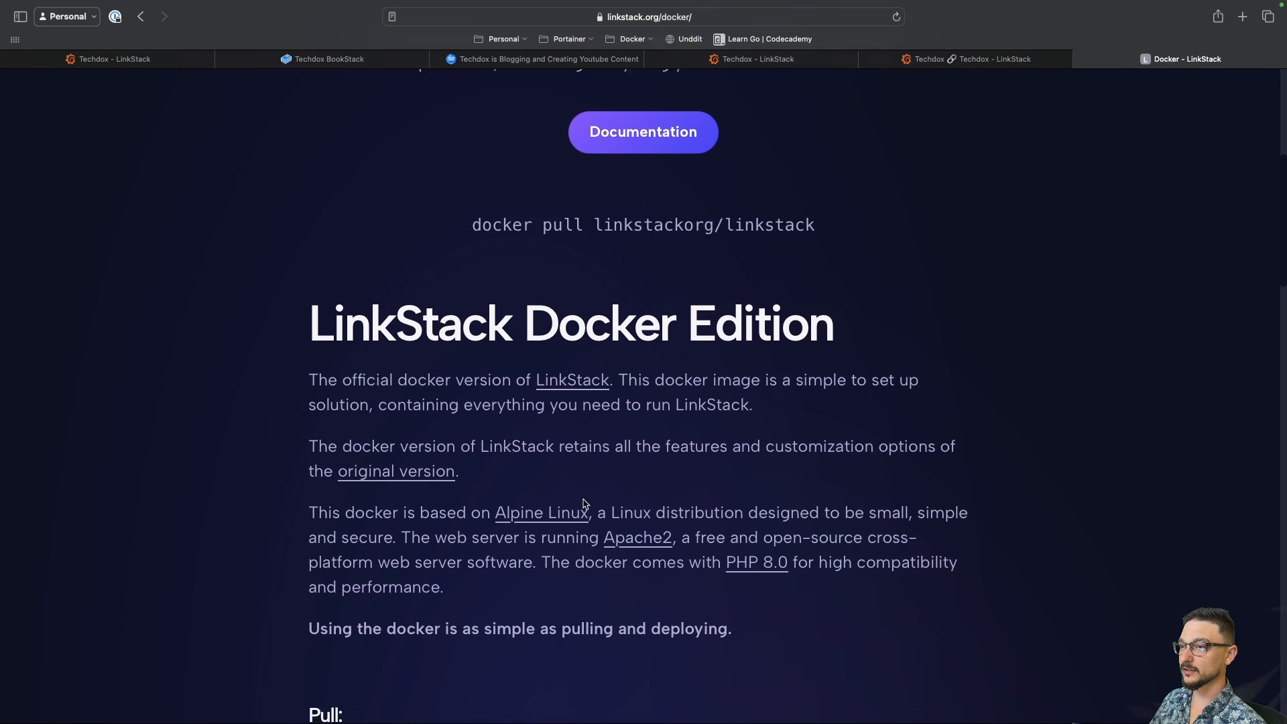
{"action": "scroll", "scroll_direction": "down", "scroll_amount": 3}
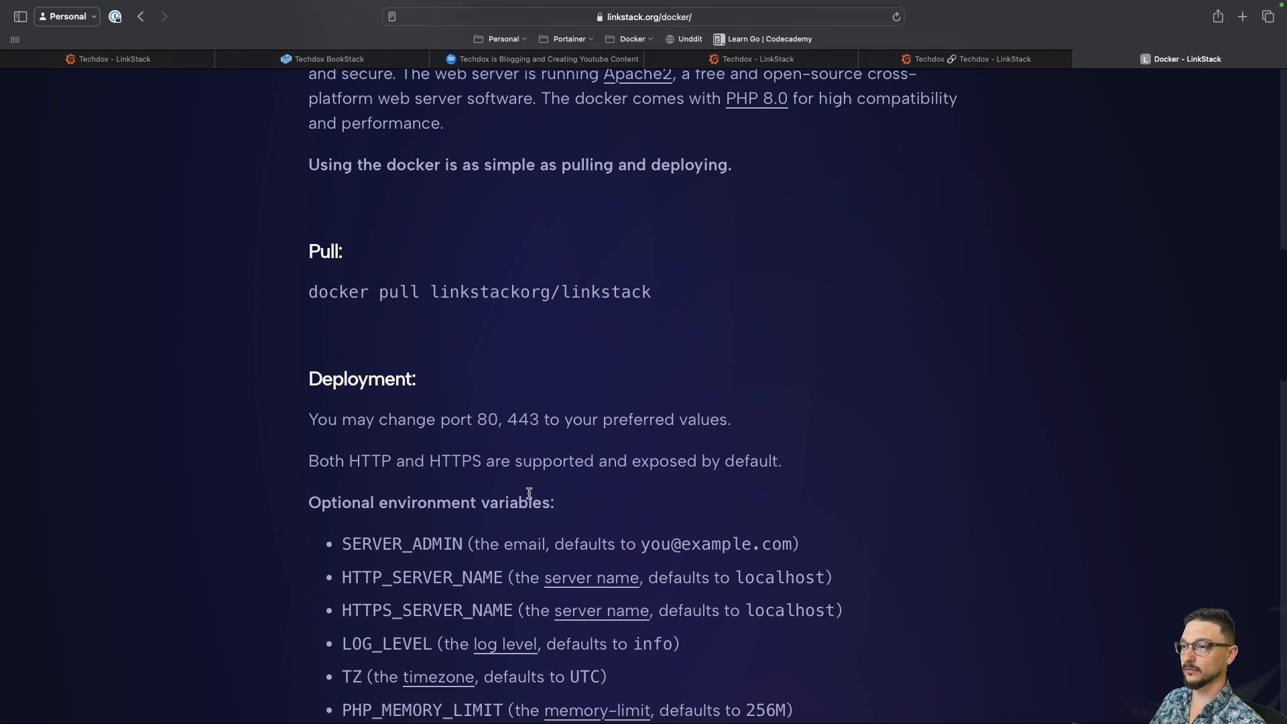
{"action": "scroll", "scroll_direction": "down", "scroll_amount": 3}
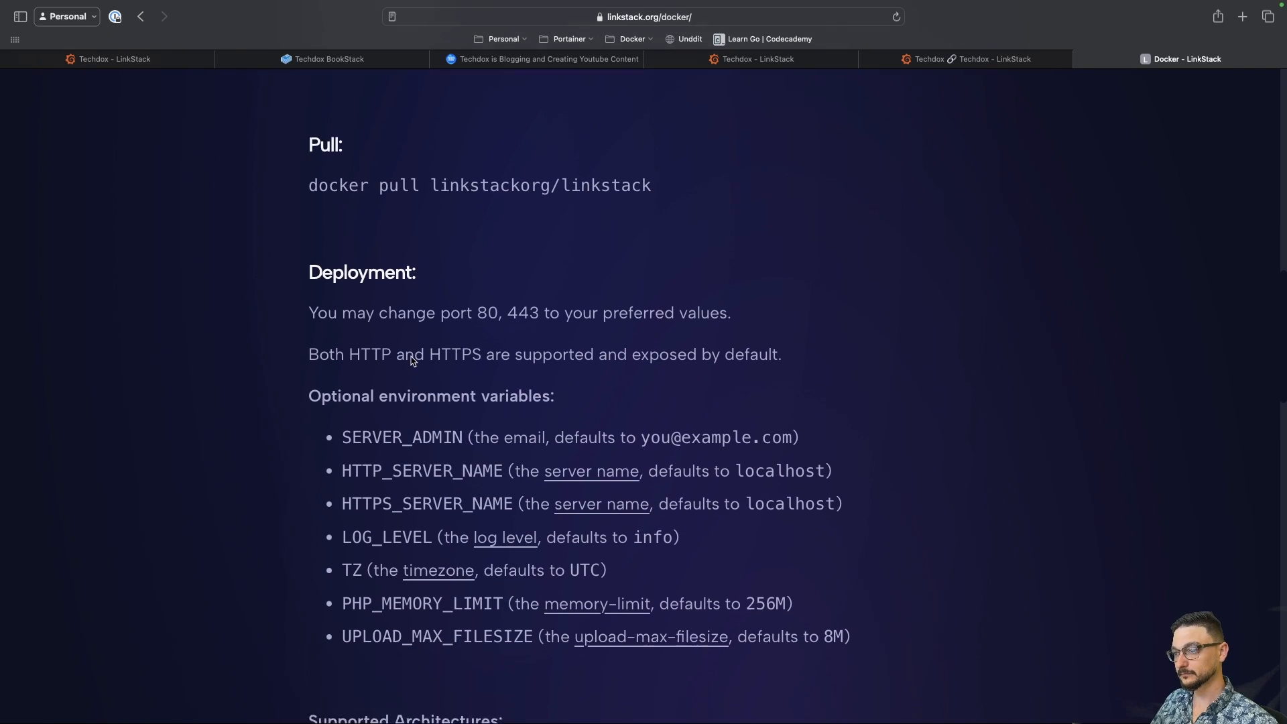
{"action": "scroll", "scroll_direction": "down", "scroll_amount": 3}
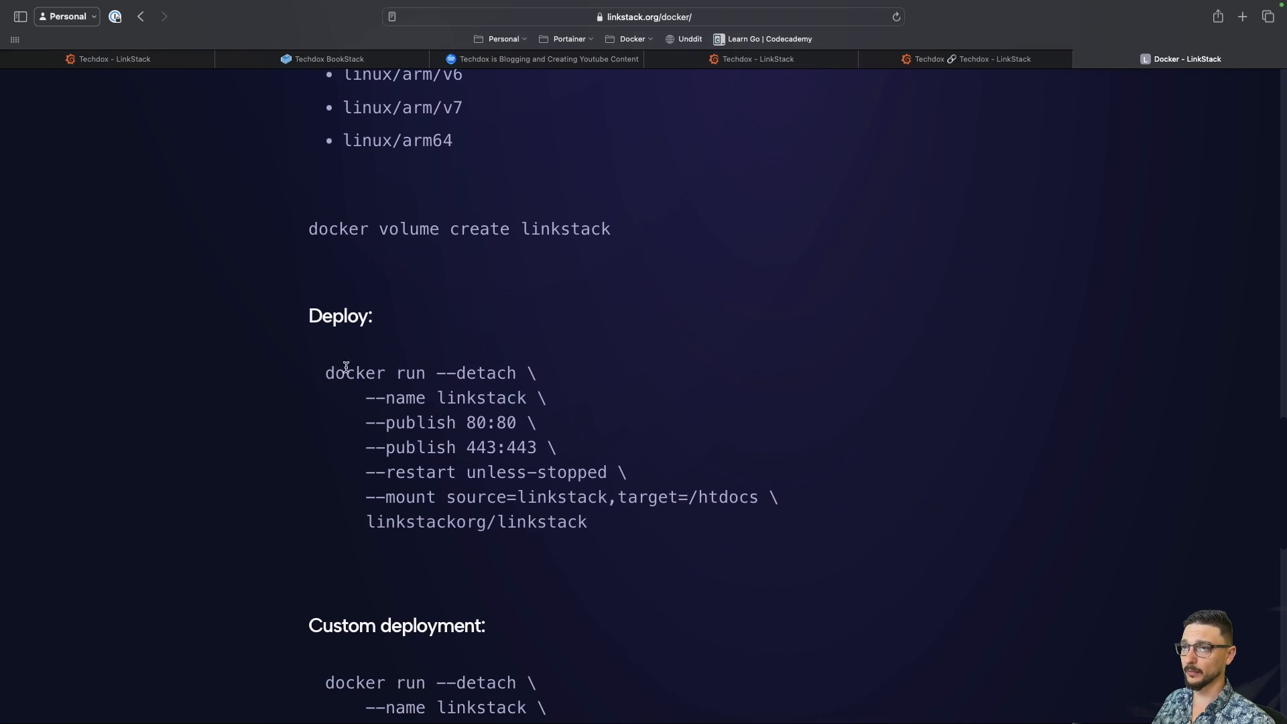
- Select the docker run deploy command and reach the custom deployment example with environment variables
{"action": "left_click_drag", "start_coordinate": [326, 373], "coordinate": [663, 496]}
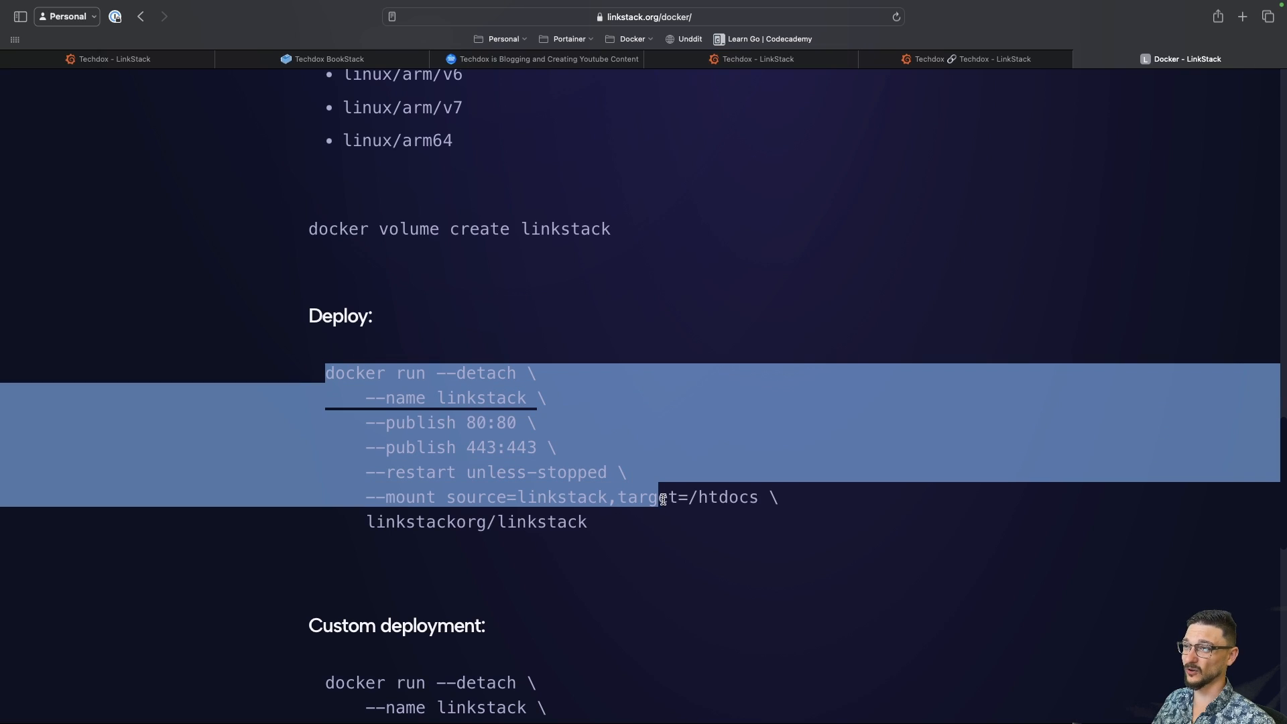
{"action": "scroll", "scroll_direction": "down", "scroll_amount": 3}
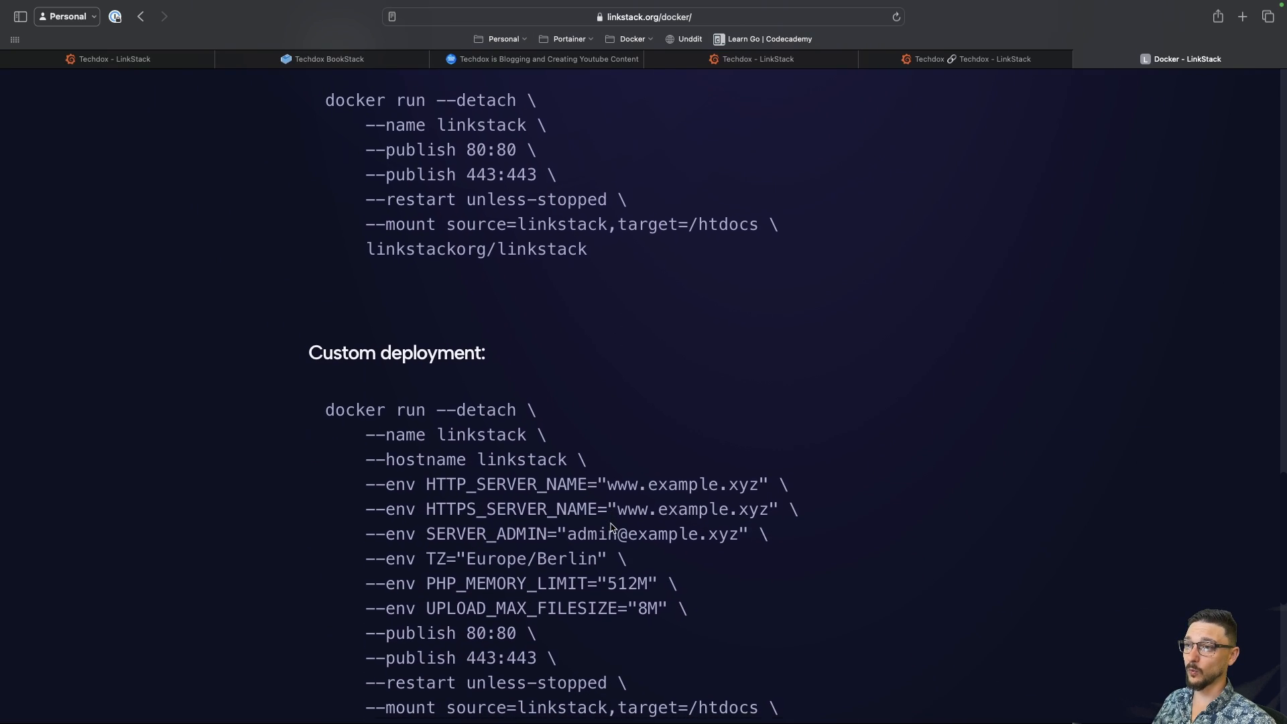
{"action": "scroll", "scroll_direction": "down", "scroll_amount": 3}
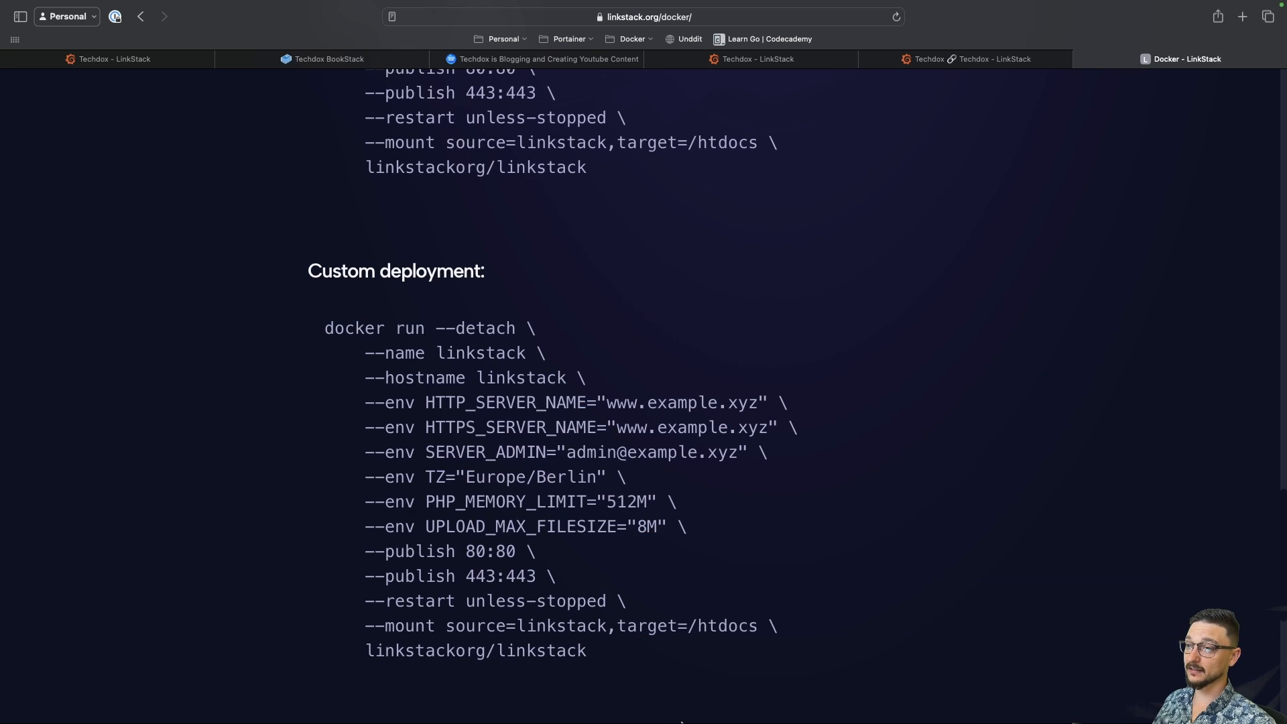
{"action": "mouse_move", "coordinate": [598, 653]}
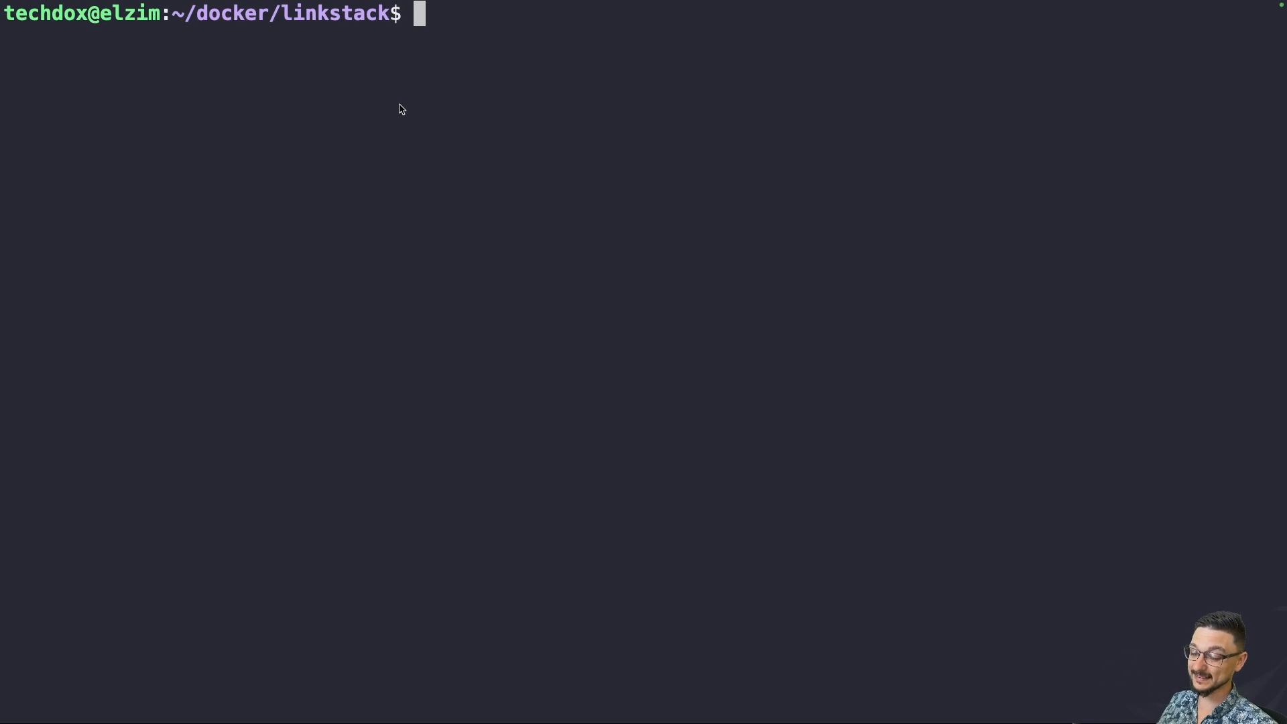
- List the linkstack folder, edit docker-compose.yml in nano and comment out the HTTPS_SERVER_NAME line
{"action": "type", "text": "ls"}
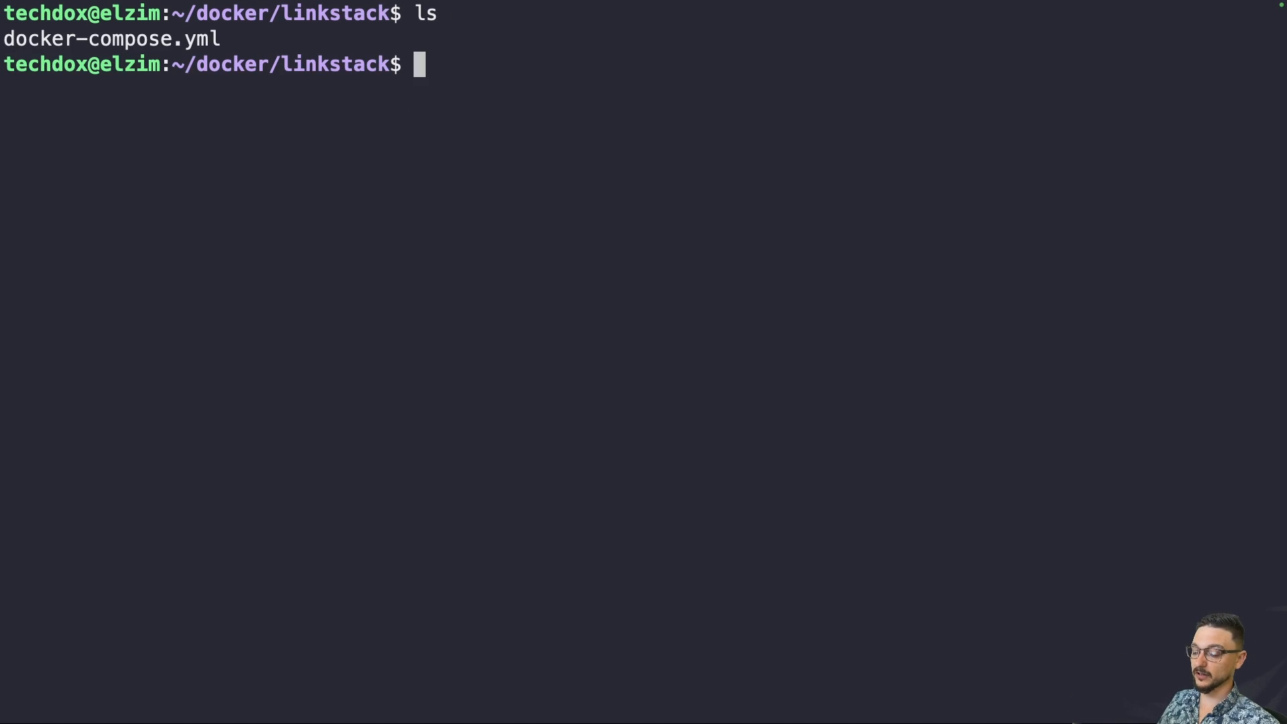
{"action": "type", "text": "nano docker-compose.yml"}
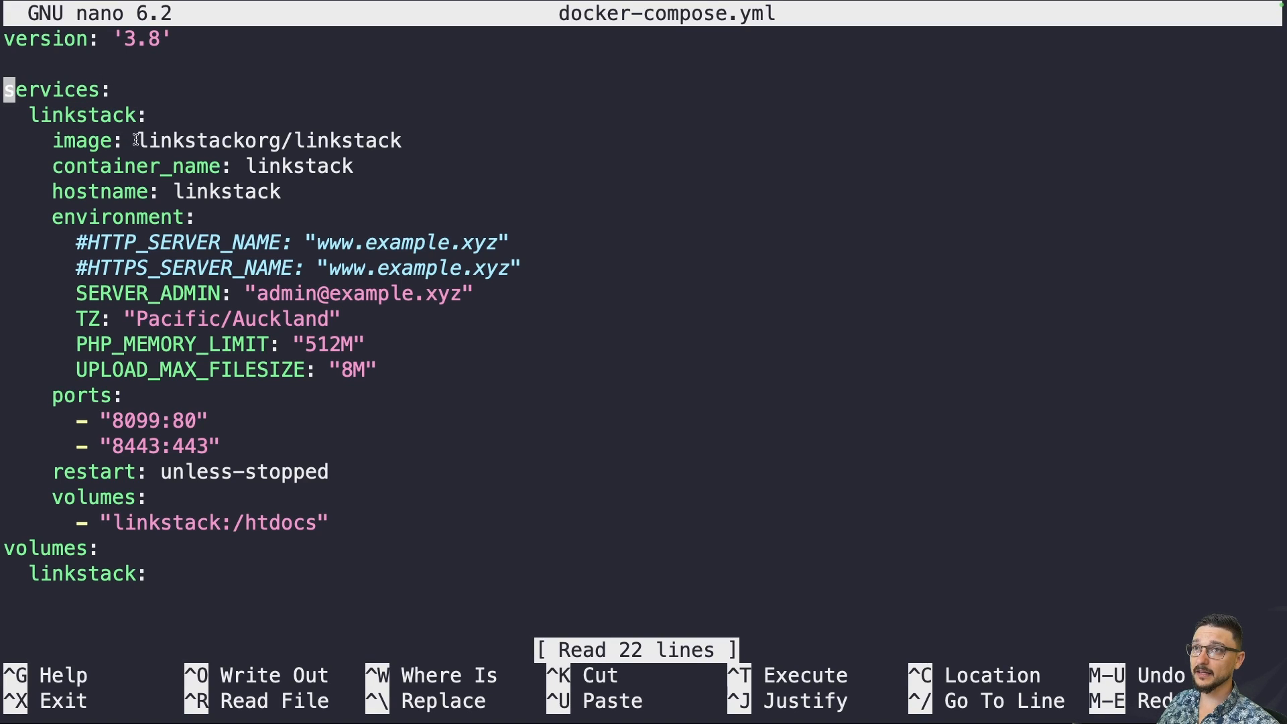
{"action": "mouse_move", "coordinate": [356, 166]}
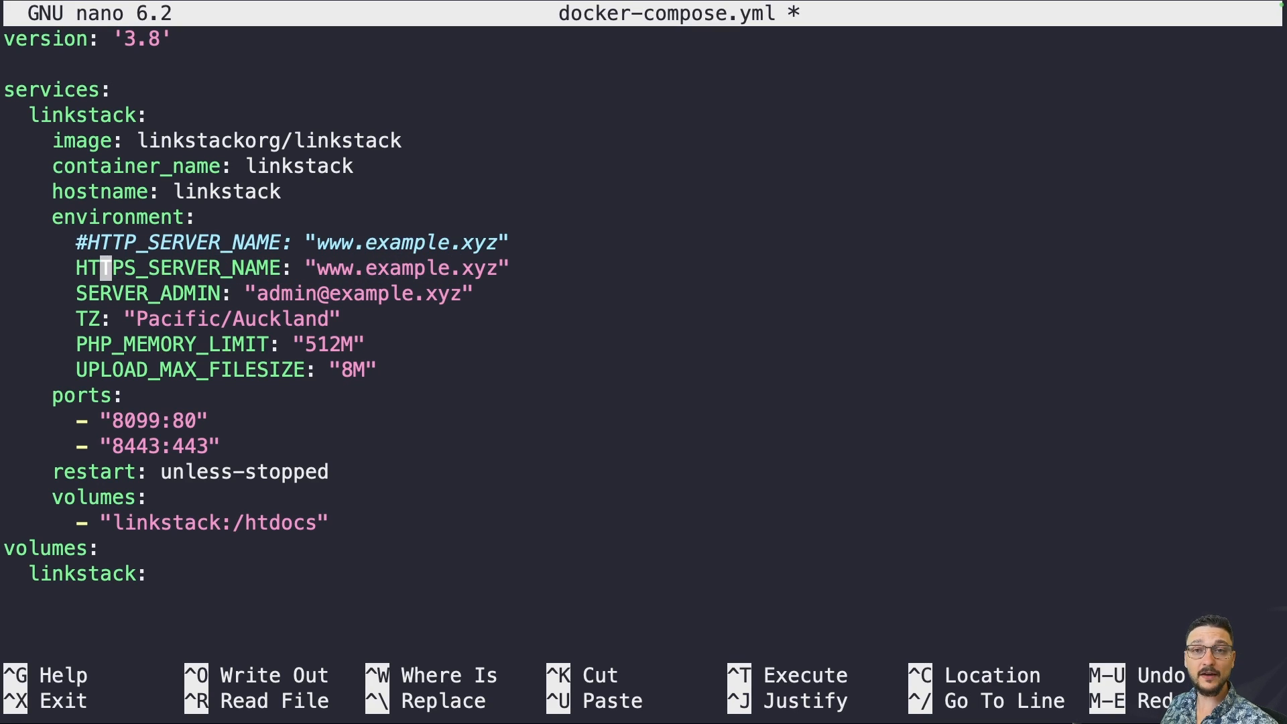
{"action": "type", "text": "#"}
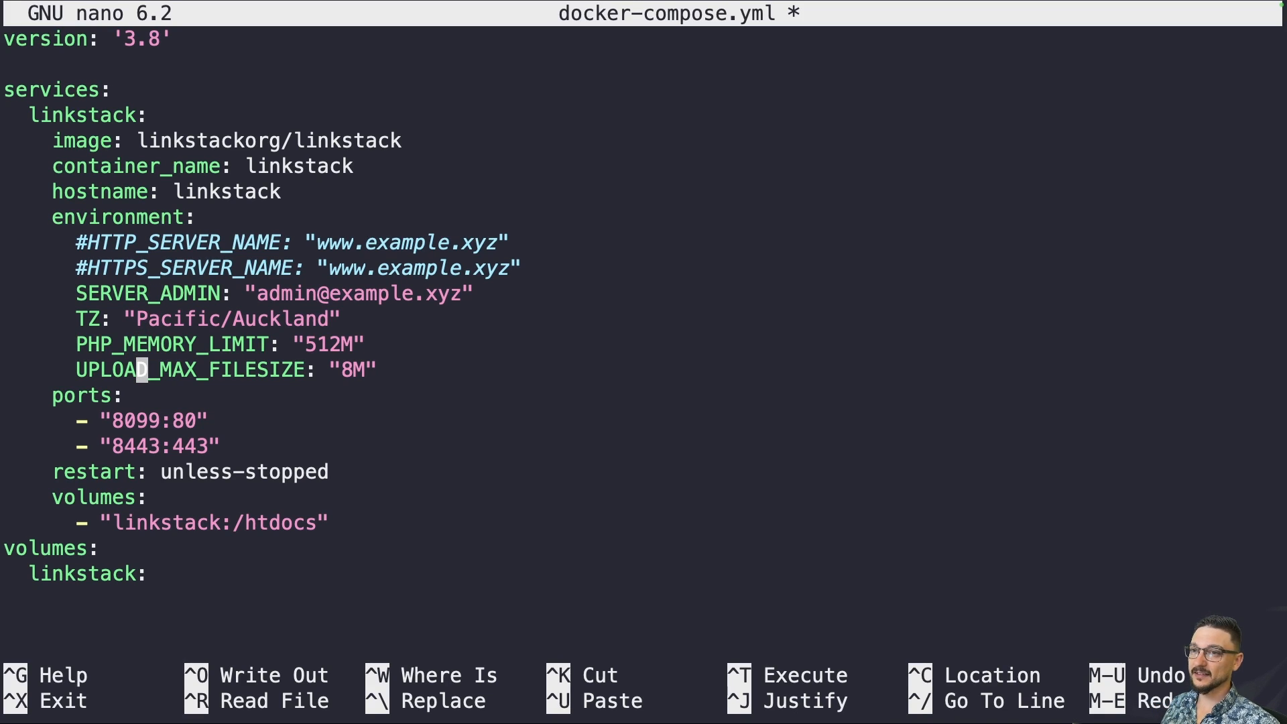
{"action": "key", "text": "Right"}
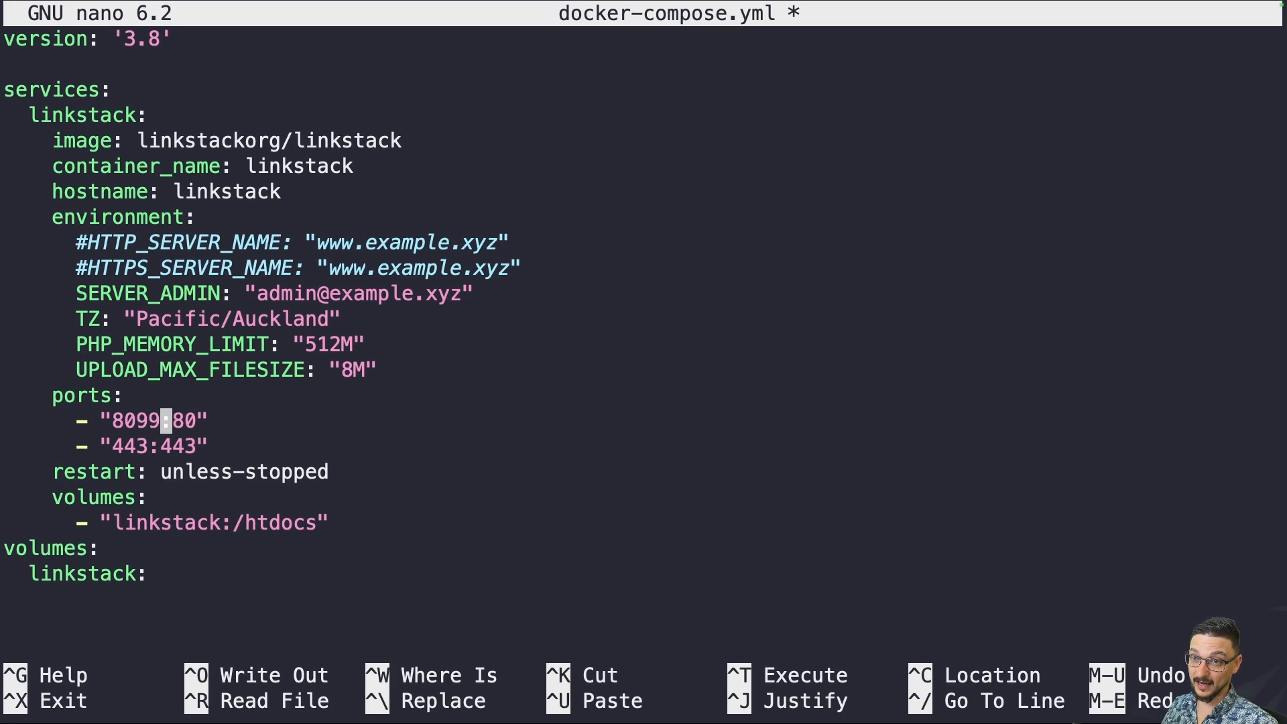
- Restore the HTTPS port mapping to 8443:443 in docker-compose.yml
{"action": "type", "text": "8"}
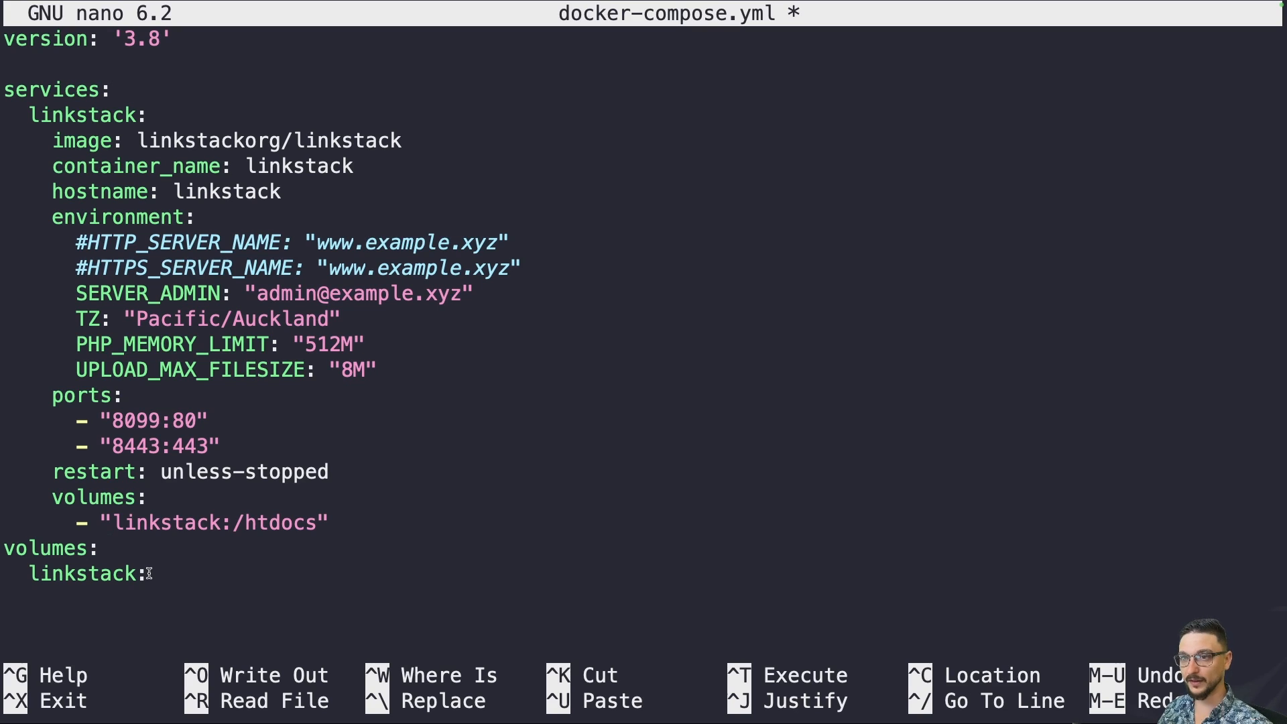
{"action": "mouse_move", "coordinate": [170, 522]}
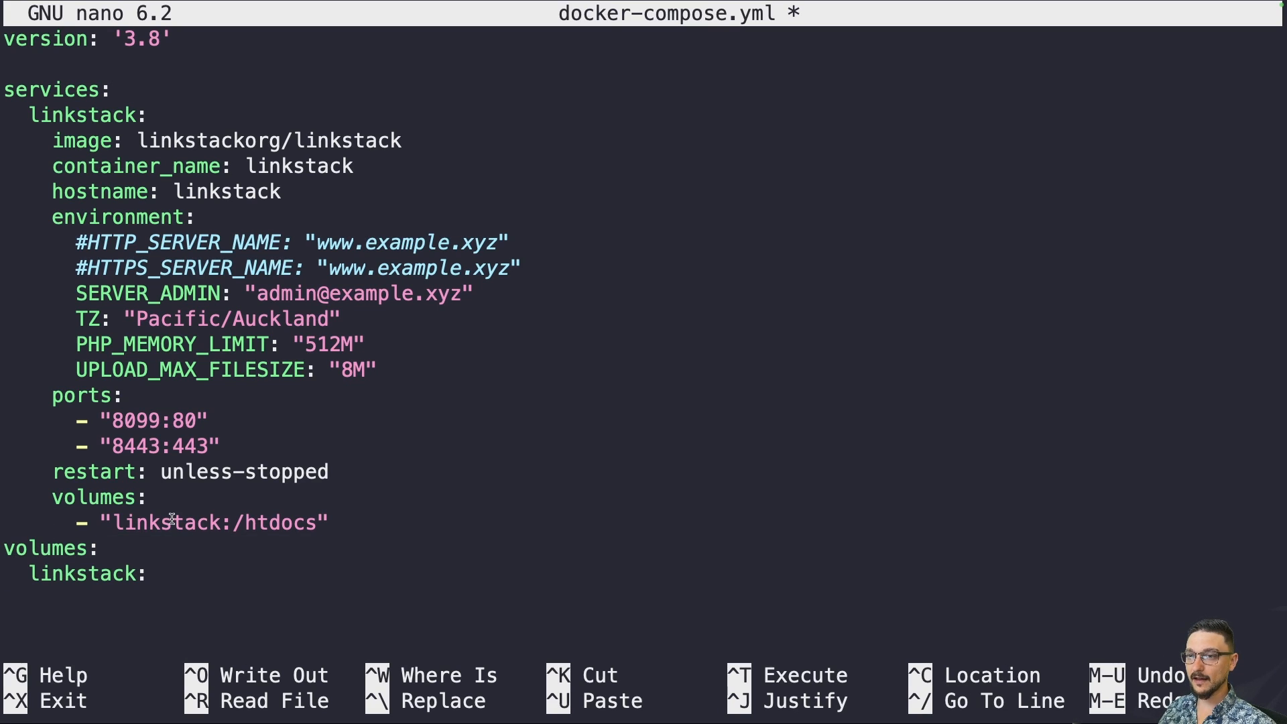
{"action": "mouse_move", "coordinate": [249, 548]}
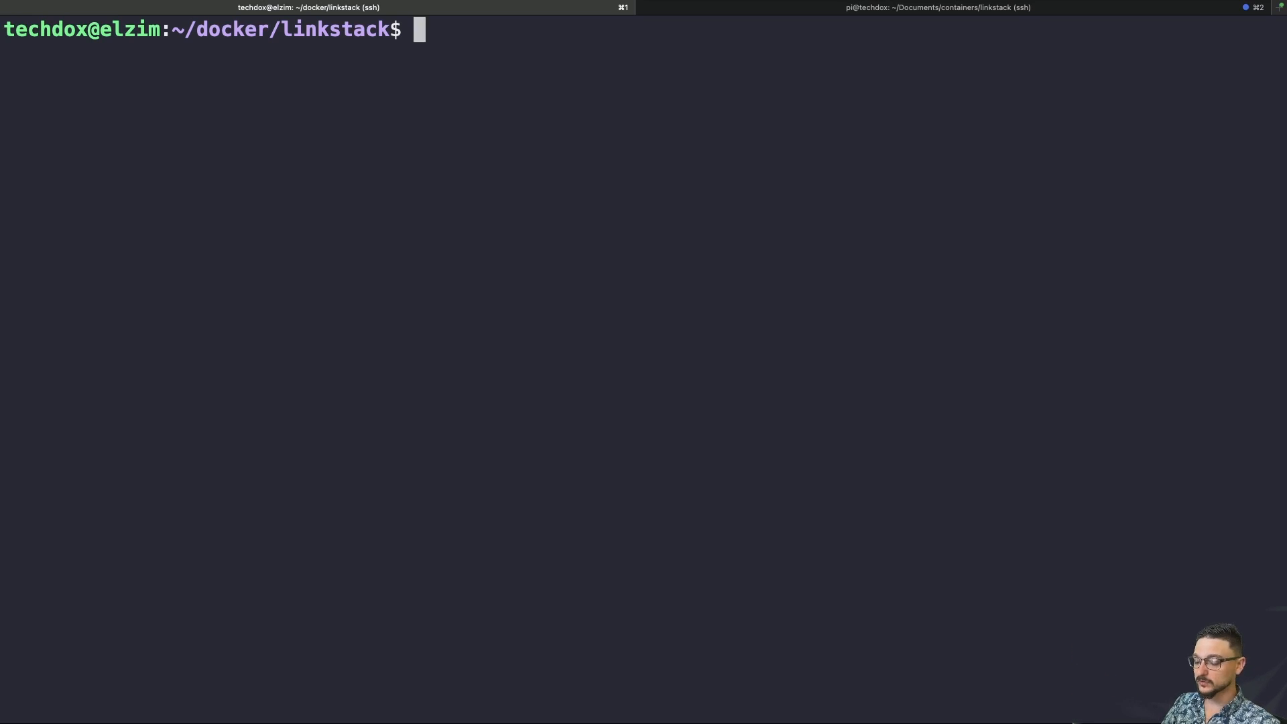
- Run docker compose up -d in ~/docker/linkstack to launch the LinkStack stack
{"action": "type", "text": "do"}
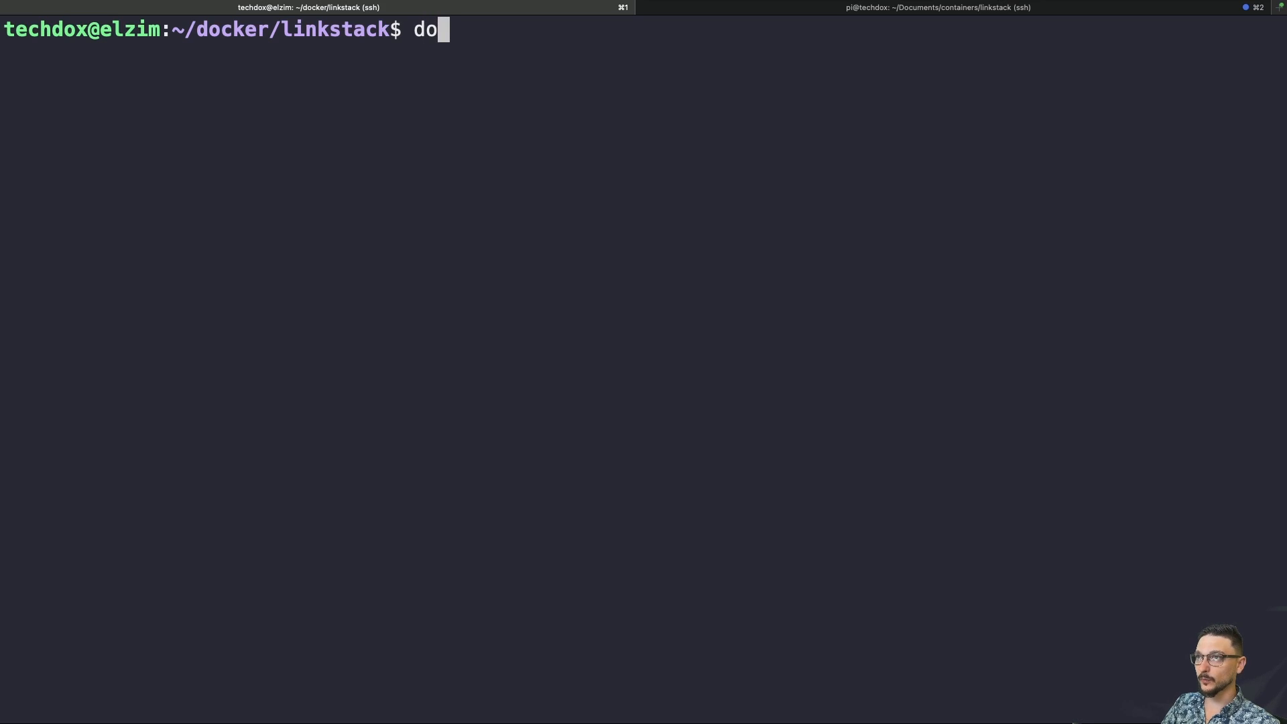
{"action": "type", "text": "cker compos"}
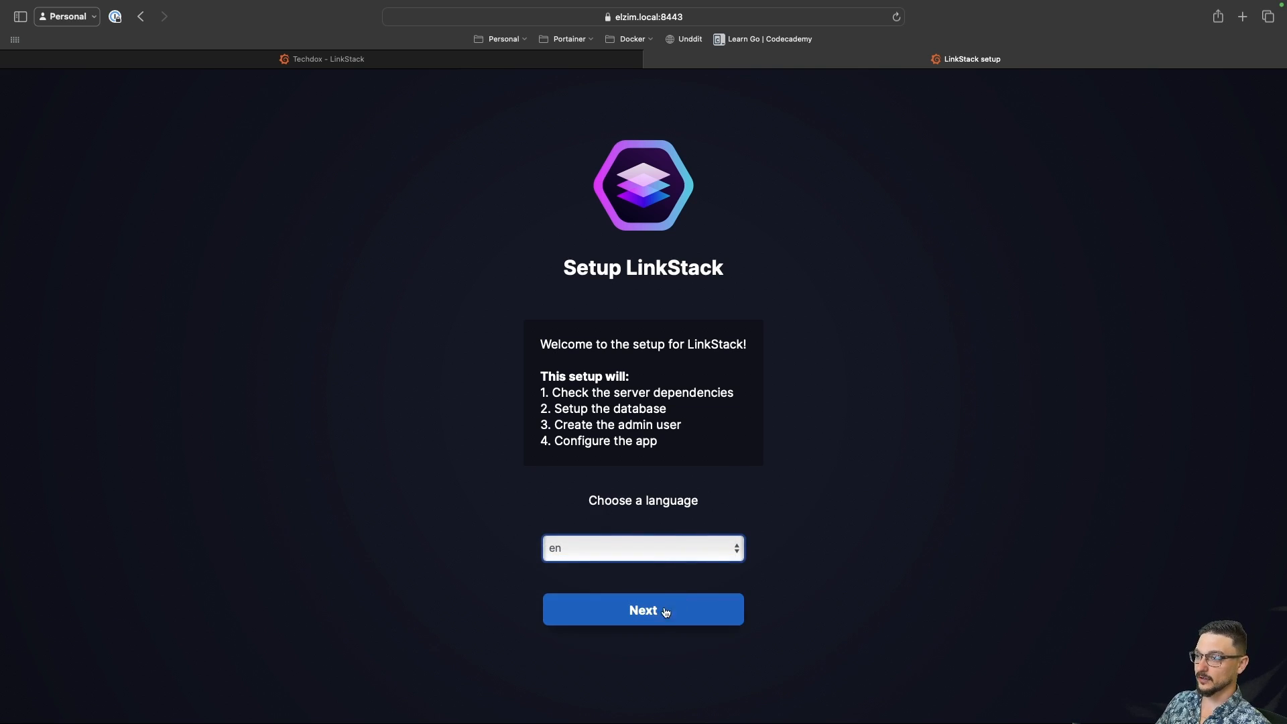
- Proceed from language choice through the dependency check in the setup wizard
{"action": "left_click", "coordinate": [642, 610]}
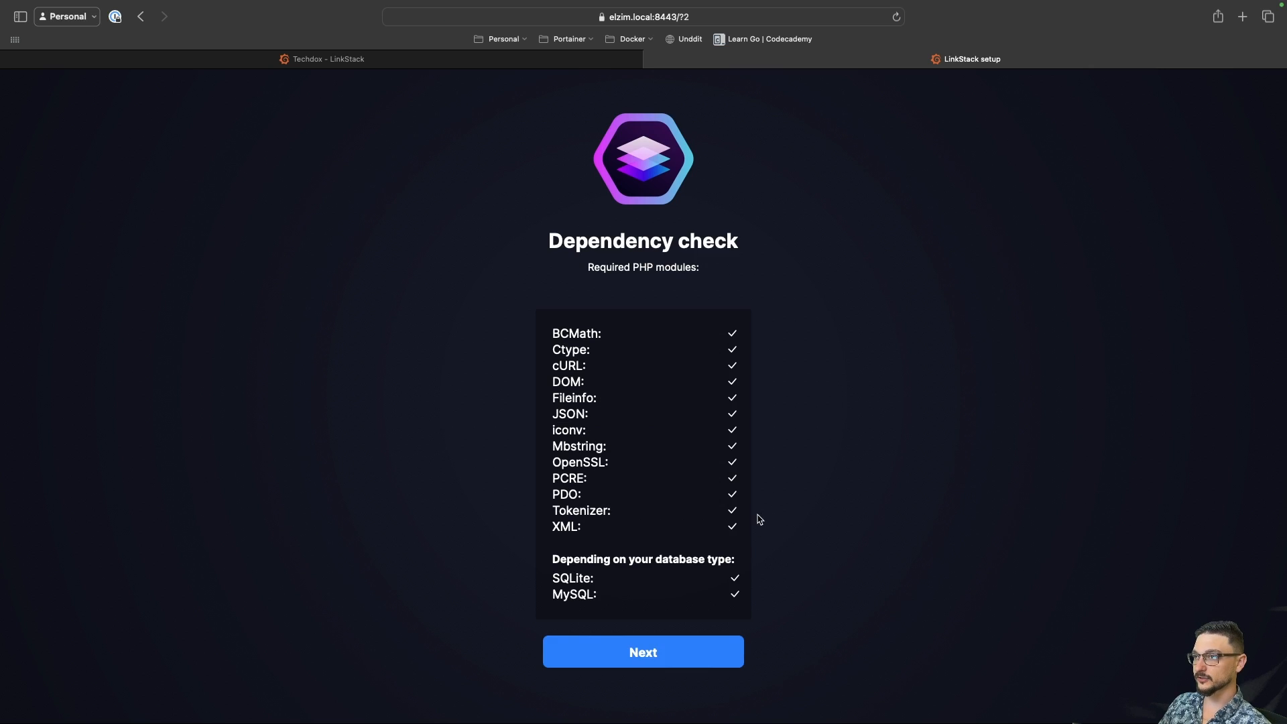
{"action": "mouse_move", "coordinate": [710, 391]}
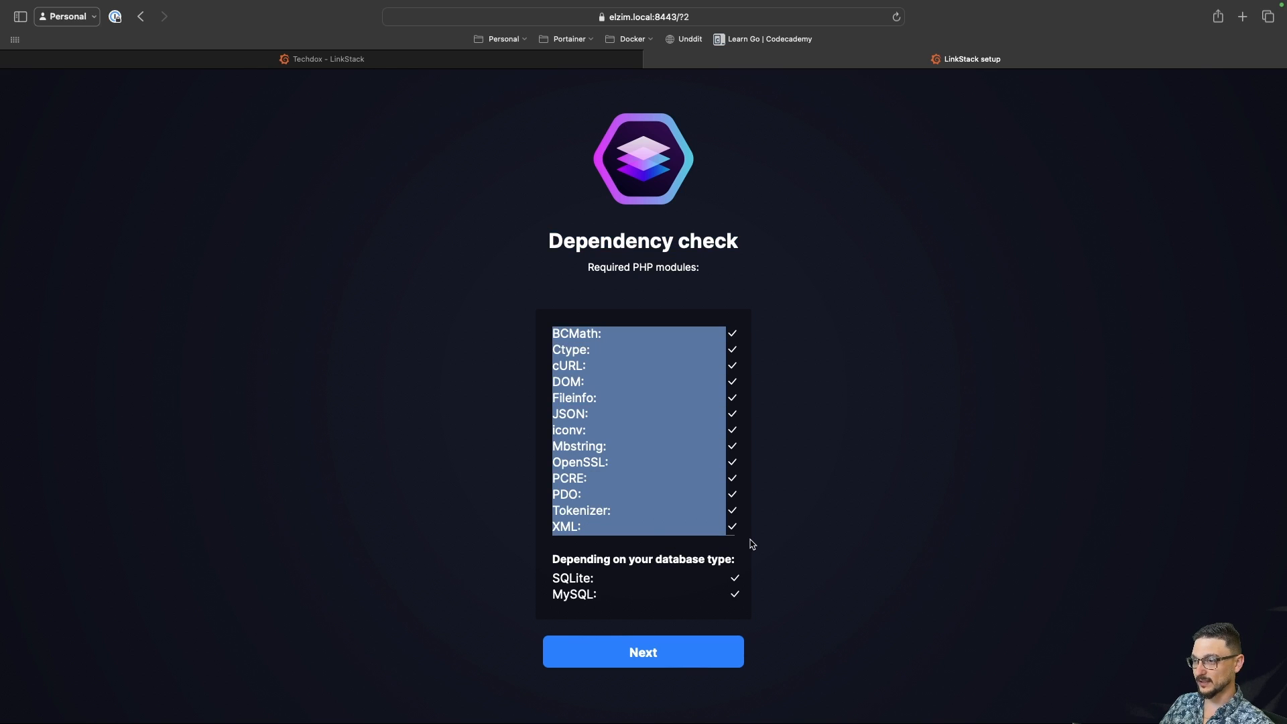
{"action": "left_click", "coordinate": [616, 579]}
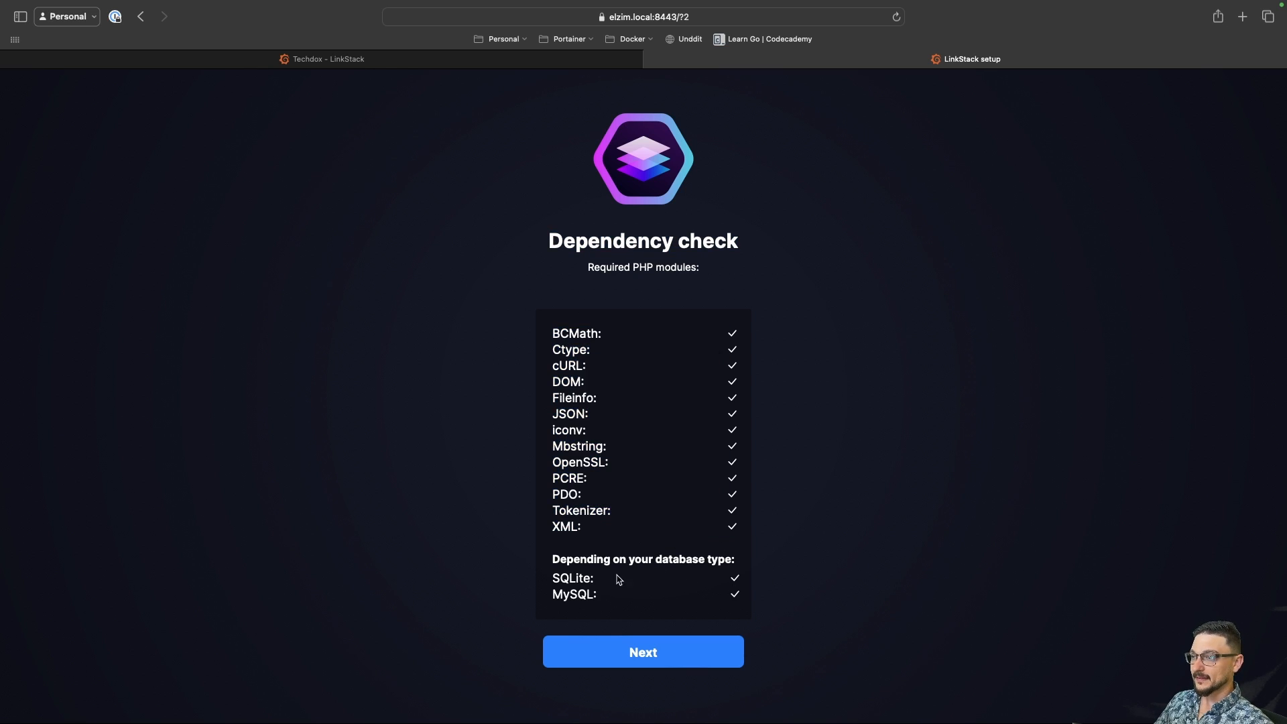
{"action": "mouse_move", "coordinate": [583, 608]}
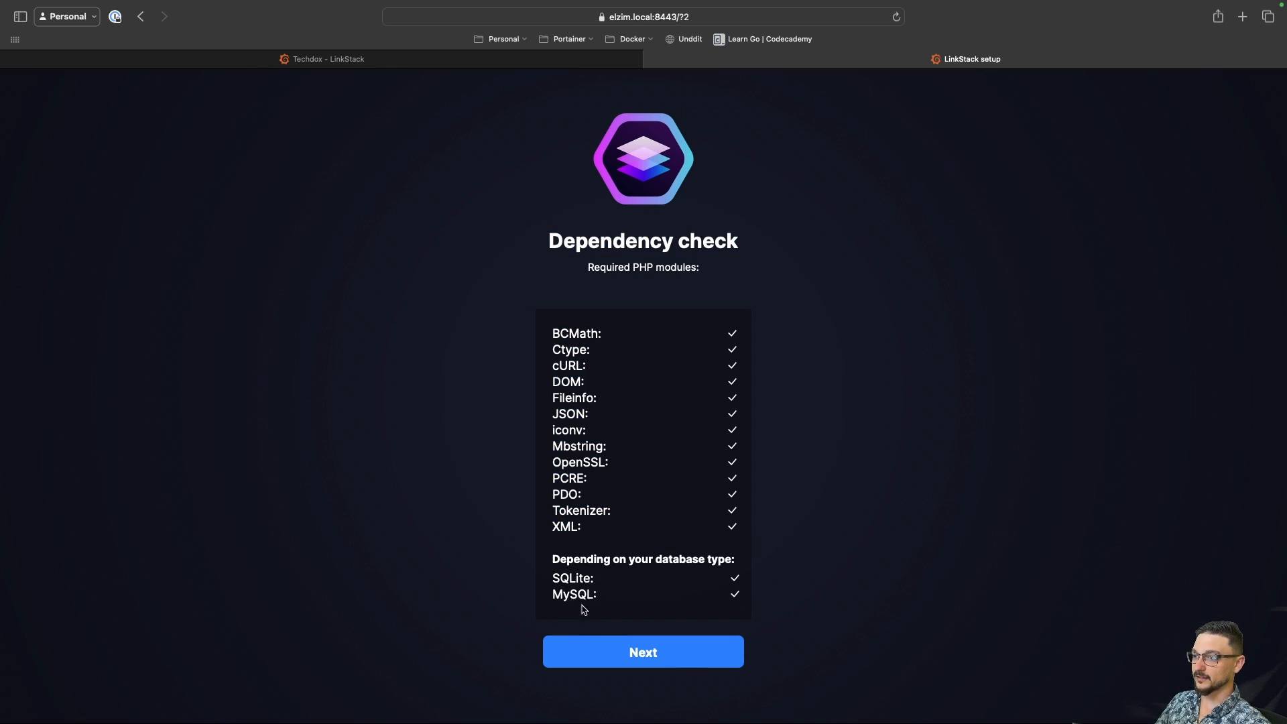
{"action": "left_click", "coordinate": [642, 651]}
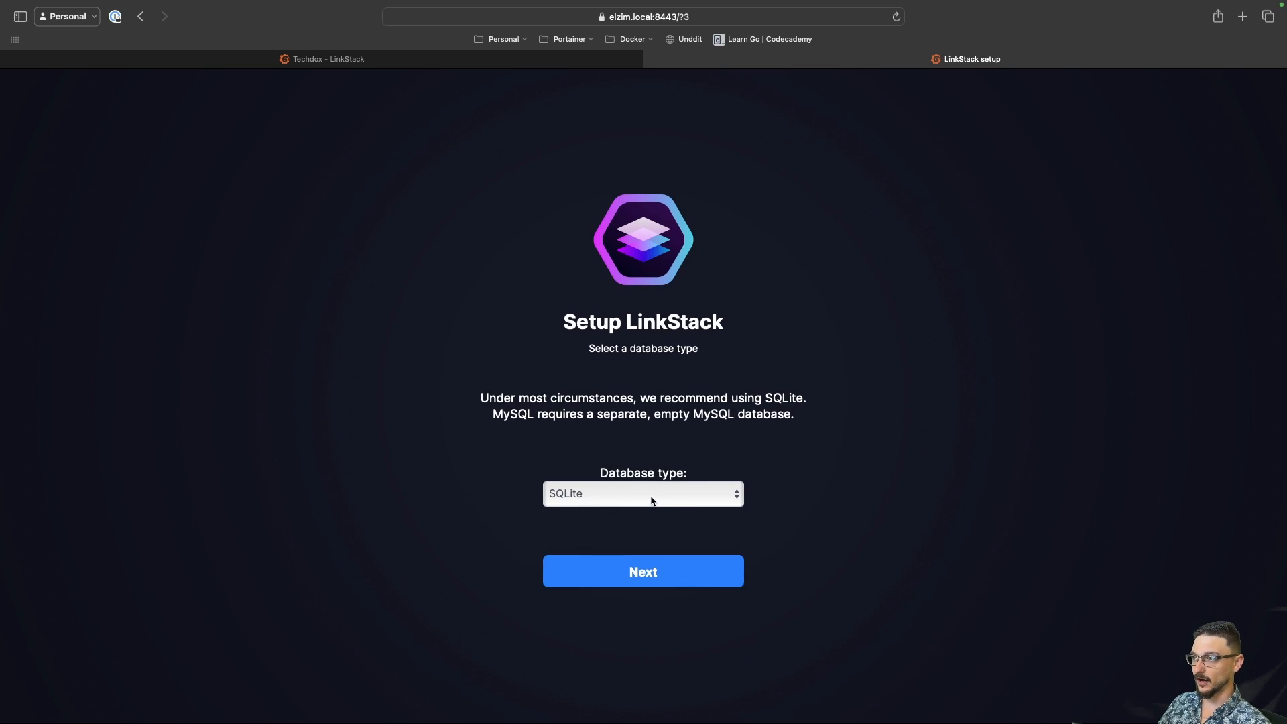
- Keep SQLite as the database type and continue to admin account creation
{"action": "left_click", "coordinate": [642, 493]}
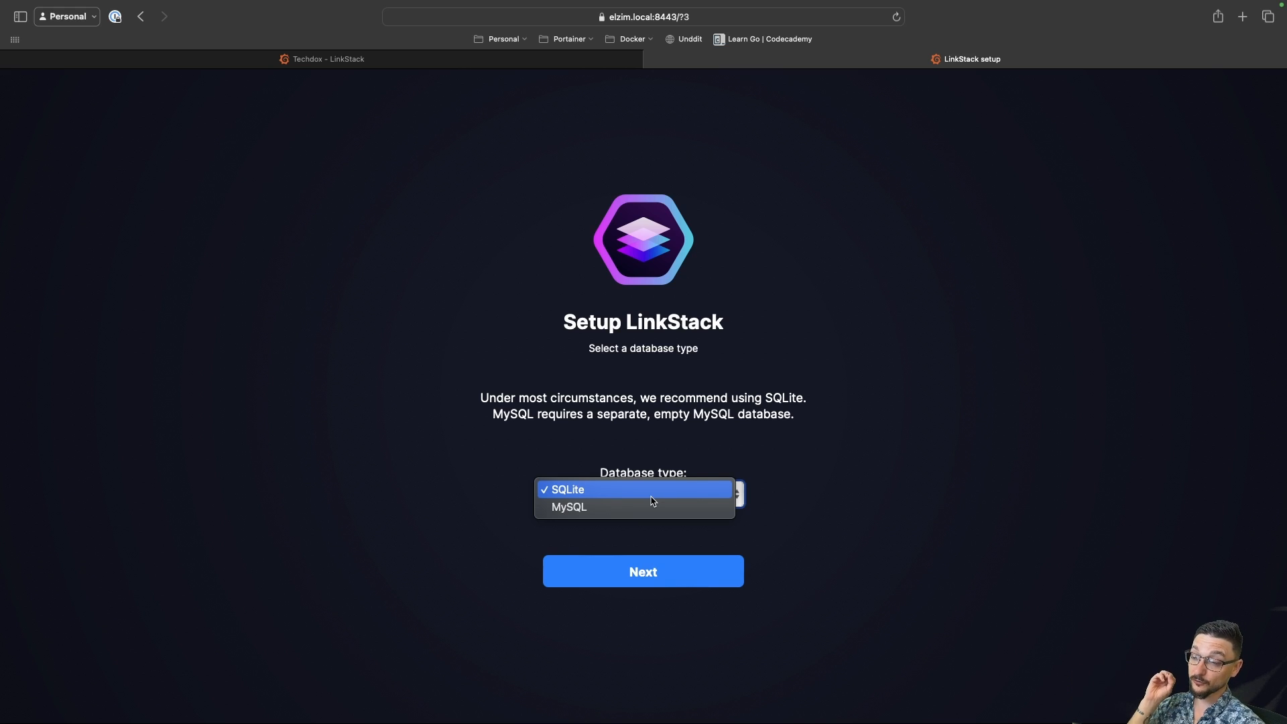
{"action": "mouse_move", "coordinate": [784, 494]}
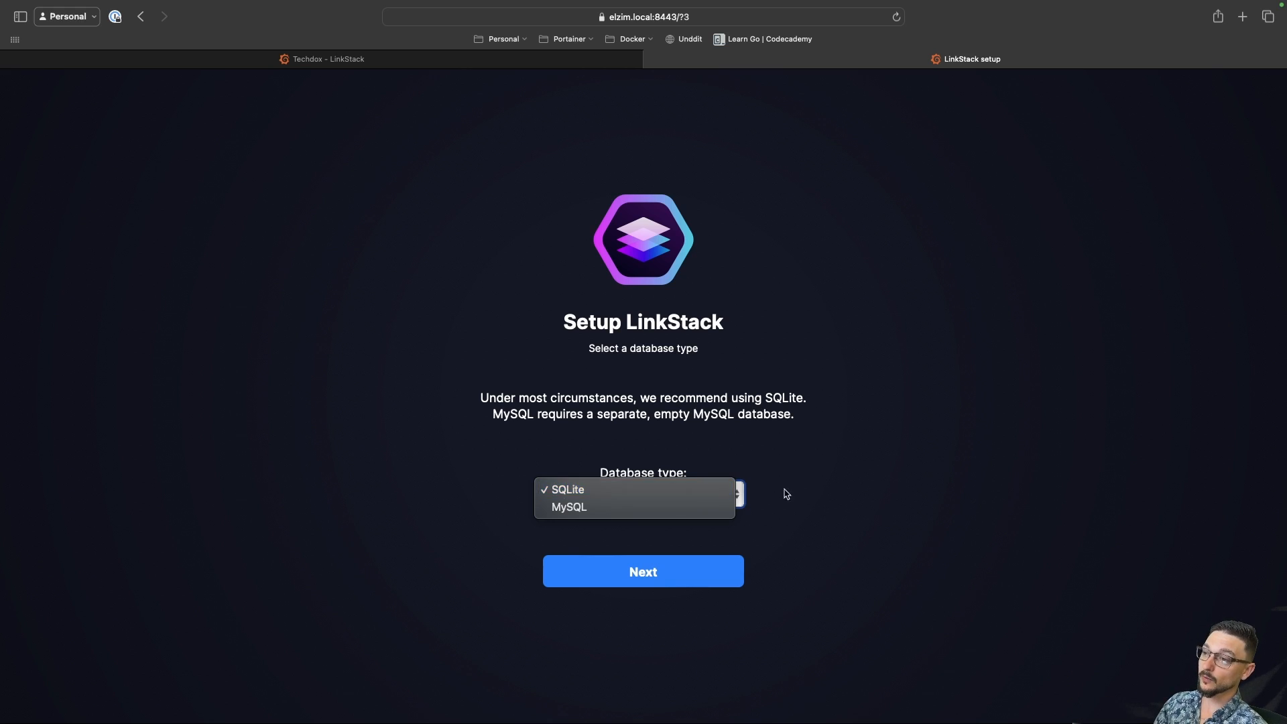
{"action": "mouse_move", "coordinate": [634, 507]}
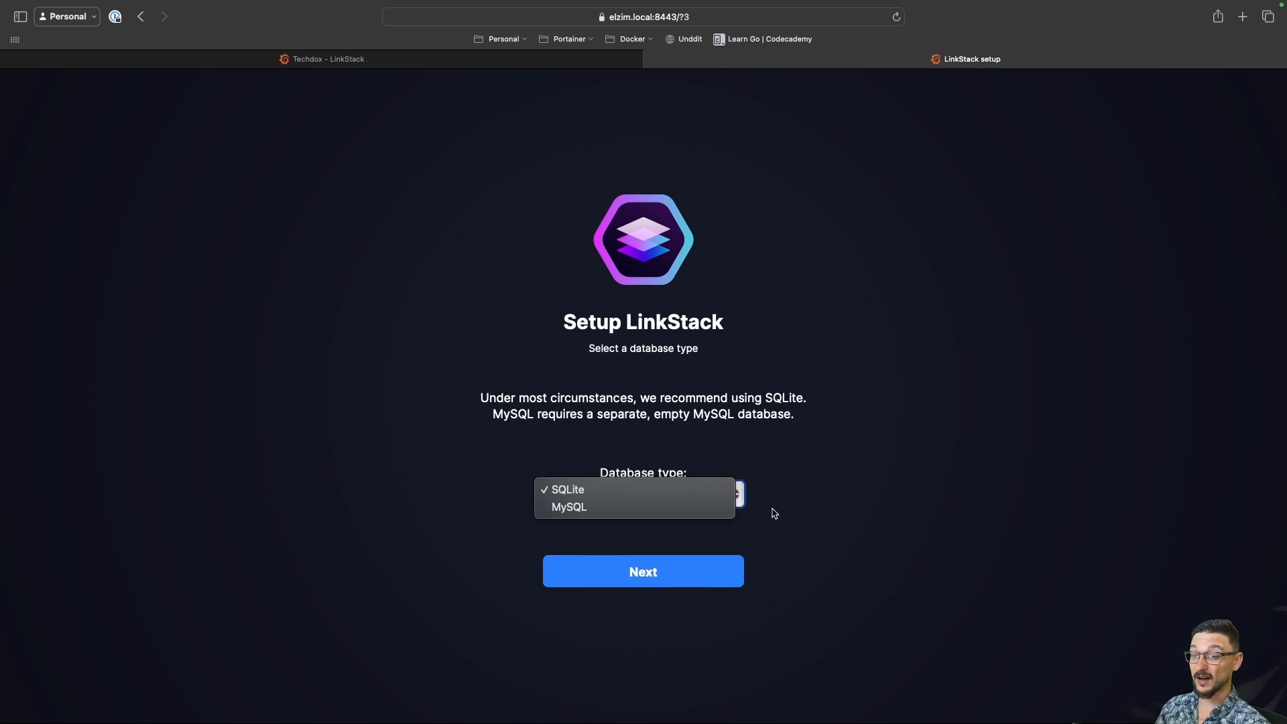
{"action": "left_click", "coordinate": [567, 489]}
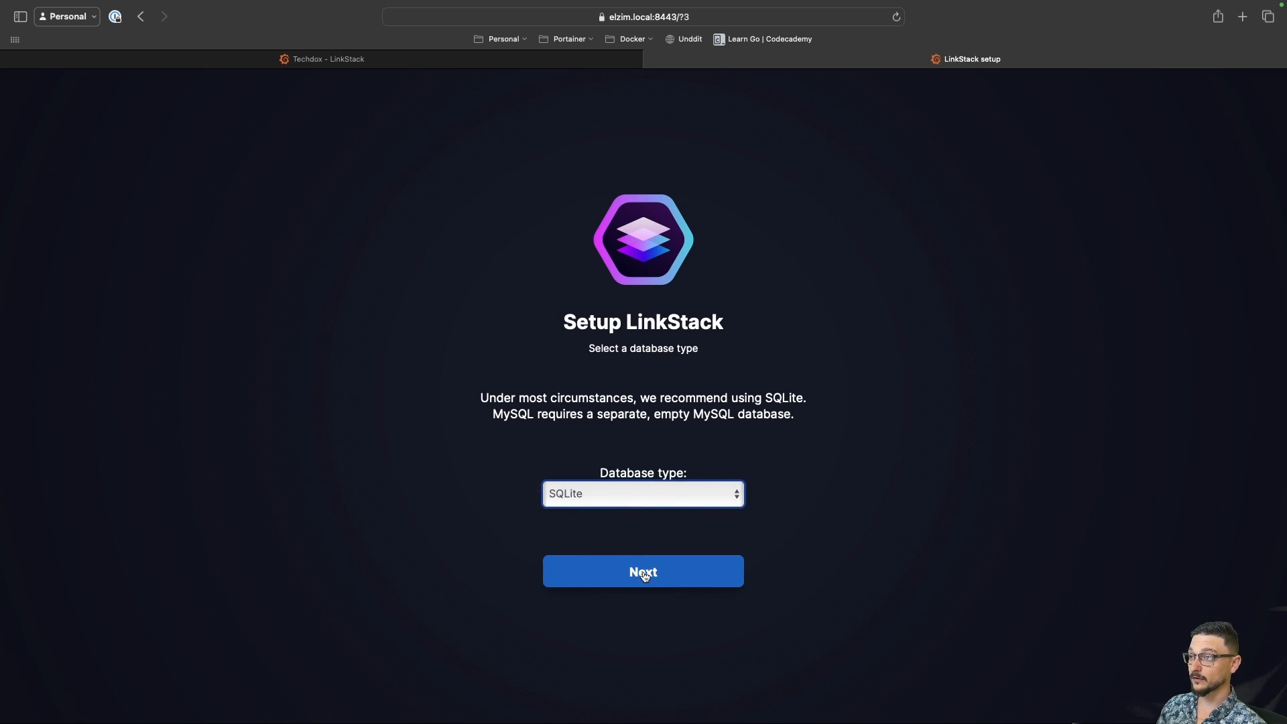
{"action": "left_click", "coordinate": [642, 571]}
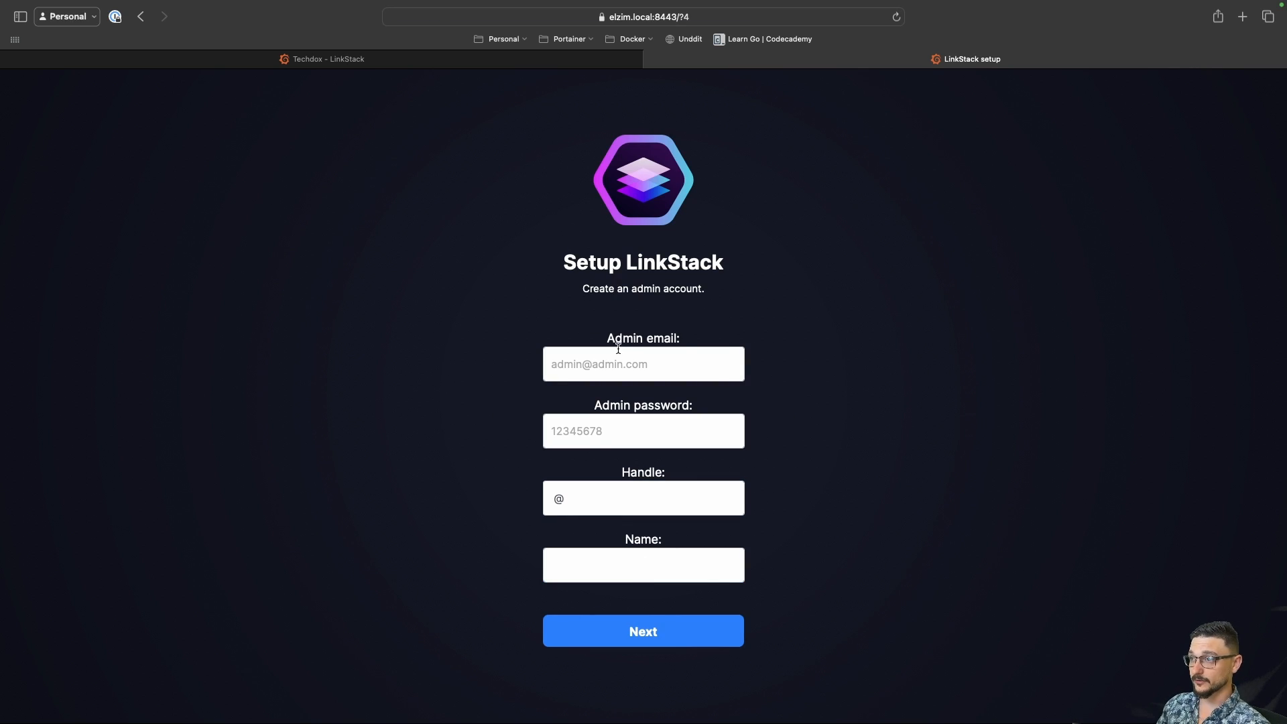
- Enter the admin email, password, handle and name and continue to the next setup page
{"action": "left_click", "coordinate": [642, 364]}
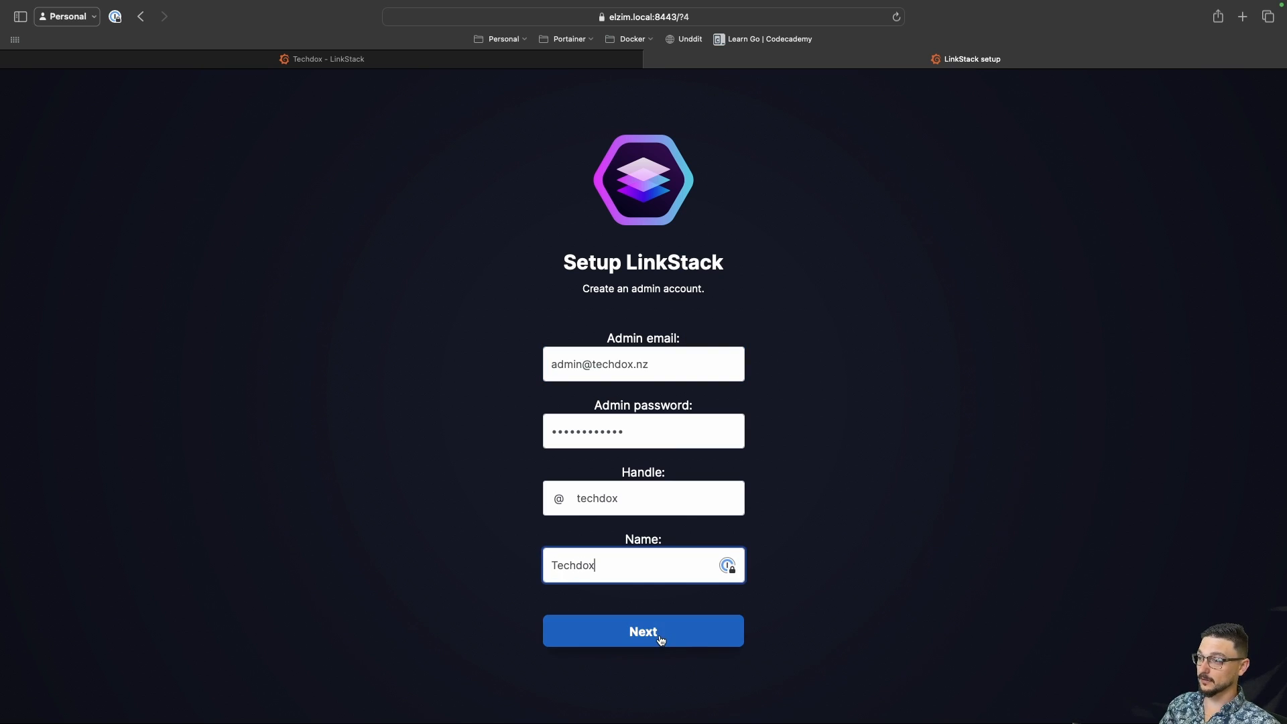
{"action": "left_click", "coordinate": [642, 631]}
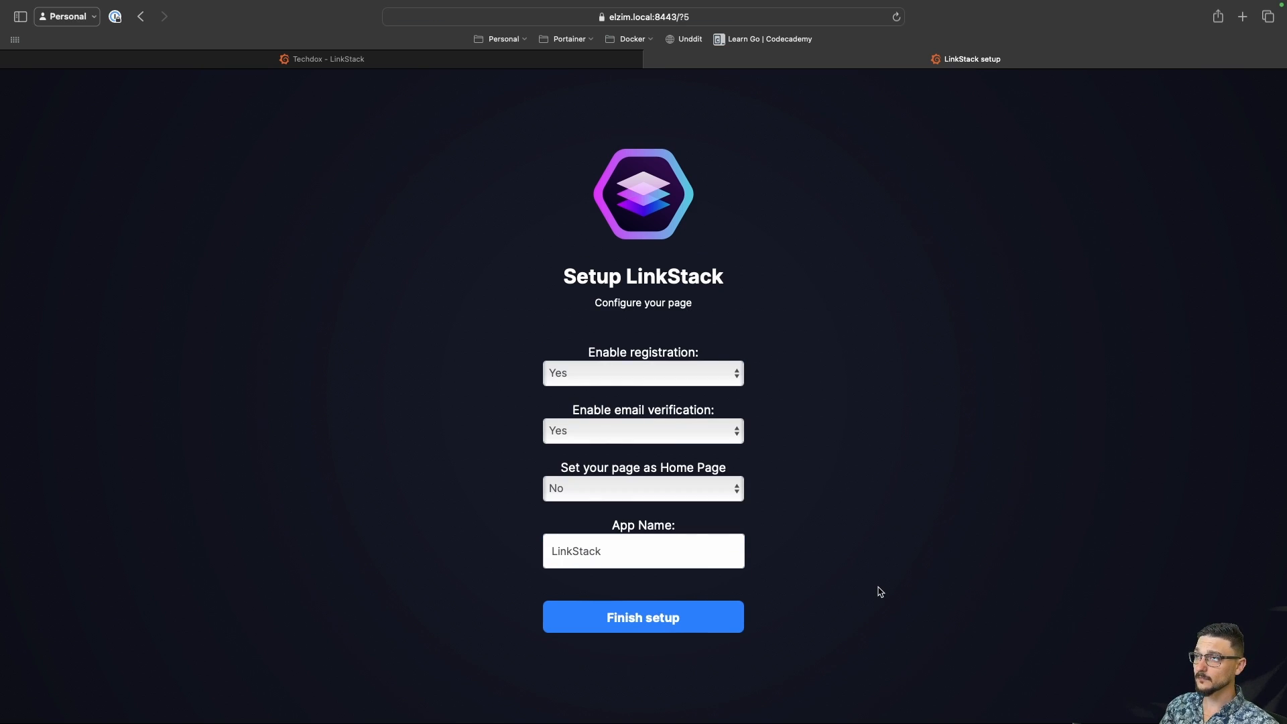
- Set Enable registration to No and finish the LinkStack setup
{"action": "left_click", "coordinate": [642, 372]}
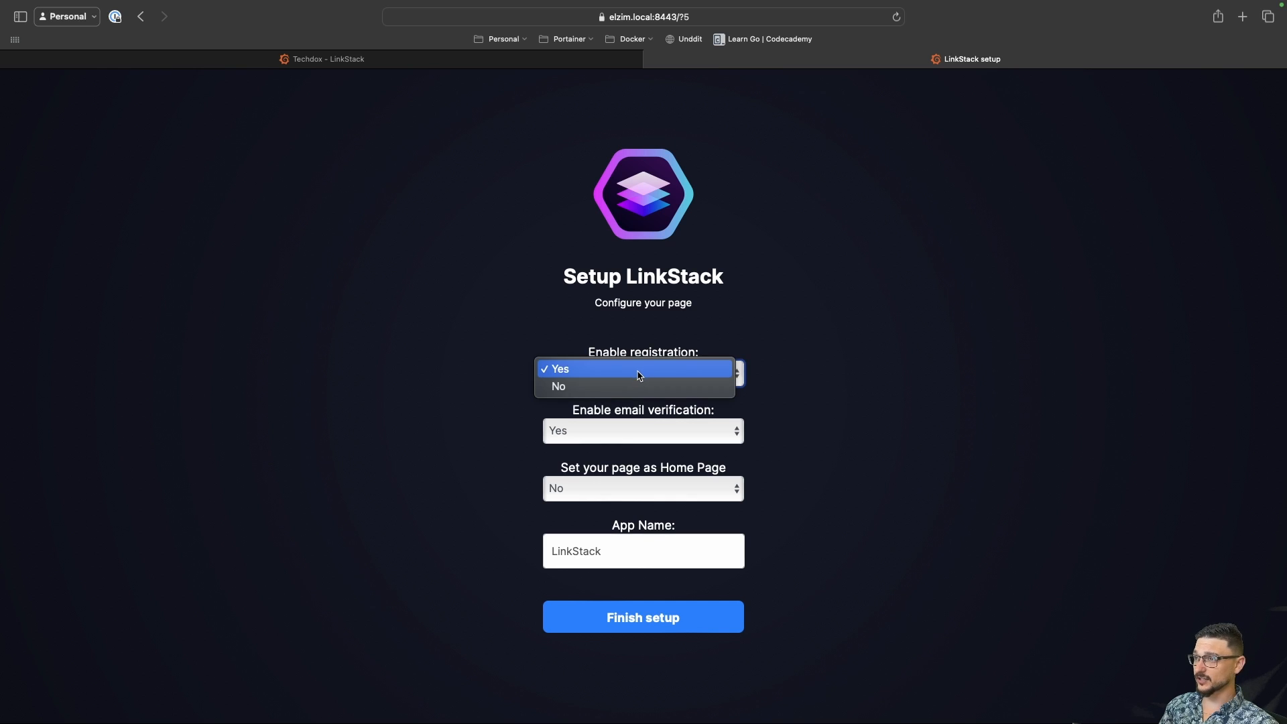
{"action": "left_click", "coordinate": [558, 386]}
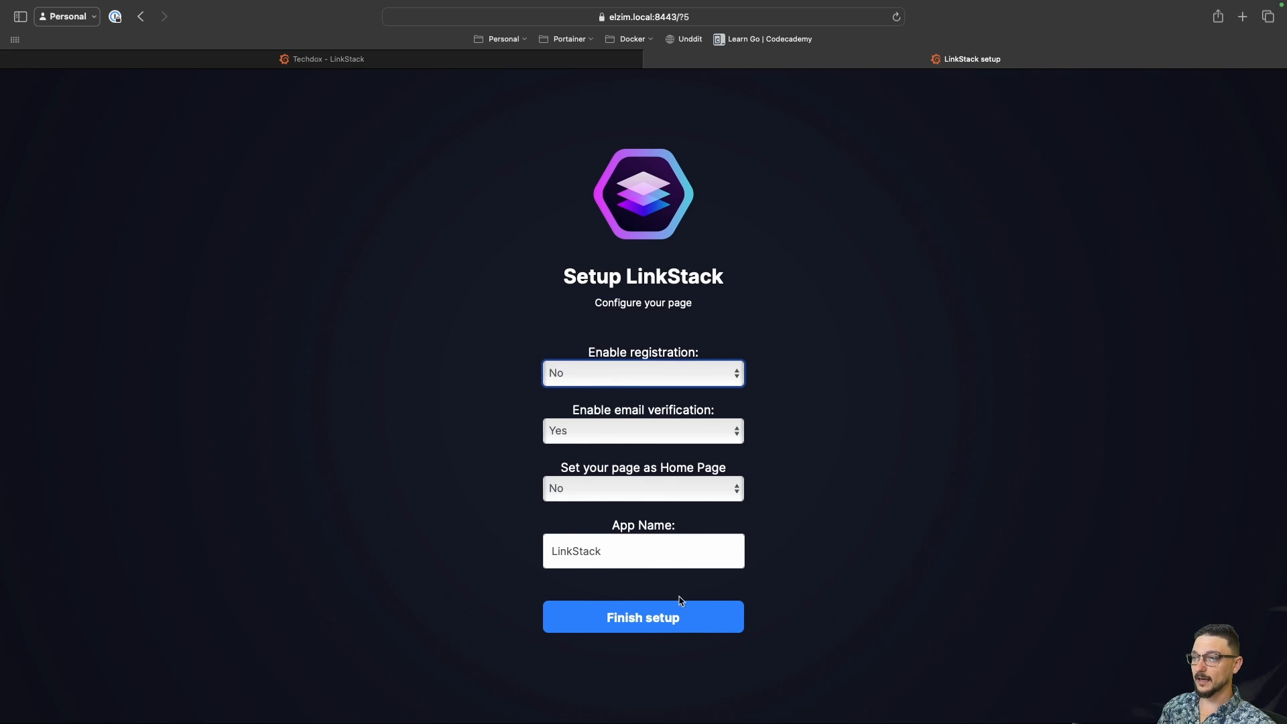
{"action": "mouse_move", "coordinate": [642, 617]}
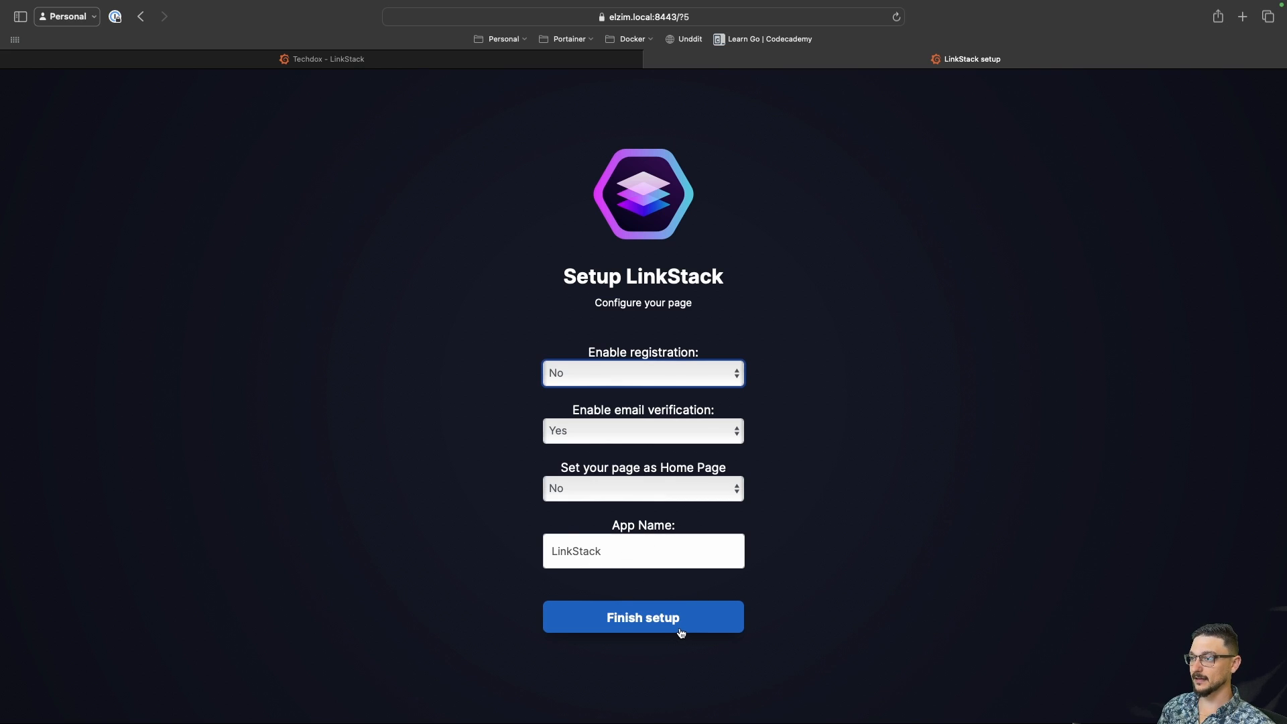
{"action": "left_click", "coordinate": [642, 616]}
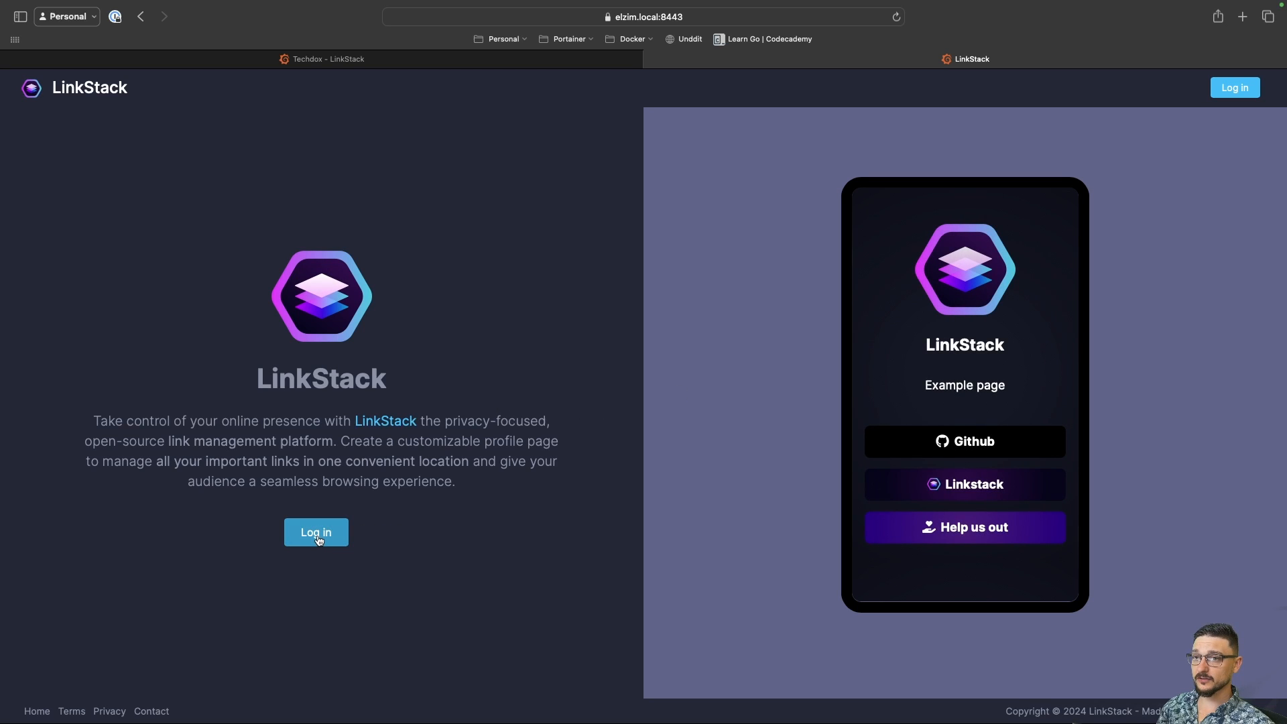
- Sign in as the admin with the admin@ email and password to reach the dashboard
{"action": "left_click", "coordinate": [315, 532]}
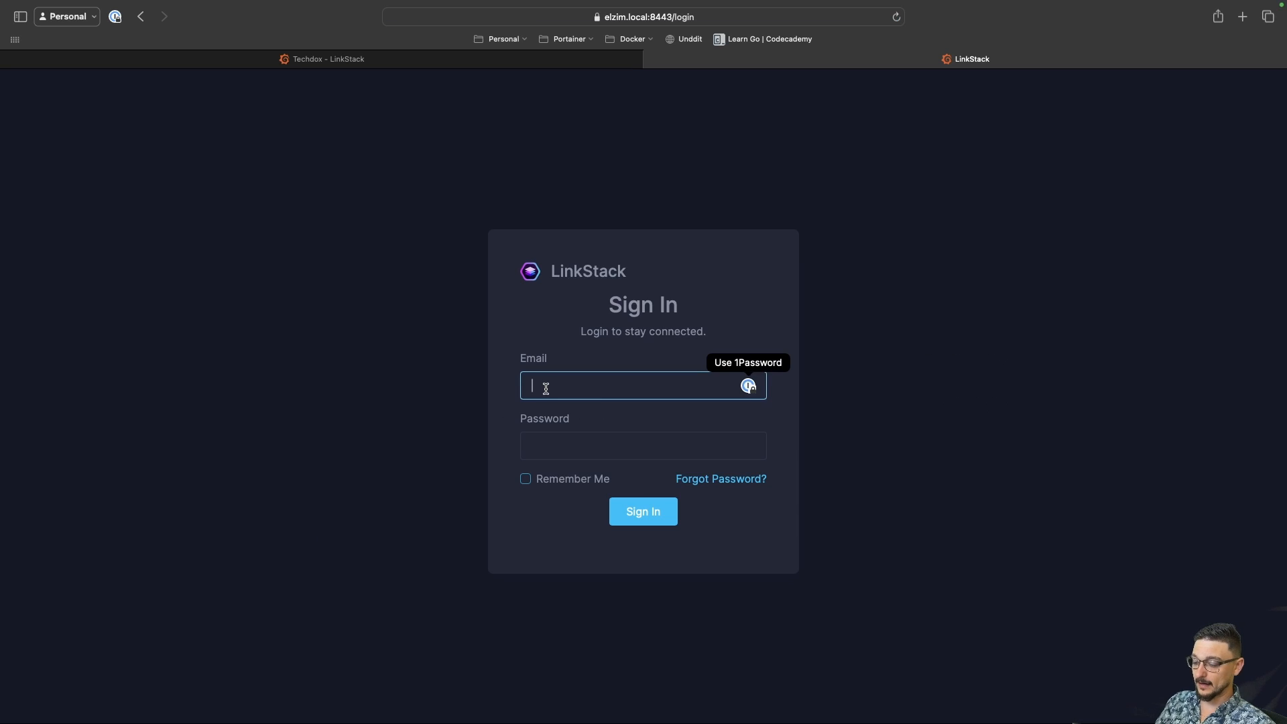
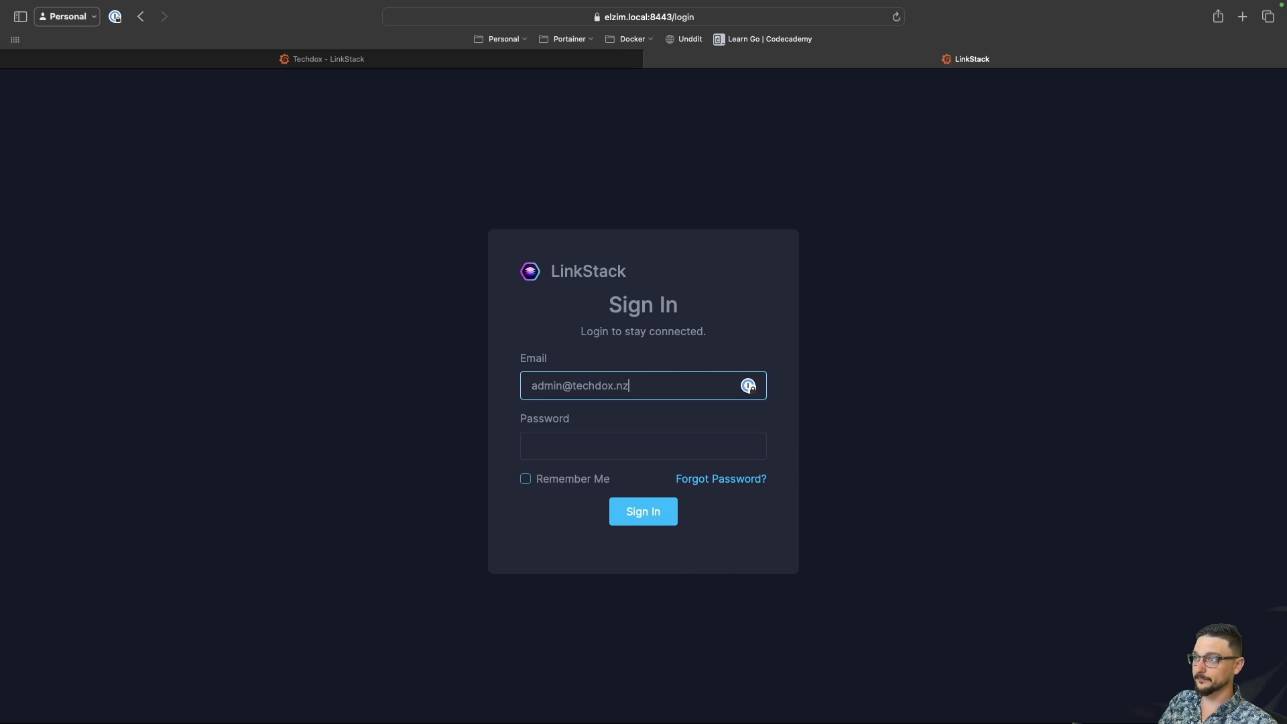
{"action": "left_click", "coordinate": [642, 445]}
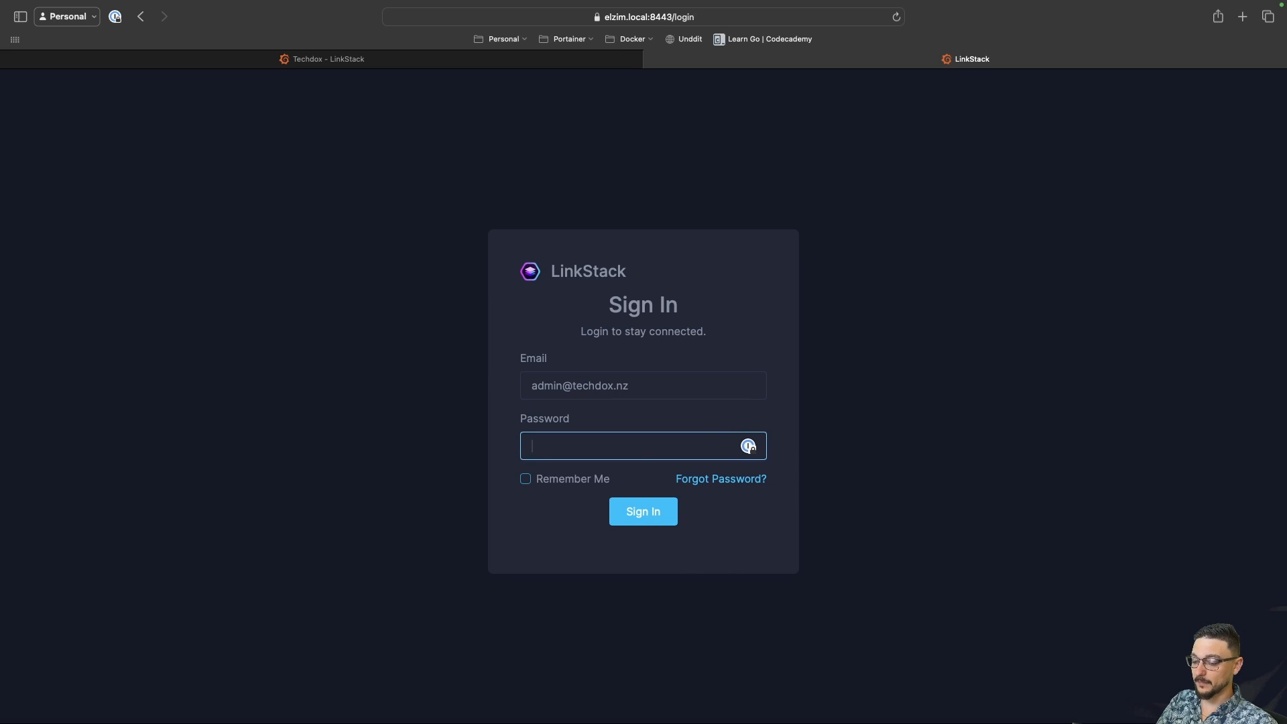
{"action": "left_click", "coordinate": [642, 511]}
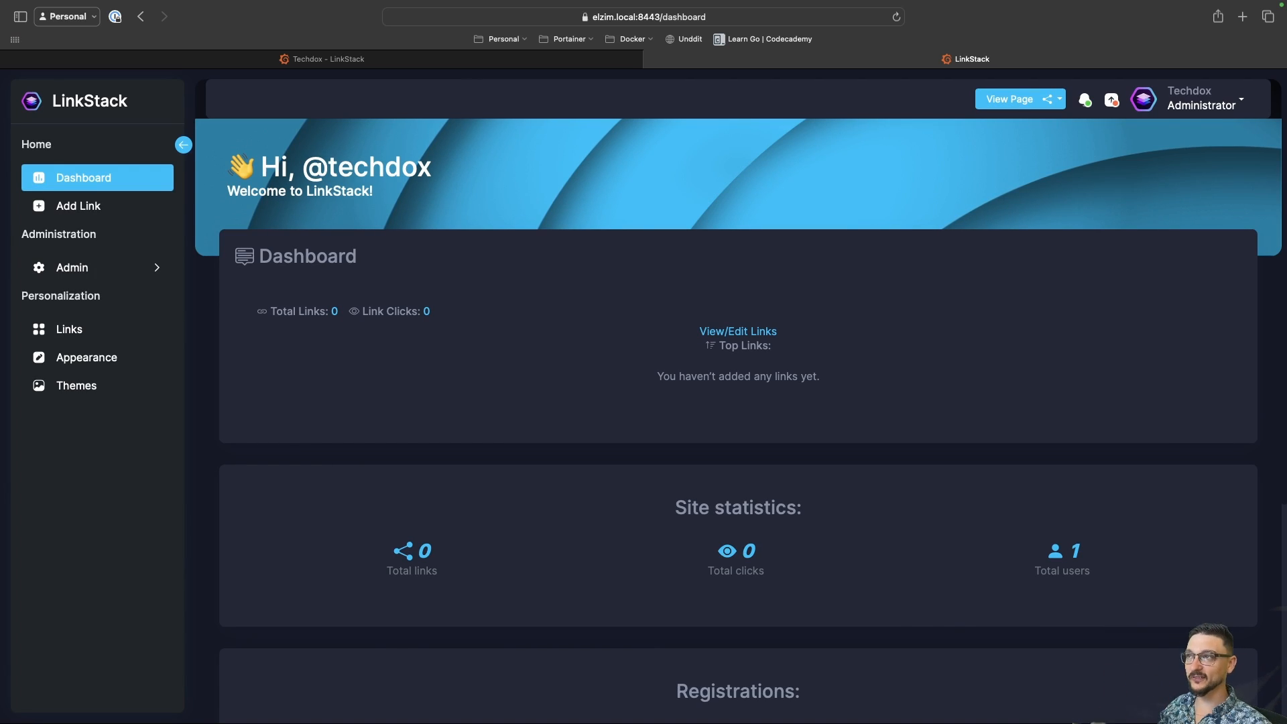
- View the public profile page, return to the empty dashboard and start adding a new link block
{"action": "left_click", "coordinate": [1241, 16]}
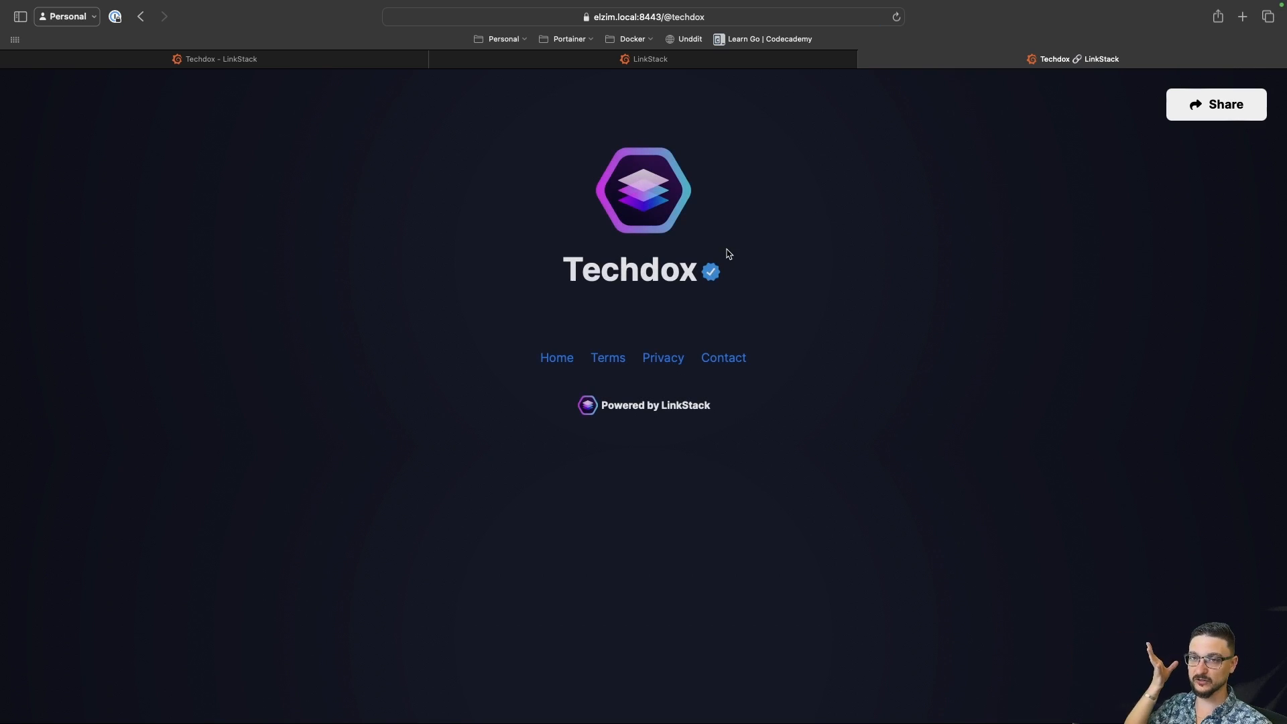
{"action": "left_click", "coordinate": [649, 57]}
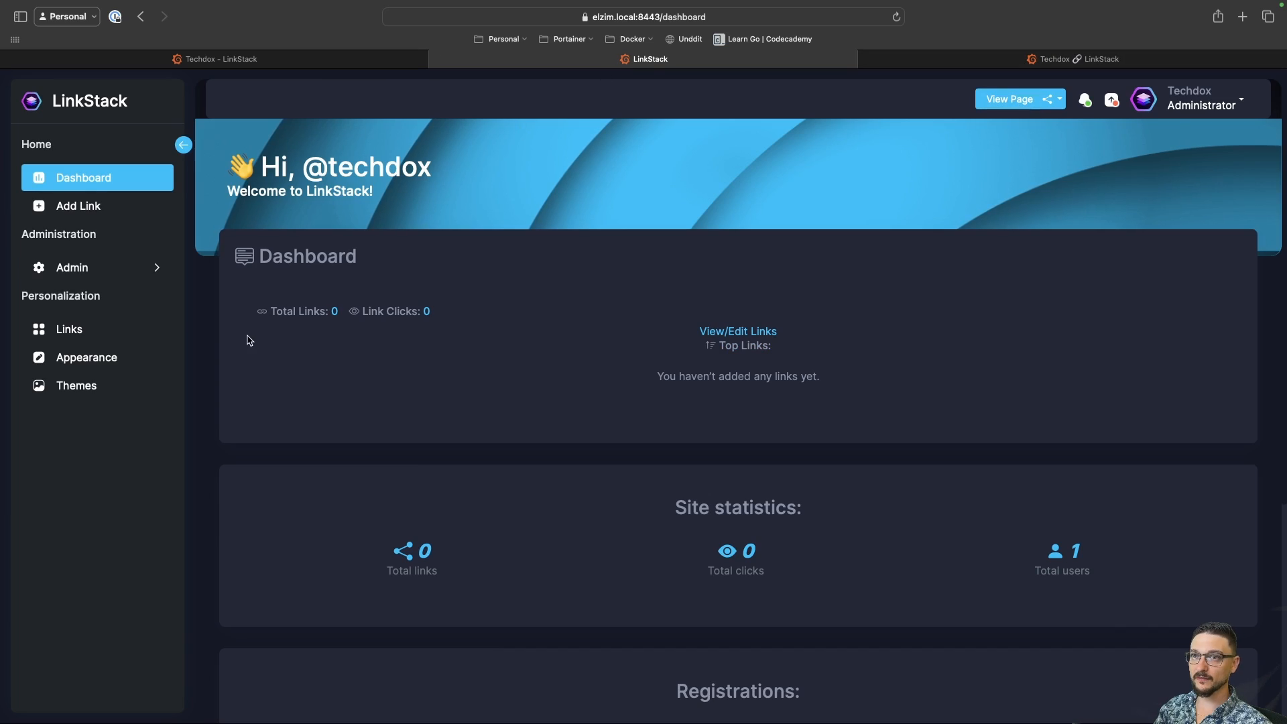
{"action": "left_click", "coordinate": [77, 205]}
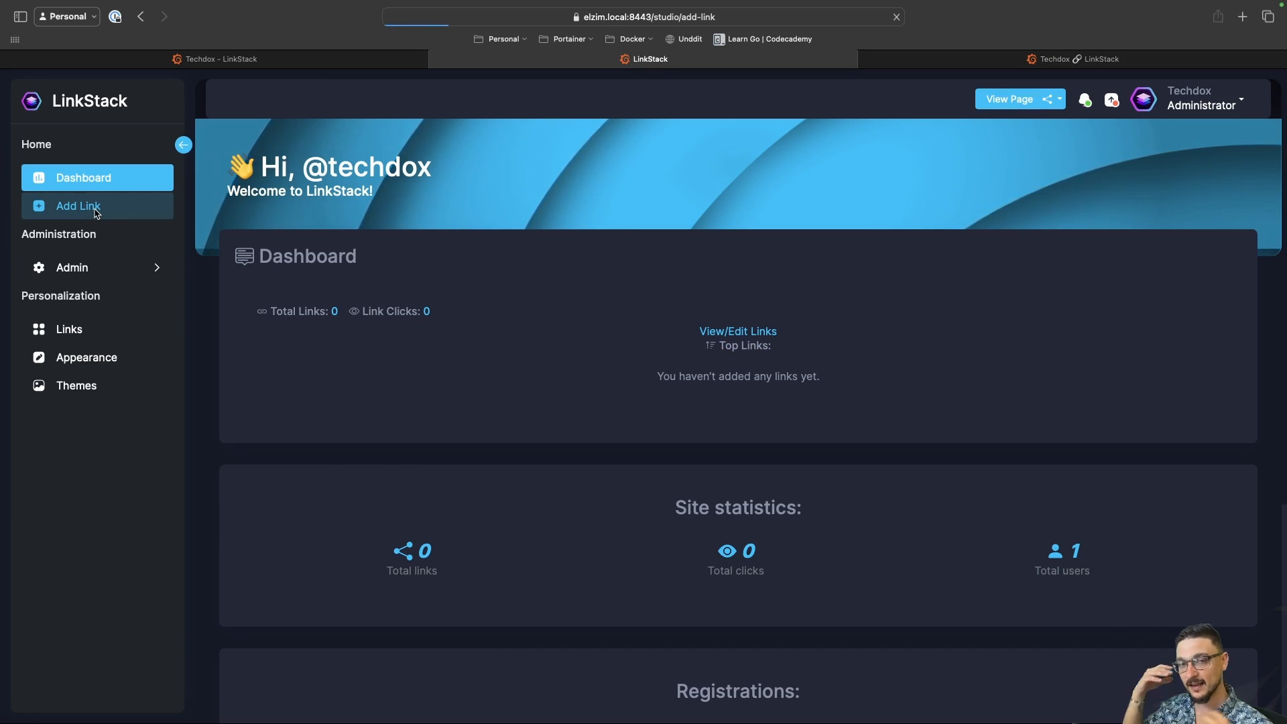
{"action": "left_click", "coordinate": [78, 205]}
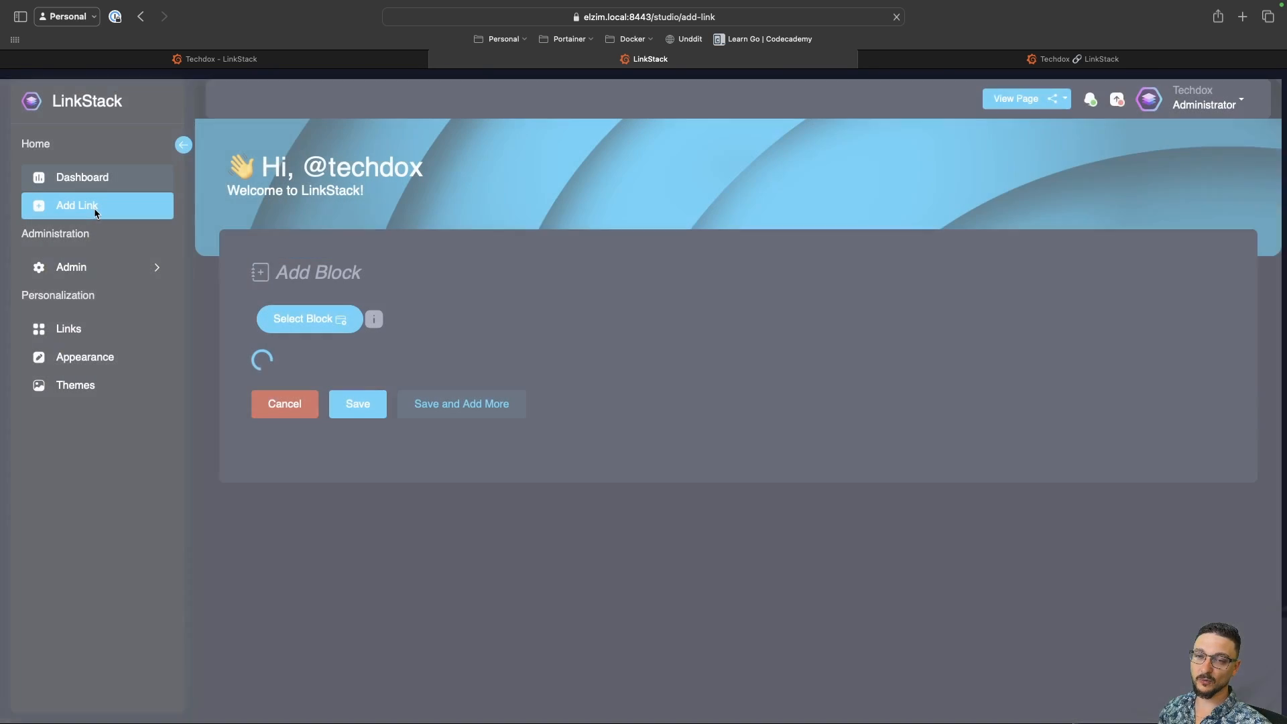